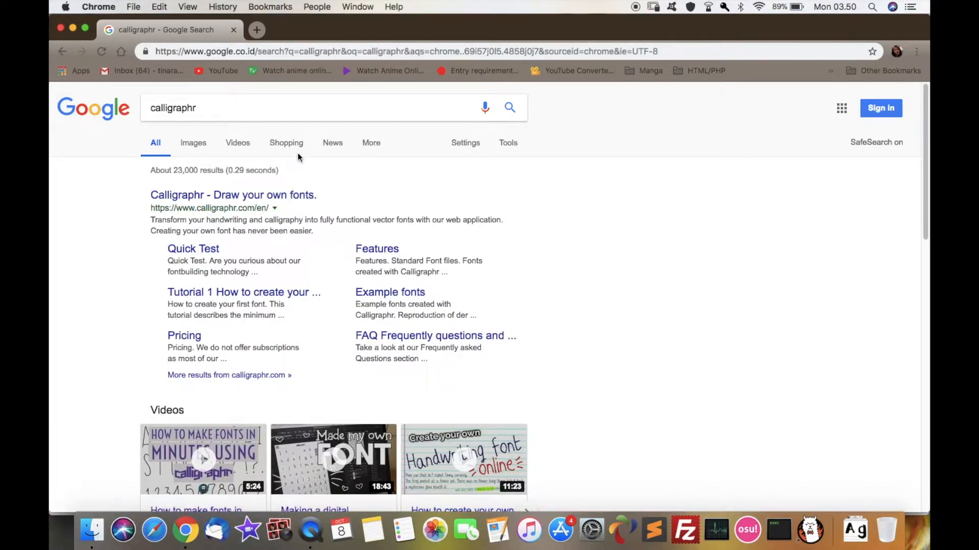
Open the Calligraphr site from the Google results and scroll through its homepage.
{"action": "left_click", "coordinate": [233, 194]}
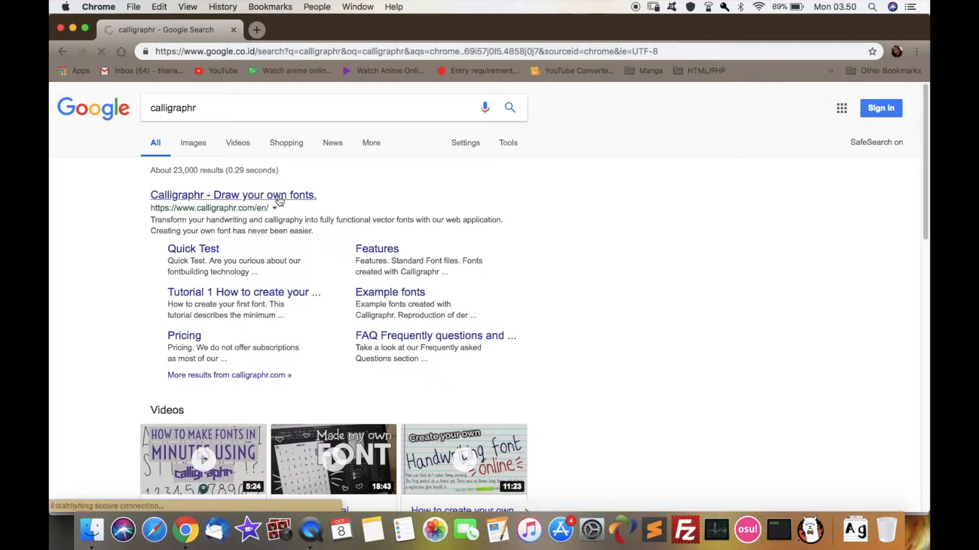
{"action": "left_click", "coordinate": [233, 195]}
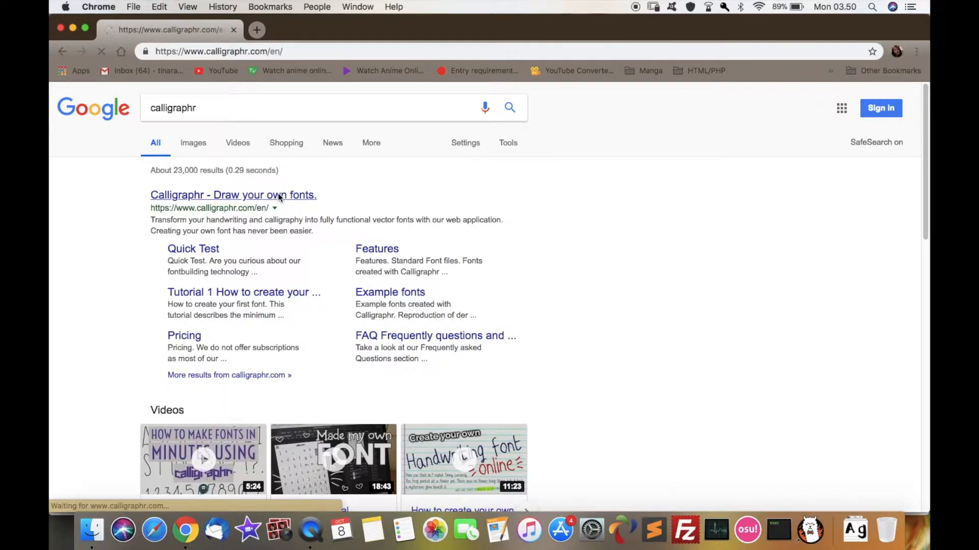
{"action": "left_click", "coordinate": [233, 194]}
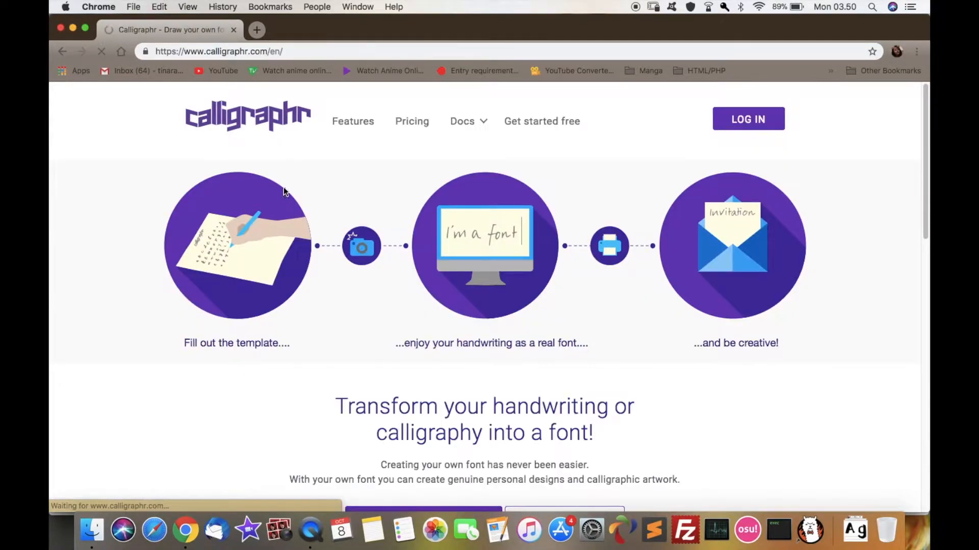
{"action": "scroll", "scroll_direction": "down", "scroll_amount": 3}
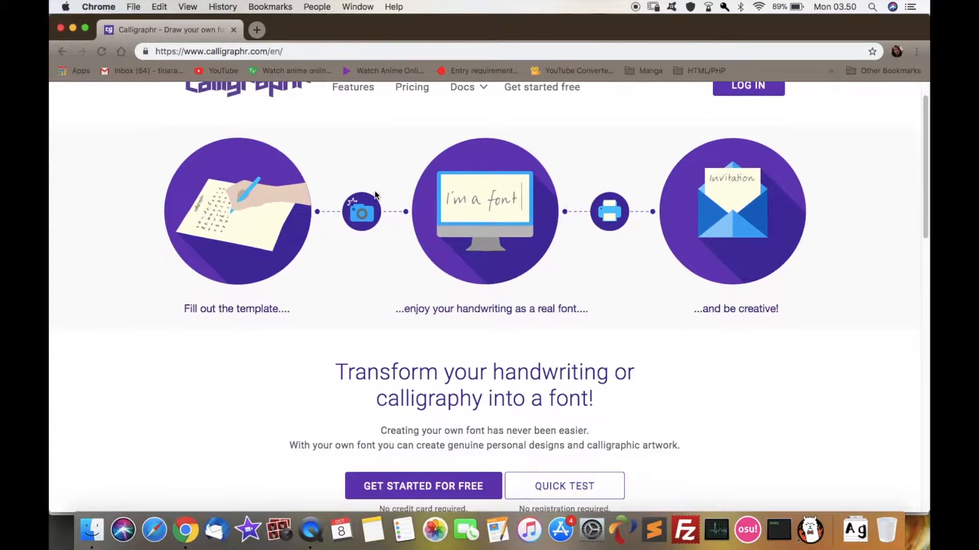
{"action": "scroll", "scroll_direction": "down", "scroll_amount": 3}
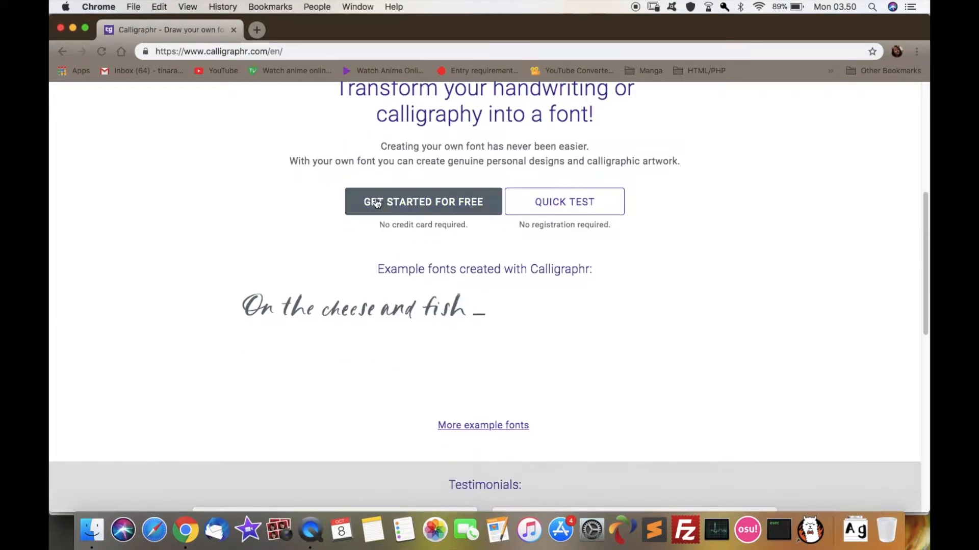
{"action": "scroll", "scroll_direction": "down", "scroll_amount": 3}
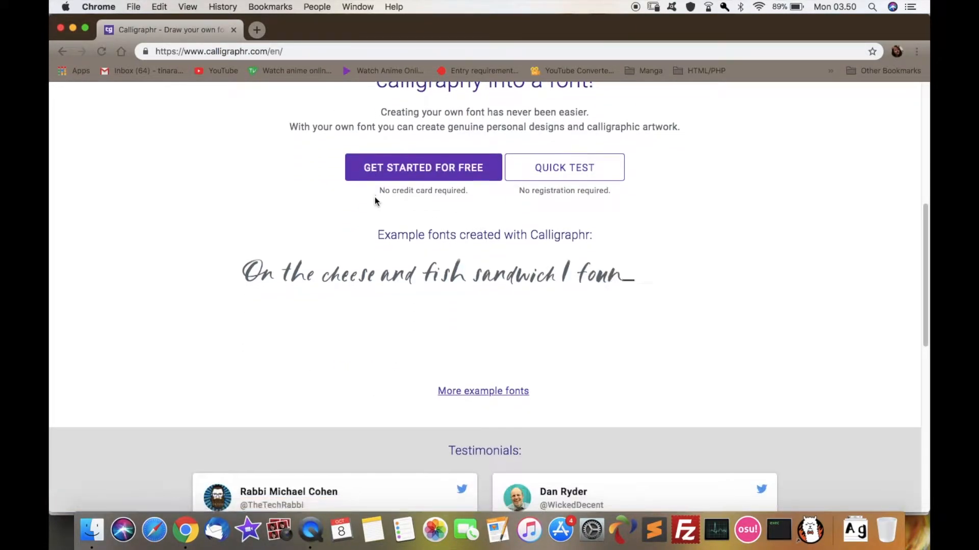
{"action": "scroll", "scroll_direction": "down", "scroll_amount": 3}
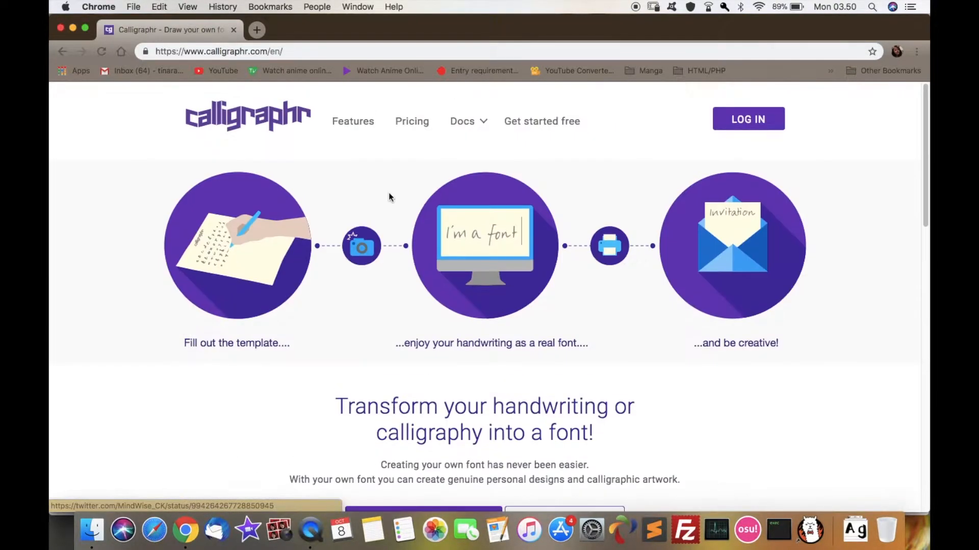
Go to the Calligraphr login page and open the free account registration form.
{"action": "left_click", "coordinate": [748, 119]}
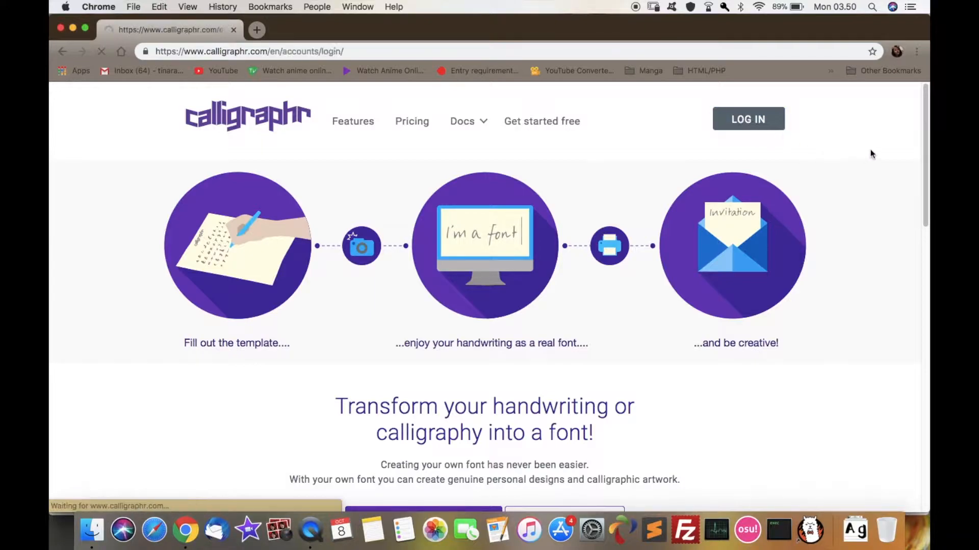
{"action": "left_click", "coordinate": [747, 119]}
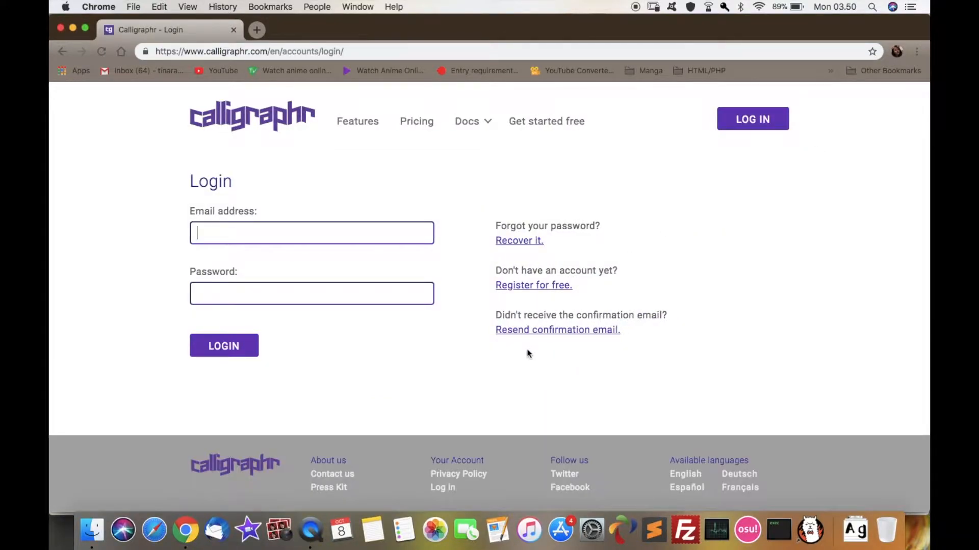
{"action": "left_click", "coordinate": [533, 286]}
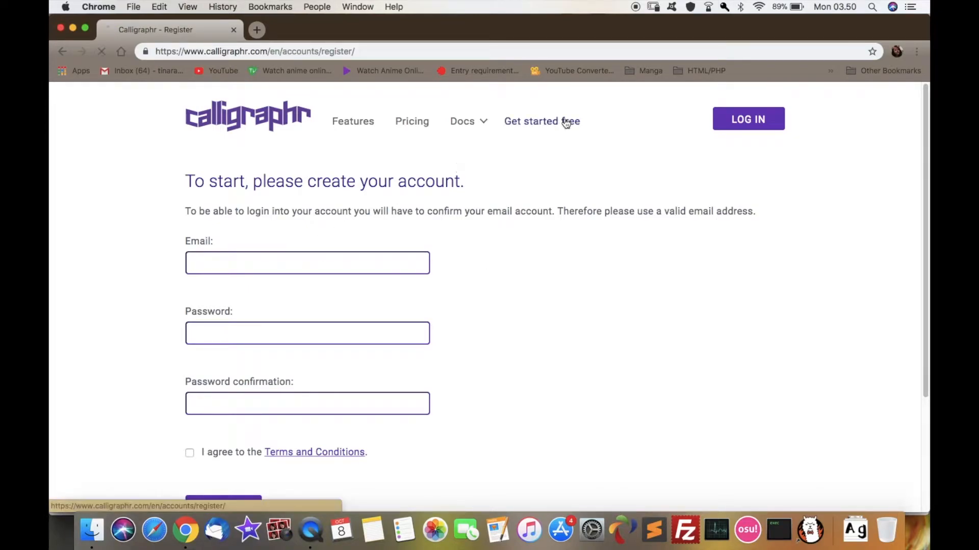
Fill in the registration email and password, accept the Terms, and submit the form.
{"action": "left_click", "coordinate": [307, 262]}
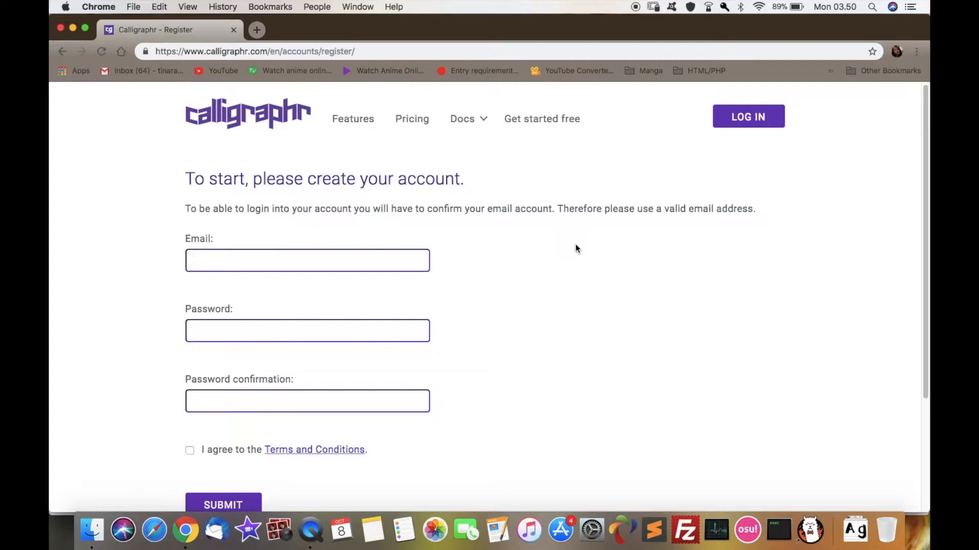
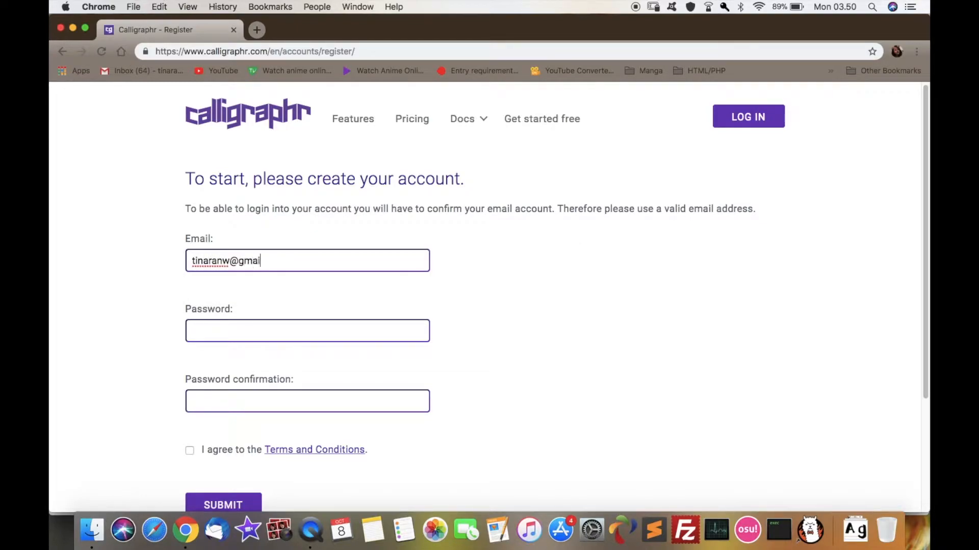
{"action": "left_click", "coordinate": [306, 330]}
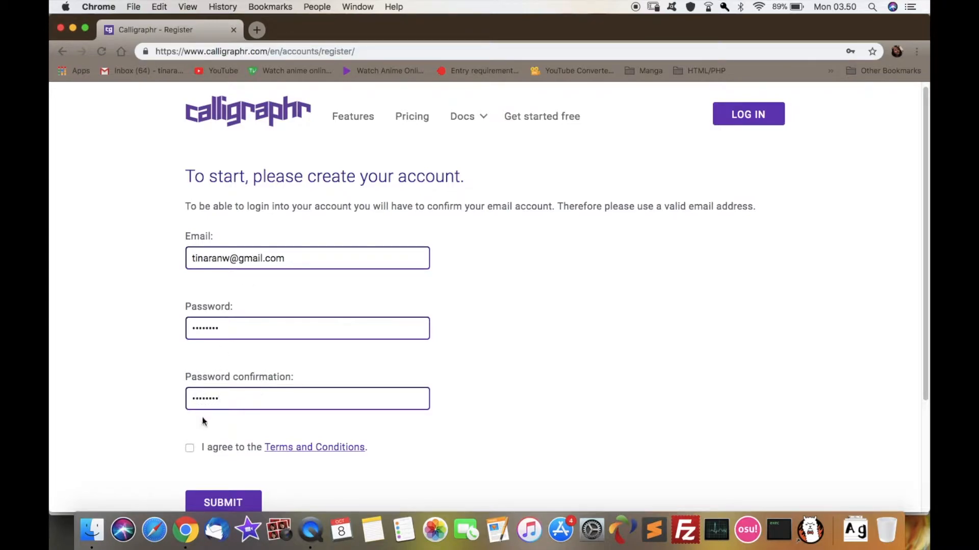
{"action": "left_click", "coordinate": [189, 447]}
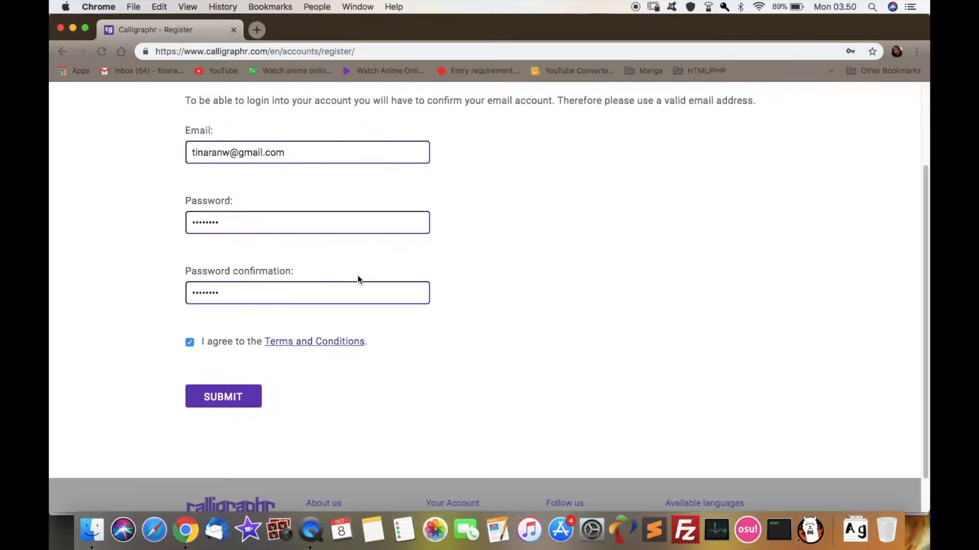
{"action": "left_click", "coordinate": [223, 399]}
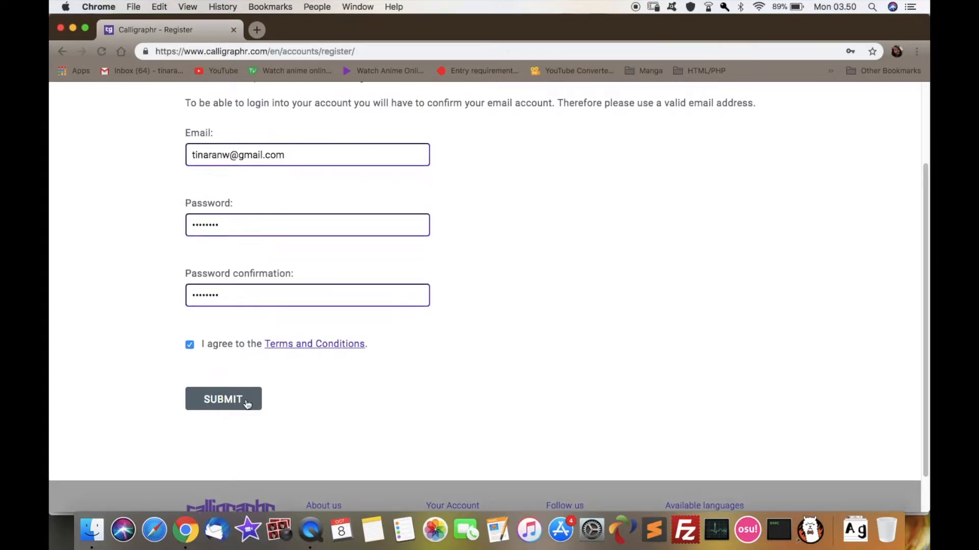
{"action": "left_click", "coordinate": [223, 400]}
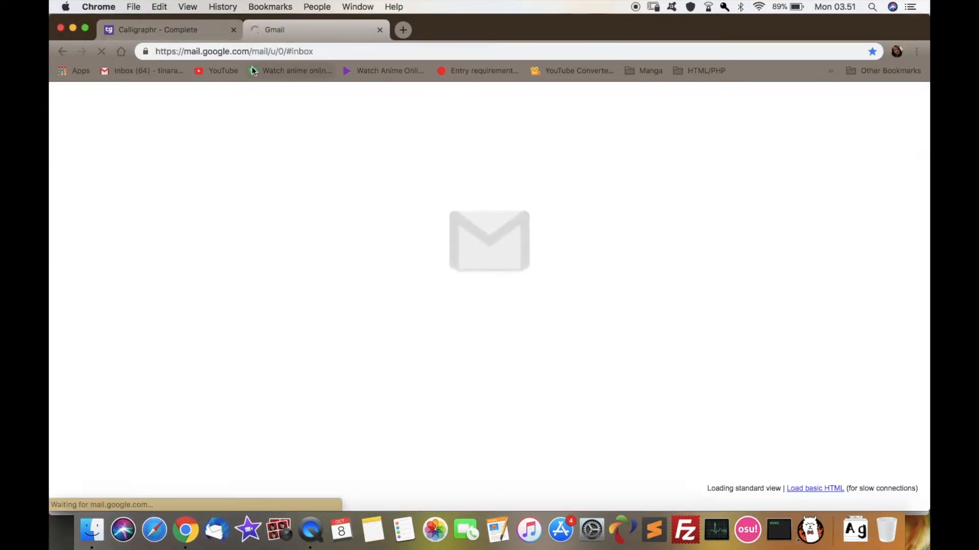
{"action": "mouse_move", "coordinate": [252, 71]}
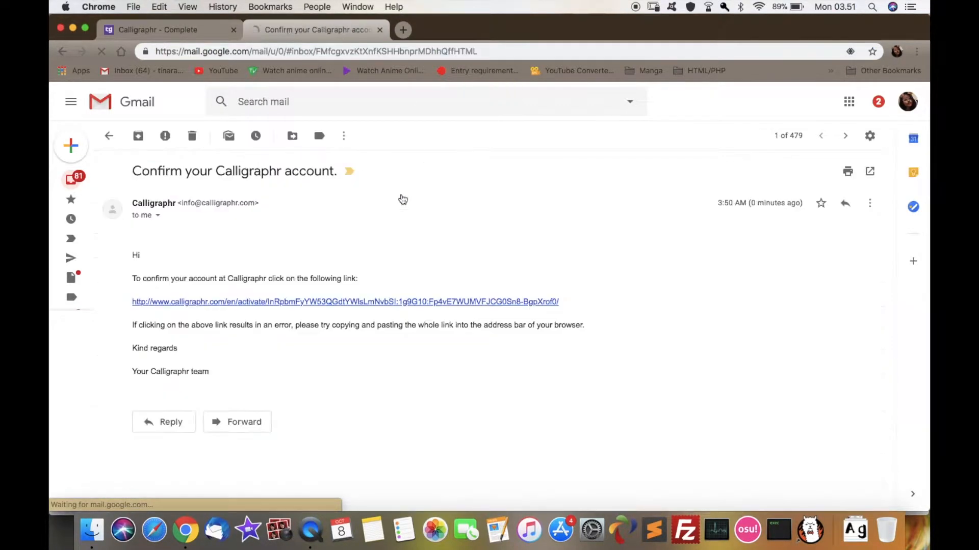
Follow the activation link in the 'Confirm your Calligraphr account' email.
{"action": "left_click", "coordinate": [345, 301]}
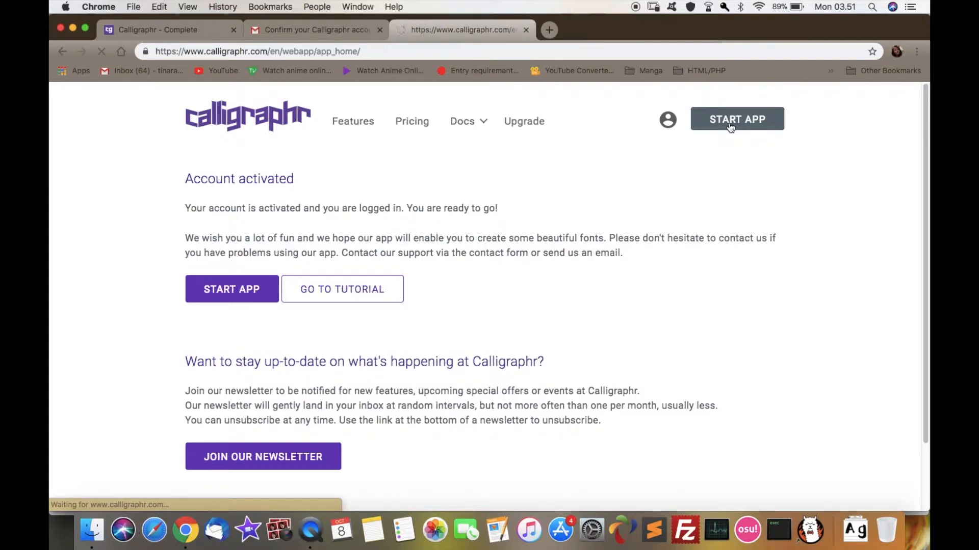
Launch the Calligraphr web app and open the template creator in a new tab.
{"action": "left_click", "coordinate": [736, 119]}
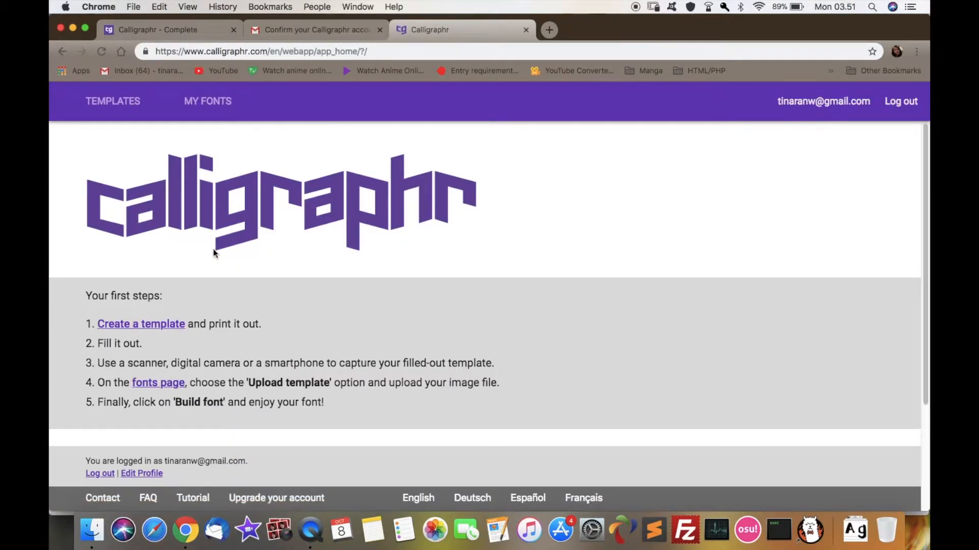
{"action": "scroll", "scroll_direction": "down", "scroll_amount": 3}
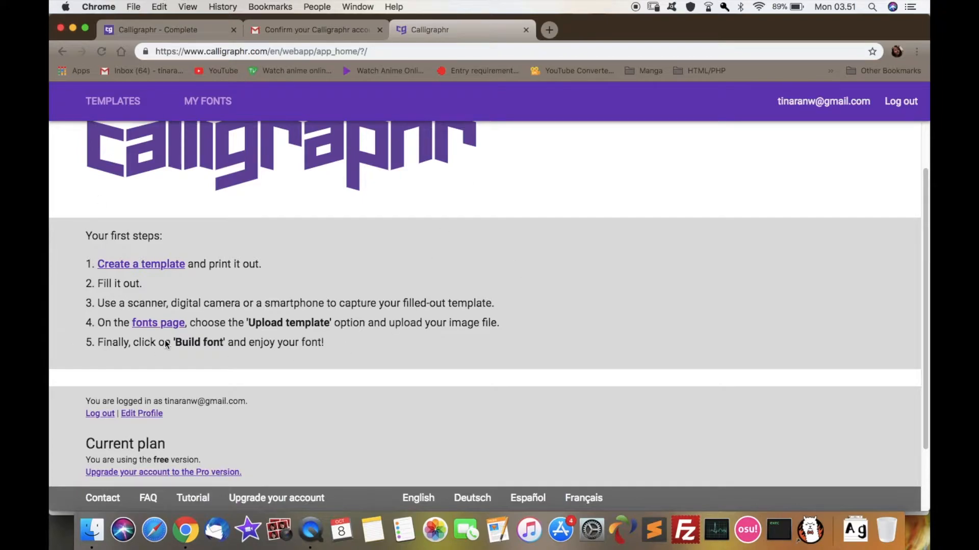
{"action": "right_click", "coordinate": [140, 264]}
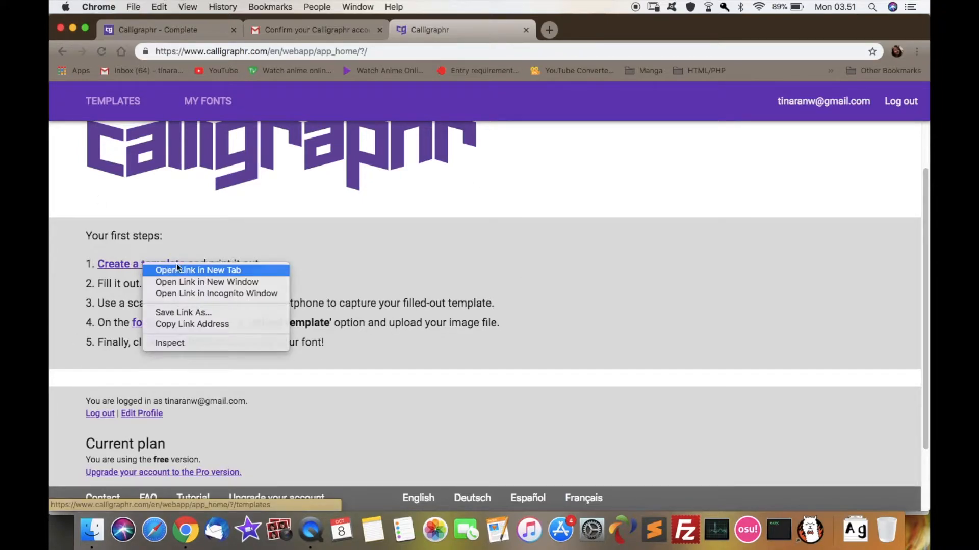
{"action": "left_click", "coordinate": [198, 270]}
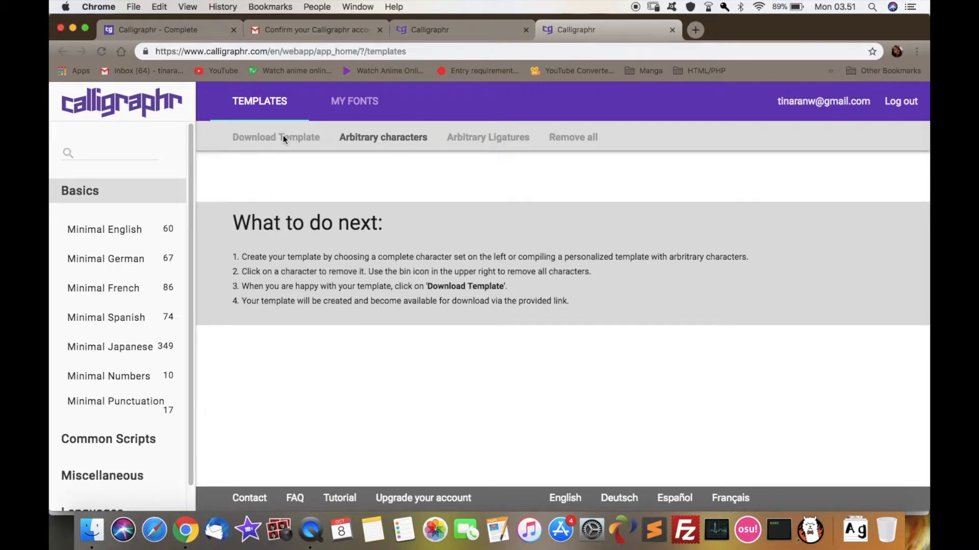
Try the Minimal English and math symbol sets, clear the template, and open download settings.
{"action": "left_click", "coordinate": [104, 229]}
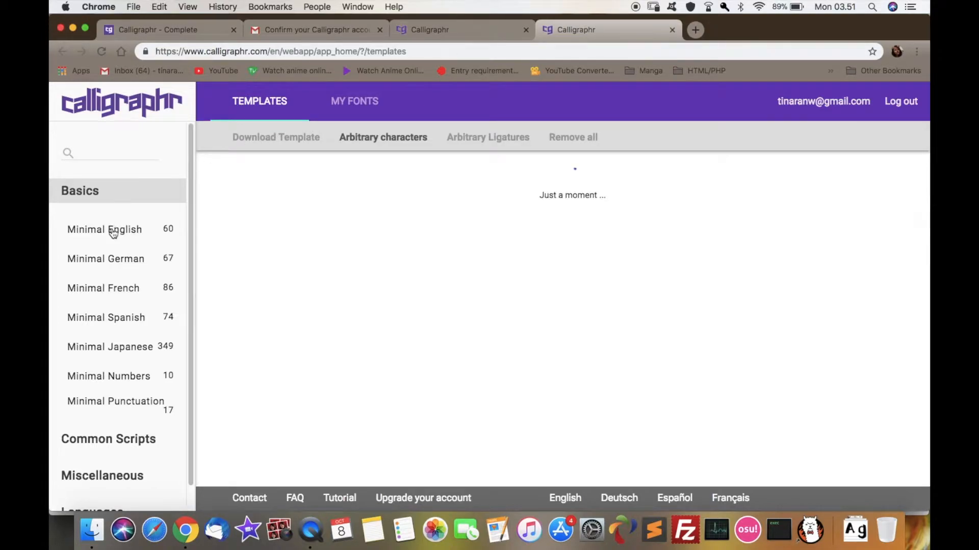
{"action": "left_click", "coordinate": [104, 228]}
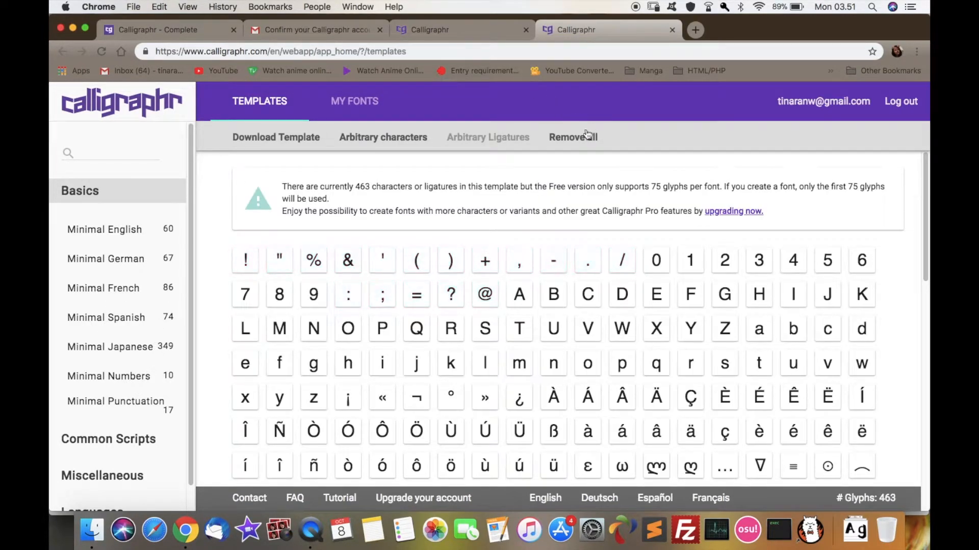
{"action": "left_click", "coordinate": [572, 137]}
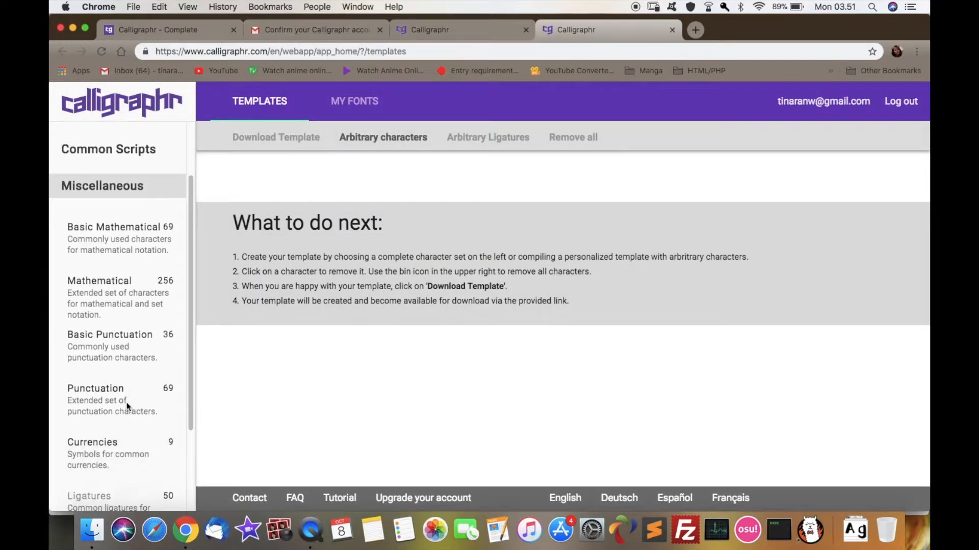
{"action": "left_click", "coordinate": [99, 280]}
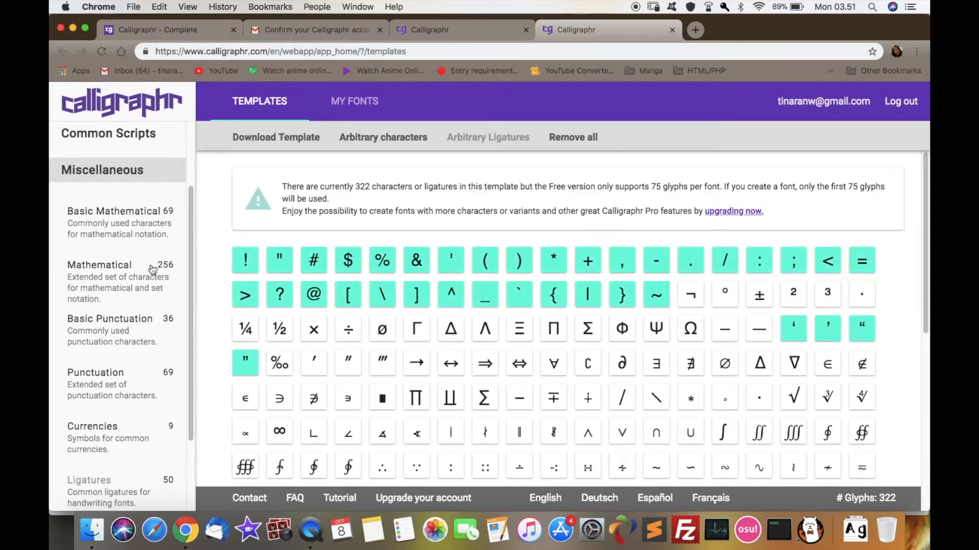
{"action": "left_click", "coordinate": [572, 136]}
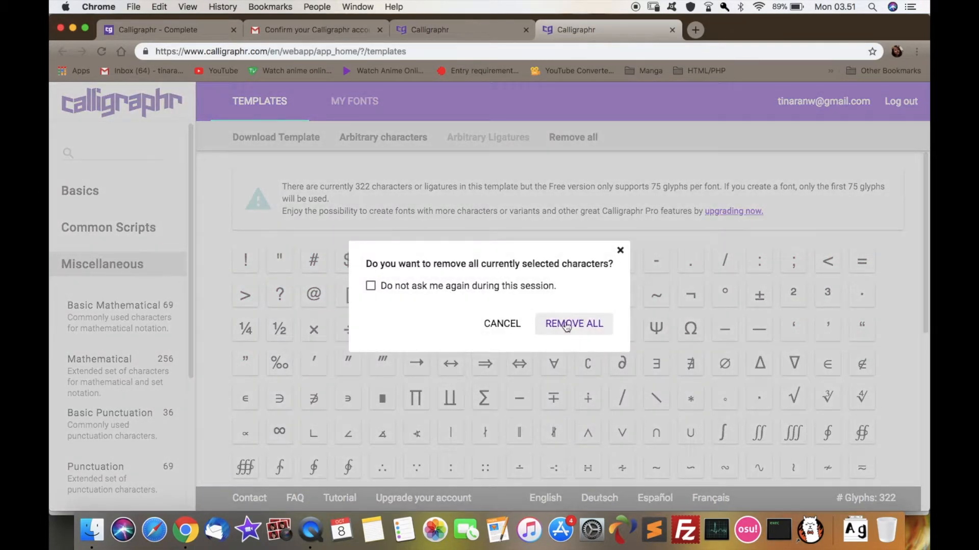
{"action": "left_click", "coordinate": [572, 323]}
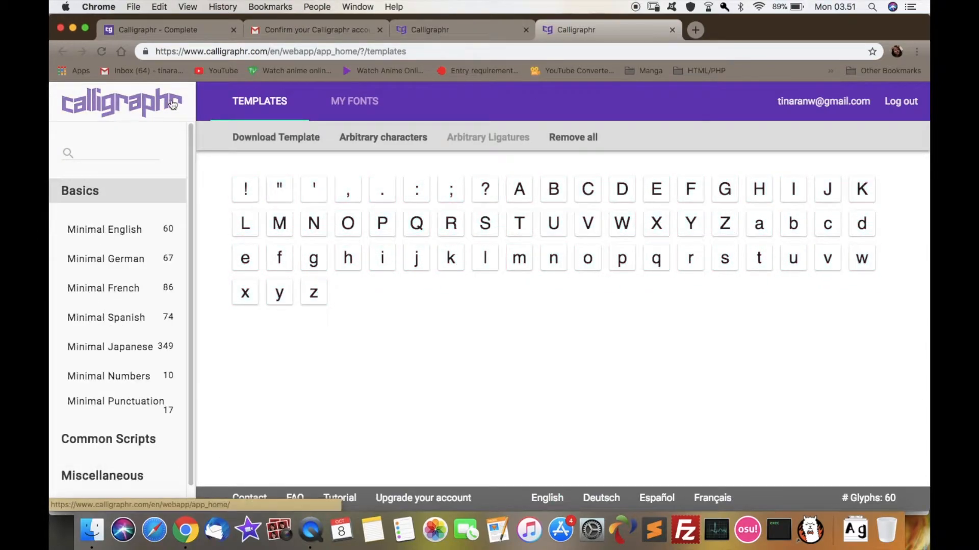
{"action": "left_click", "coordinate": [275, 136]}
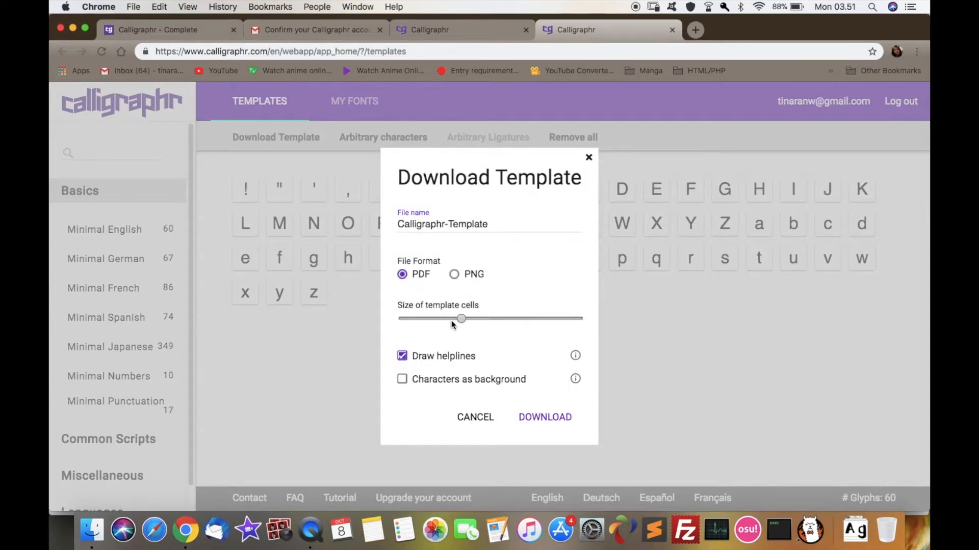
Generate the template PDF with faint characters shown as cell backgrounds.
{"action": "left_click", "coordinate": [402, 379]}
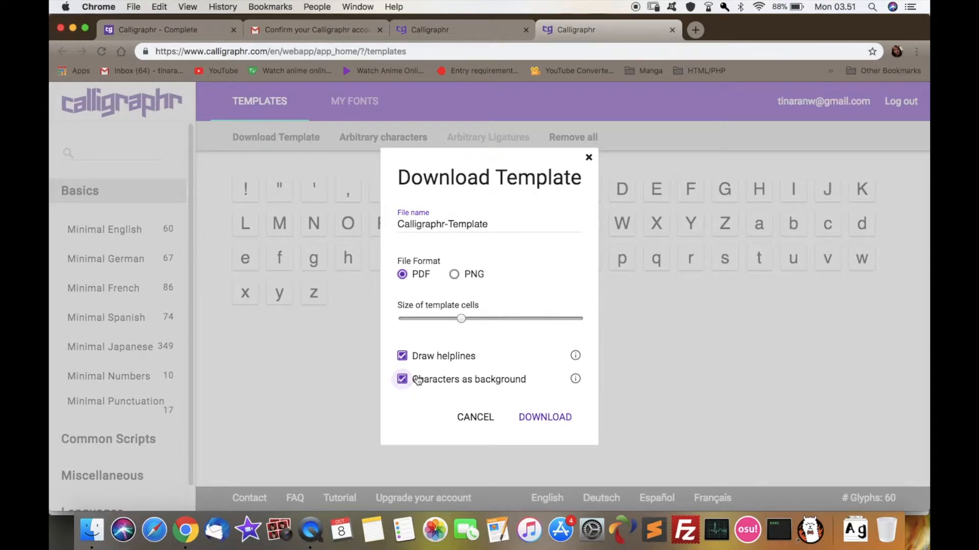
{"action": "left_click", "coordinate": [544, 417]}
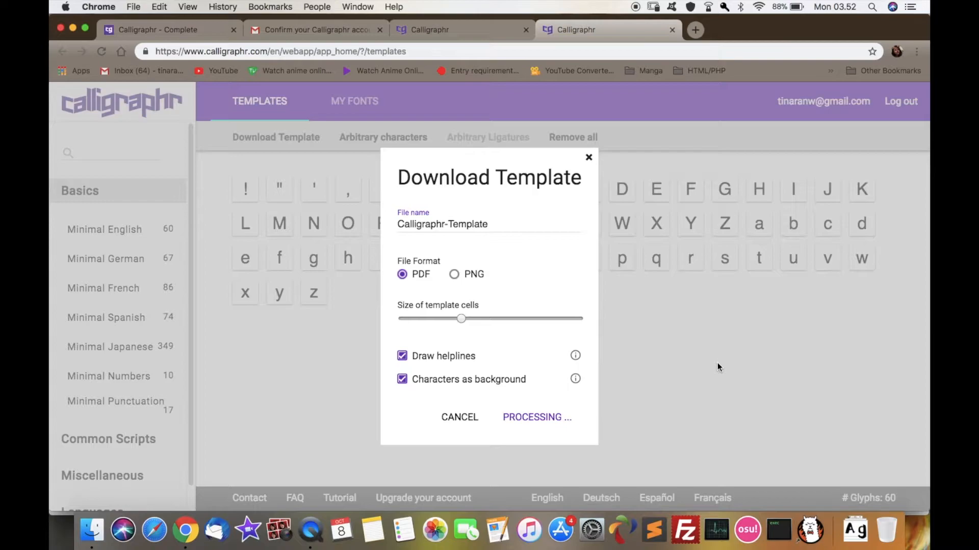
{"action": "left_click", "coordinate": [536, 417]}
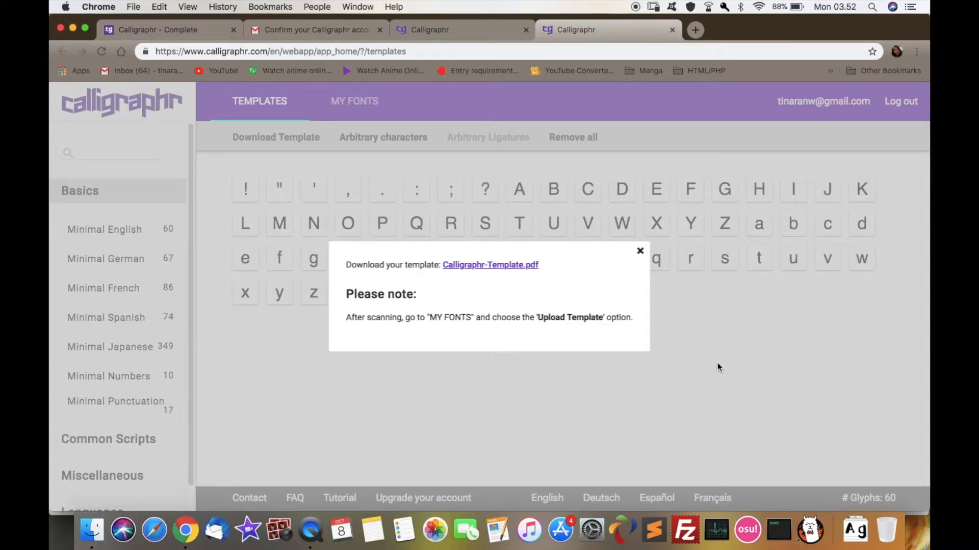
Open the generated template PDF in a new tab and start saving it.
{"action": "right_click", "coordinate": [490, 264]}
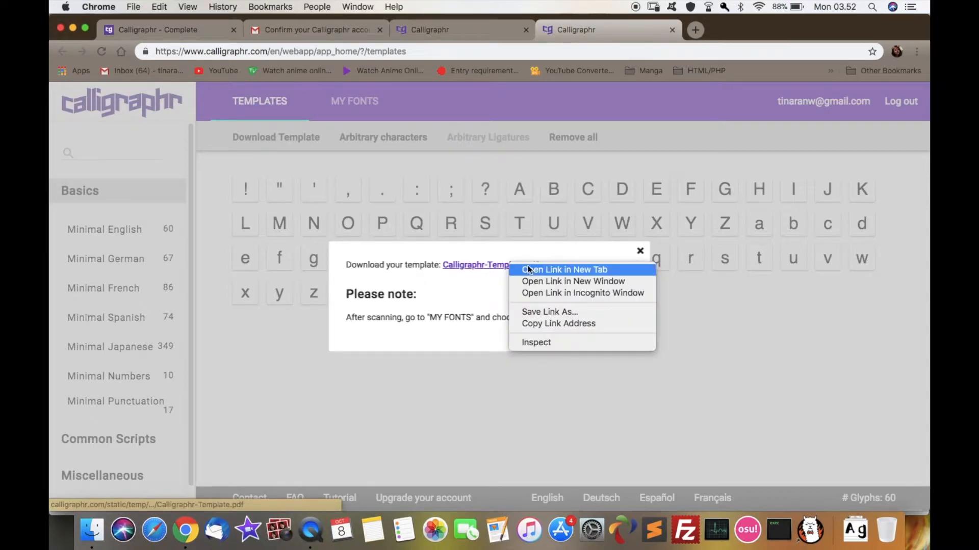
{"action": "left_click", "coordinate": [564, 269]}
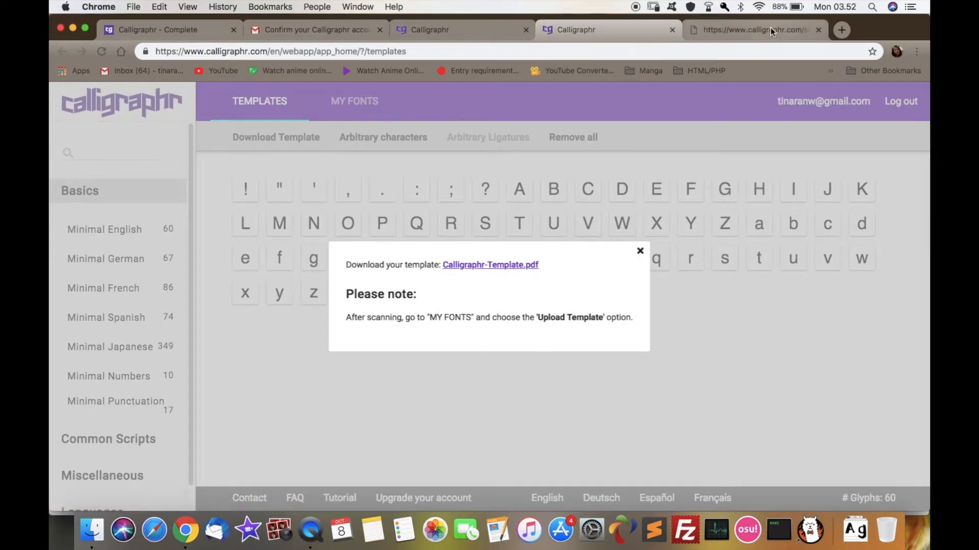
{"action": "left_click", "coordinate": [490, 264]}
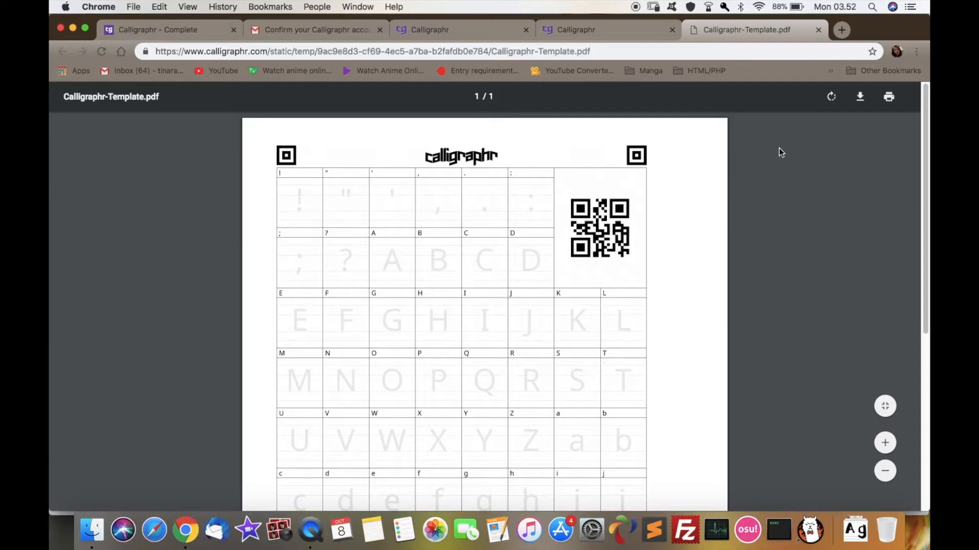
{"action": "left_click", "coordinate": [860, 97]}
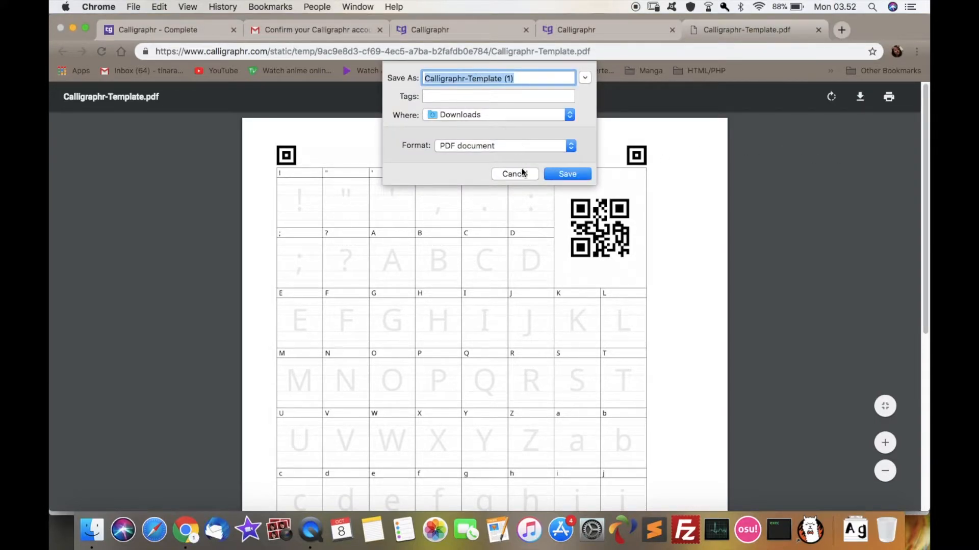
Switch to Finder to locate Calligraphr-Template.pdf in Downloads.
{"action": "left_click", "coordinate": [91, 530]}
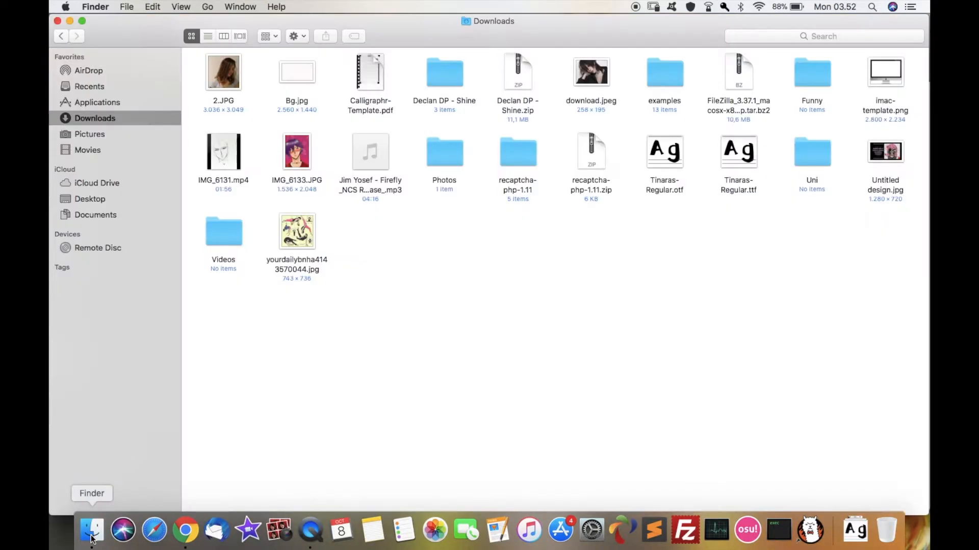
{"action": "mouse_move", "coordinate": [779, 93]}
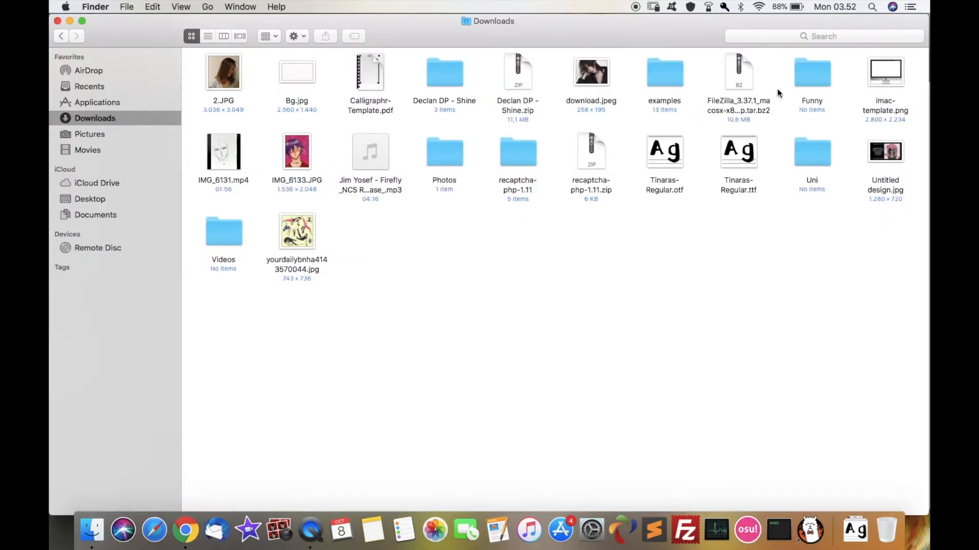
{"action": "mouse_move", "coordinate": [777, 104]}
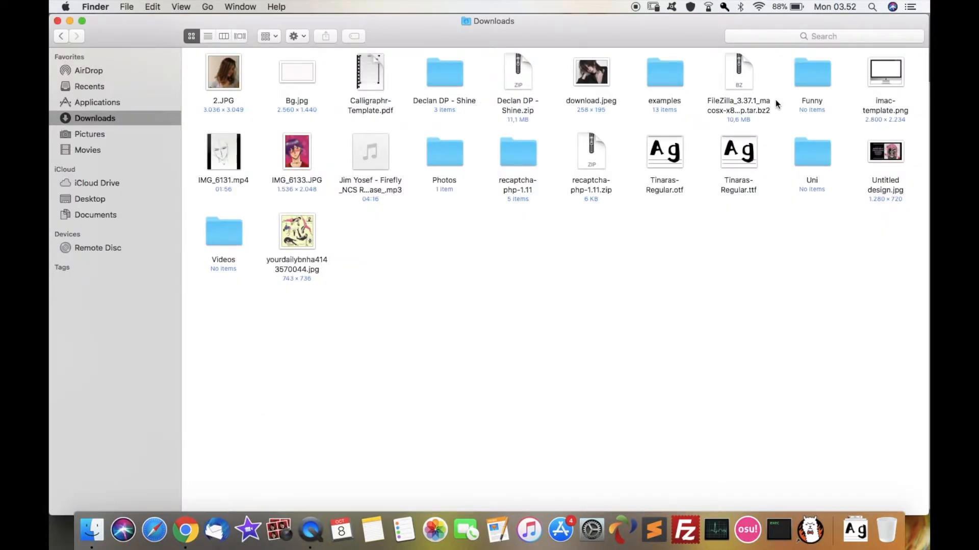
{"action": "mouse_move", "coordinate": [379, 81]}
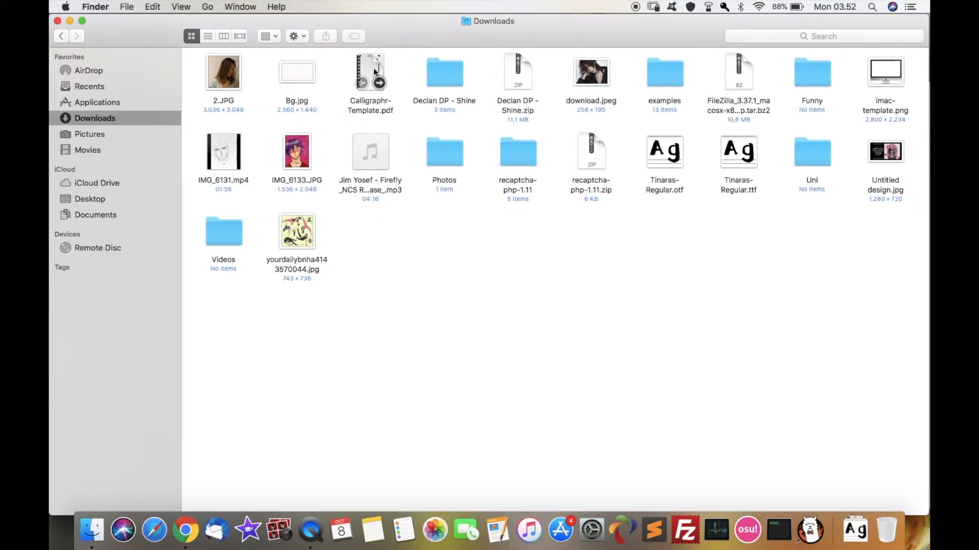
Open the template PDF in Preview and begin exporting it with JPEG format.
{"action": "double_click", "coordinate": [370, 72]}
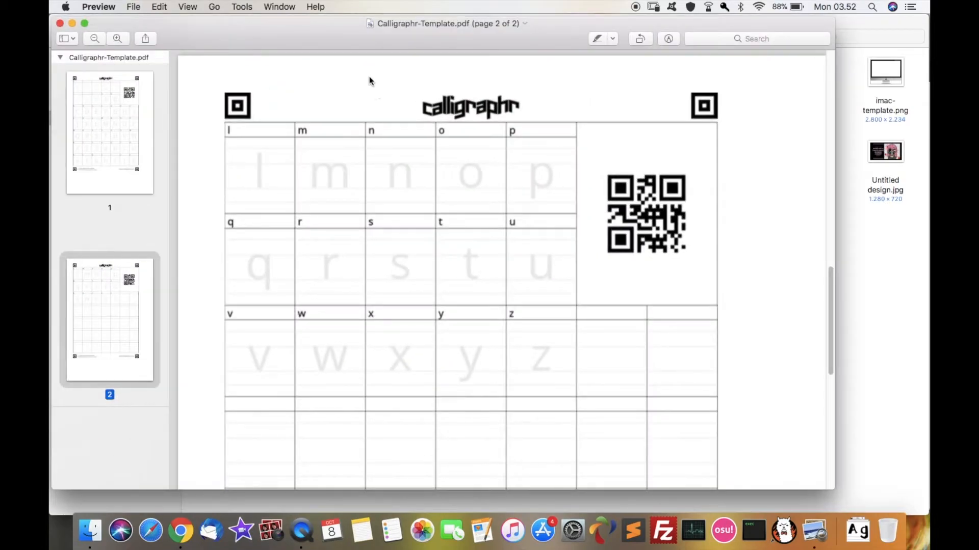
{"action": "left_click", "coordinate": [133, 7]}
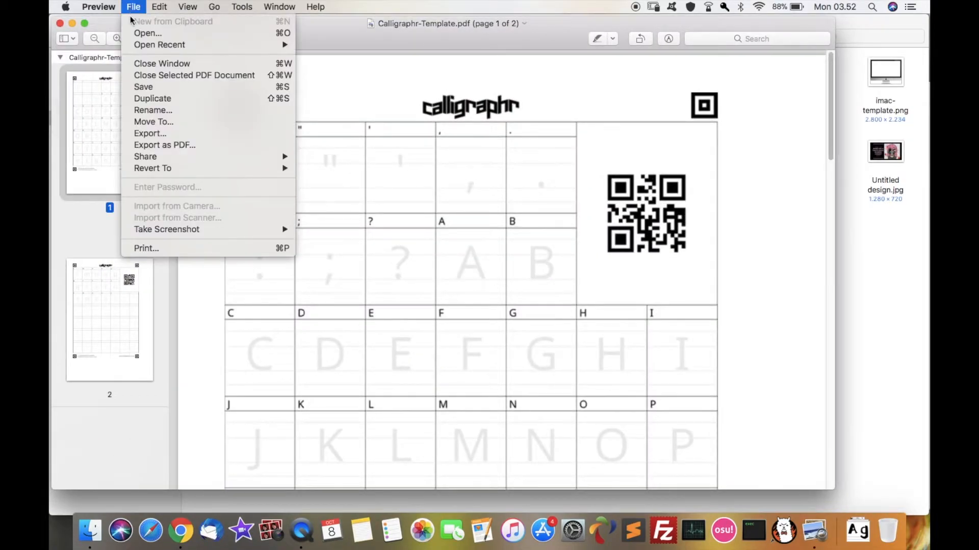
{"action": "left_click", "coordinate": [150, 133]}
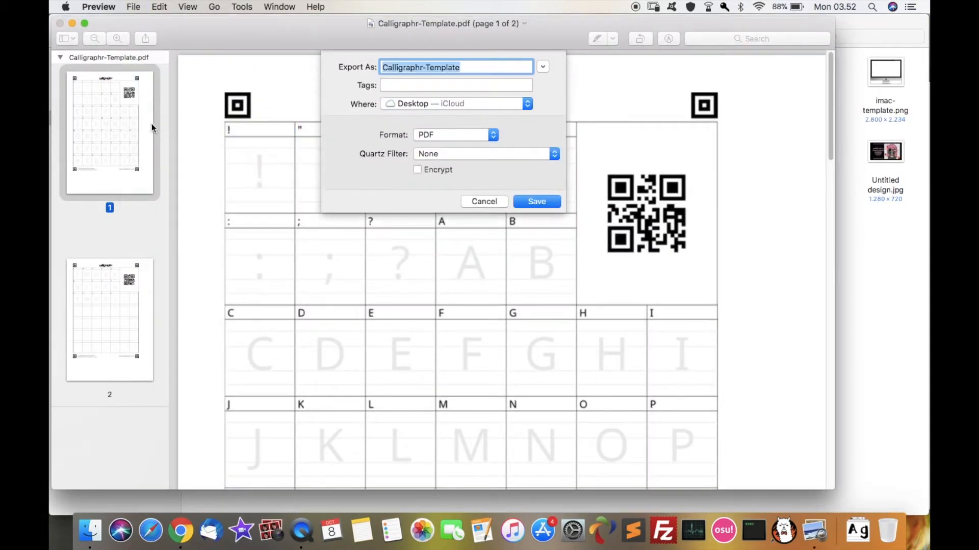
{"action": "mouse_move", "coordinate": [388, 162]}
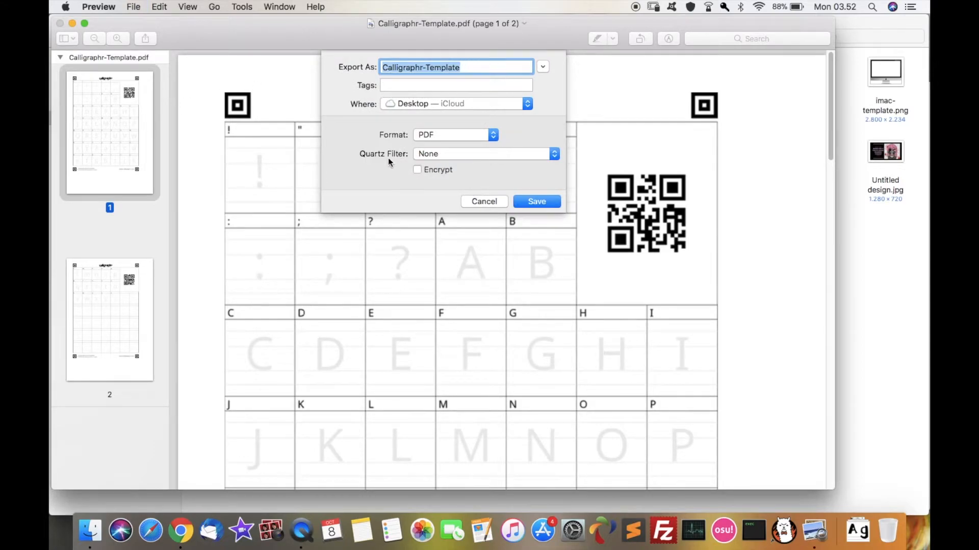
{"action": "left_click", "coordinate": [456, 134]}
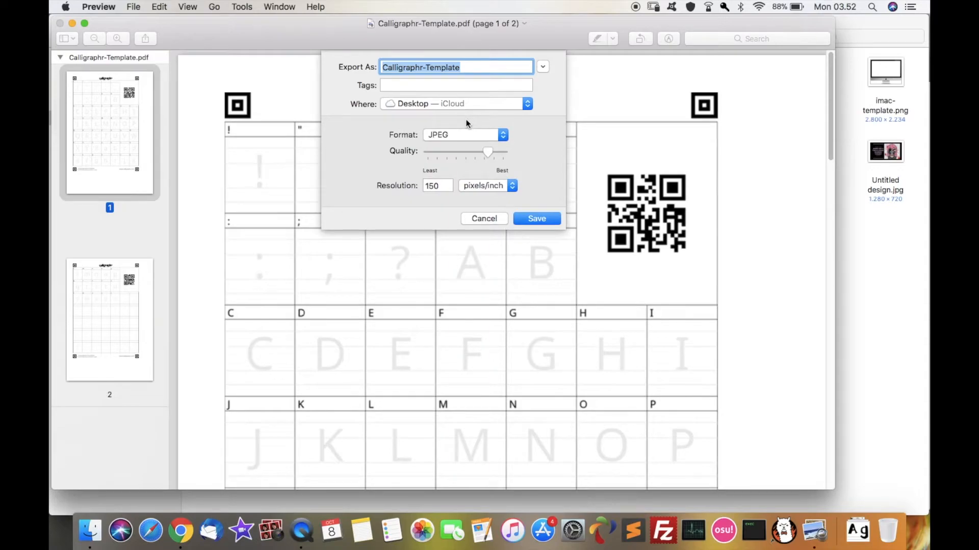
{"action": "mouse_move", "coordinate": [486, 130]}
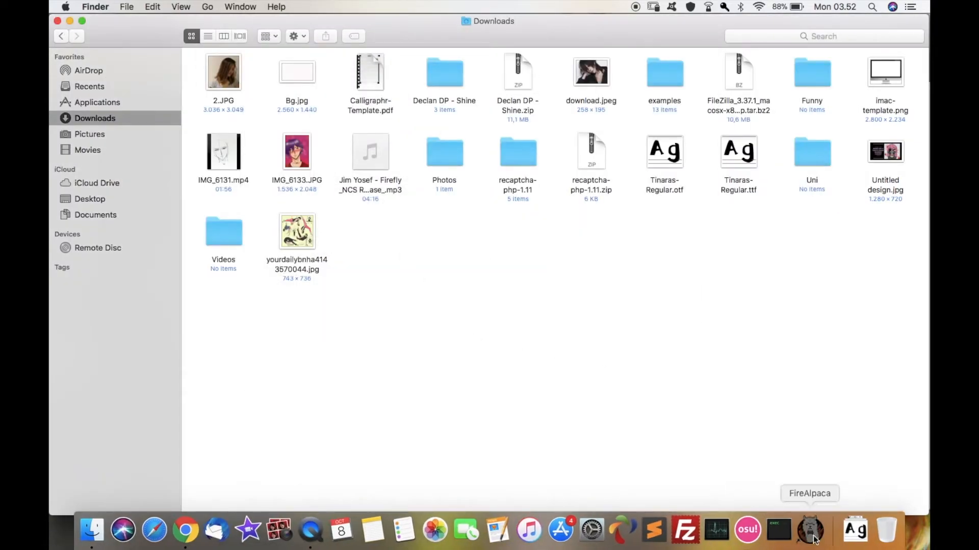
{"action": "left_click", "coordinate": [809, 531]}
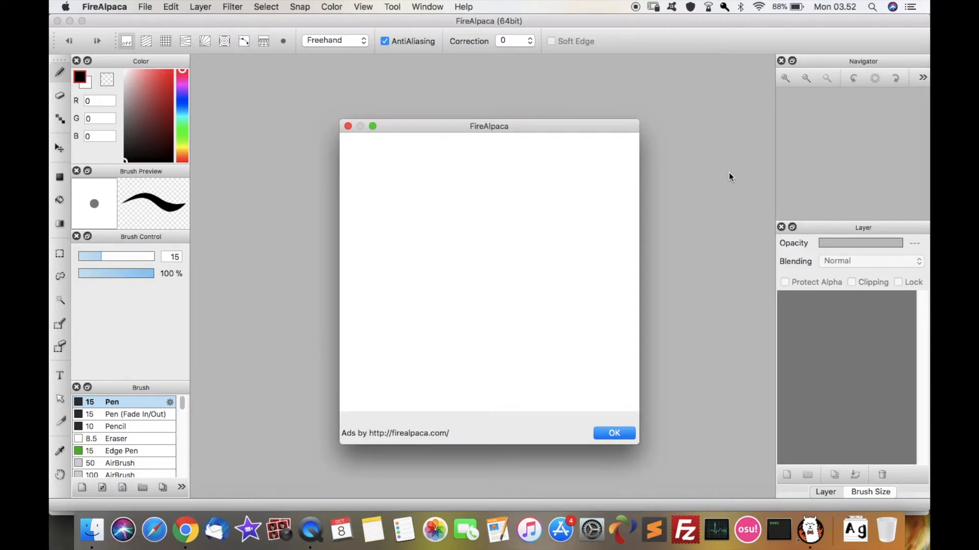
{"action": "left_click", "coordinate": [613, 433]}
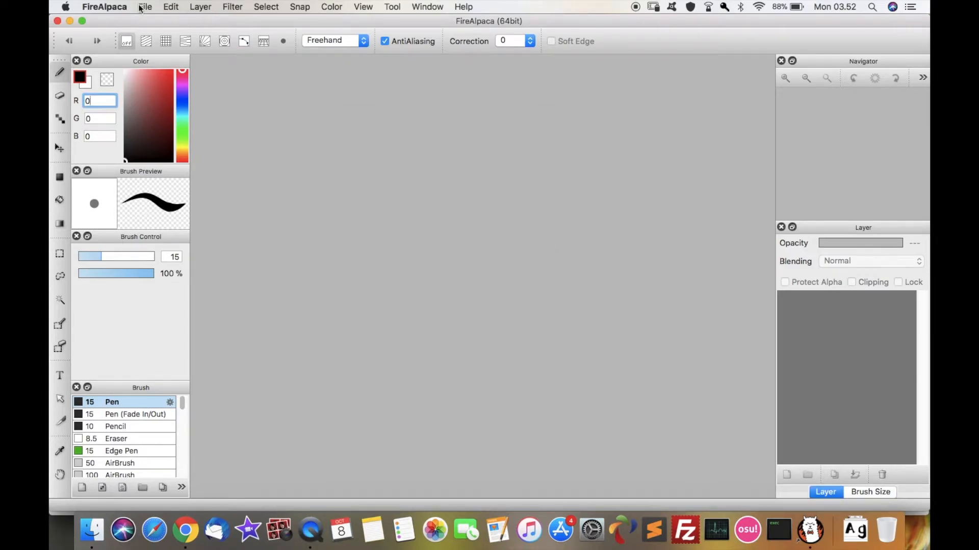
{"action": "mouse_move", "coordinate": [147, 50]}
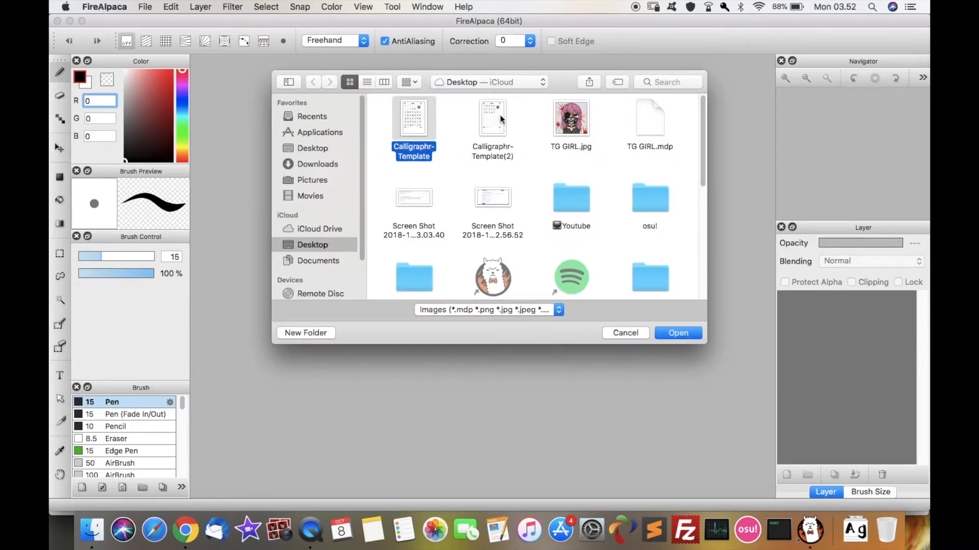
{"action": "mouse_move", "coordinate": [628, 310]}
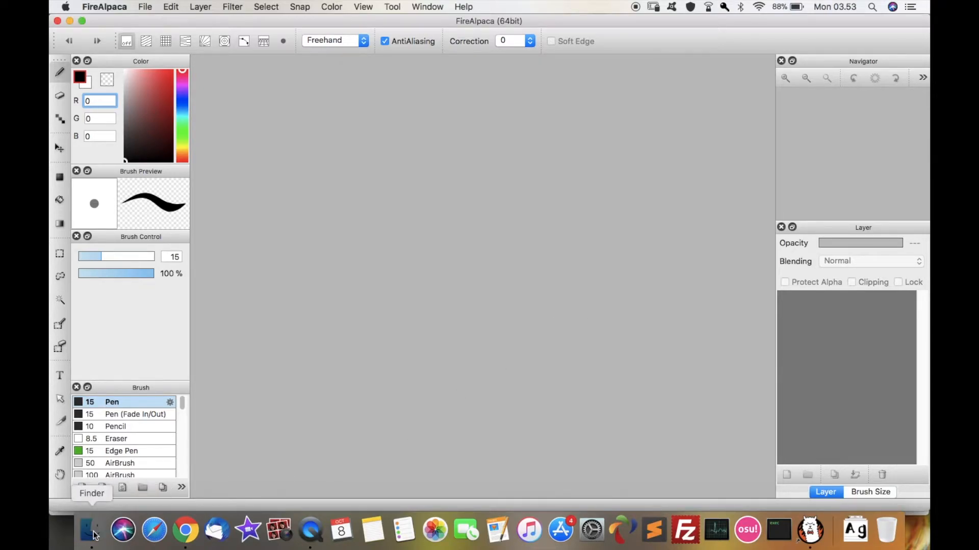
{"action": "left_click", "coordinate": [91, 531]}
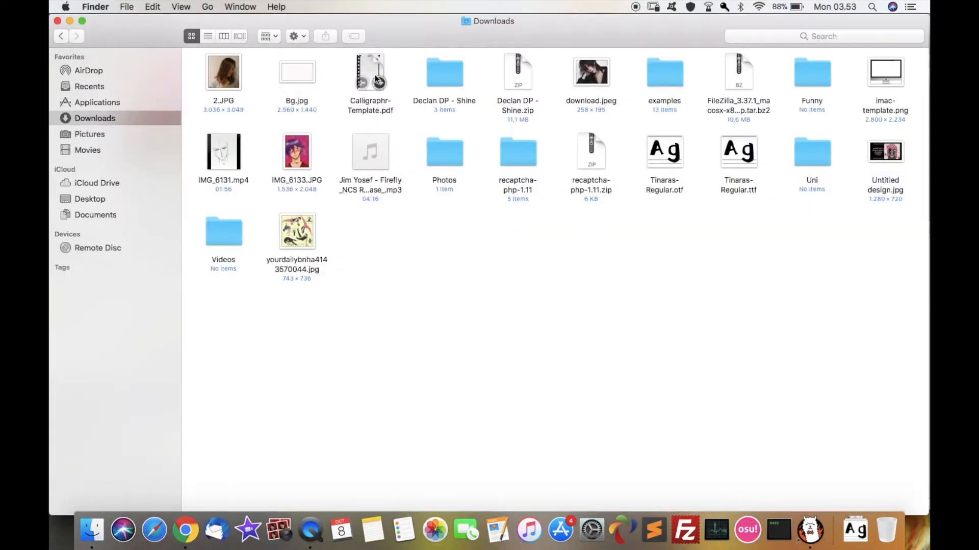
Export the template's first page as a JPEG and begin exporting page two.
{"action": "double_click", "coordinate": [370, 72]}
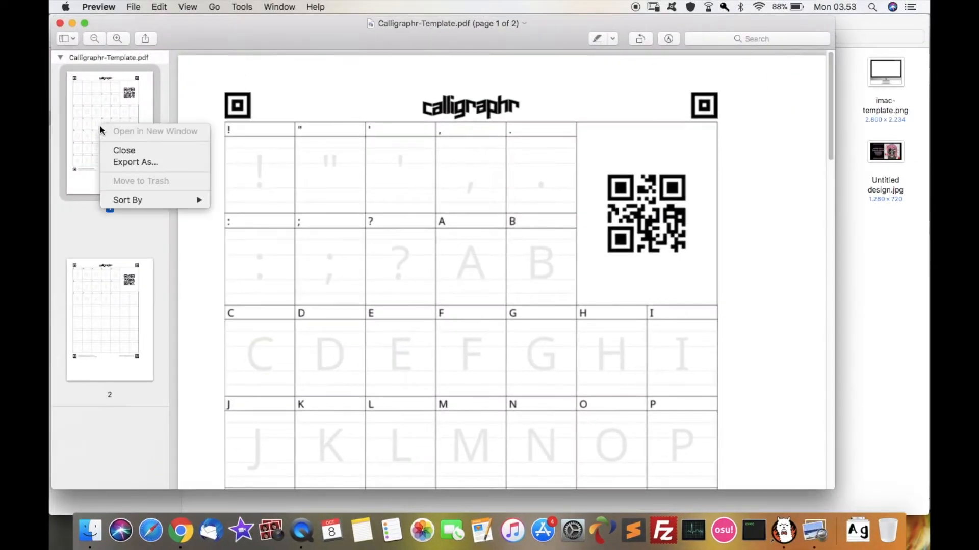
{"action": "left_click", "coordinate": [135, 162]}
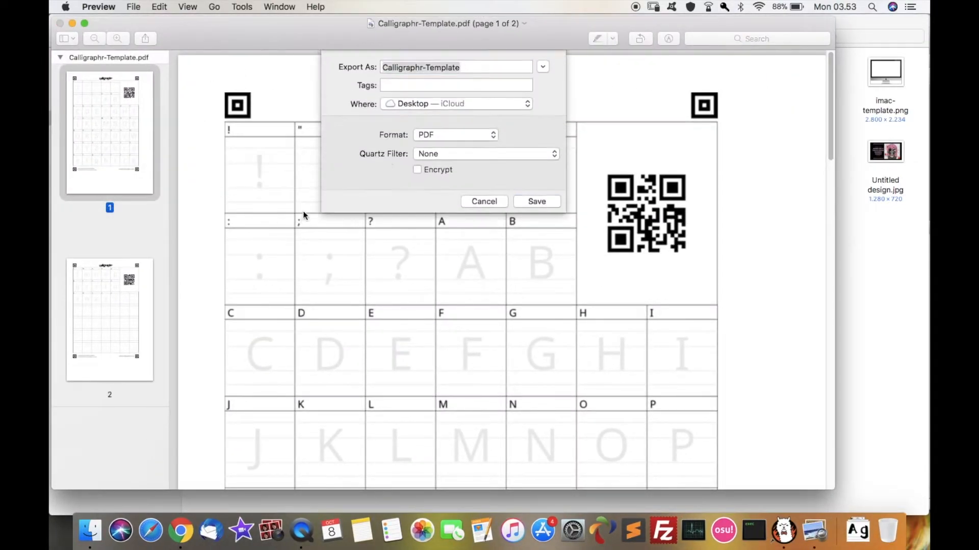
{"action": "left_click", "coordinate": [455, 135]}
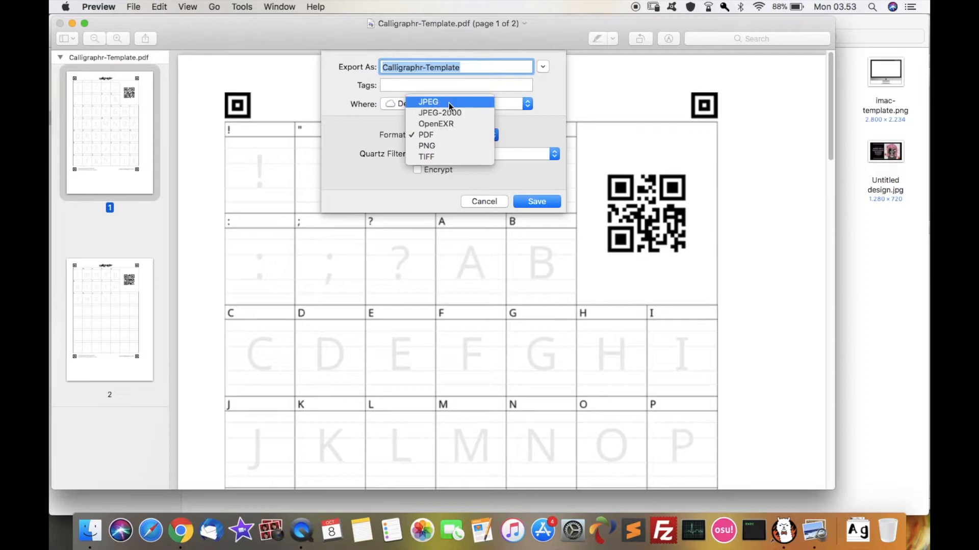
{"action": "left_click", "coordinate": [428, 102]}
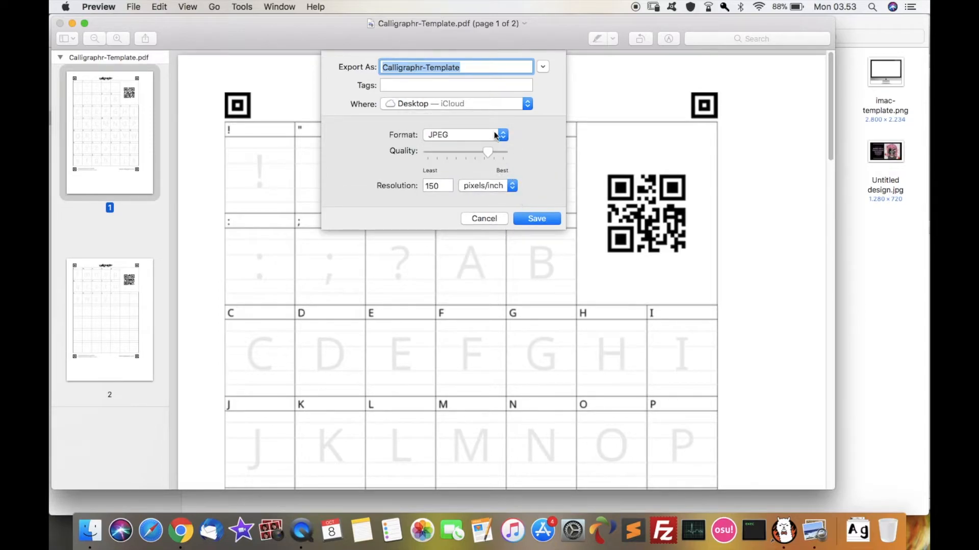
{"action": "left_click", "coordinate": [484, 218]}
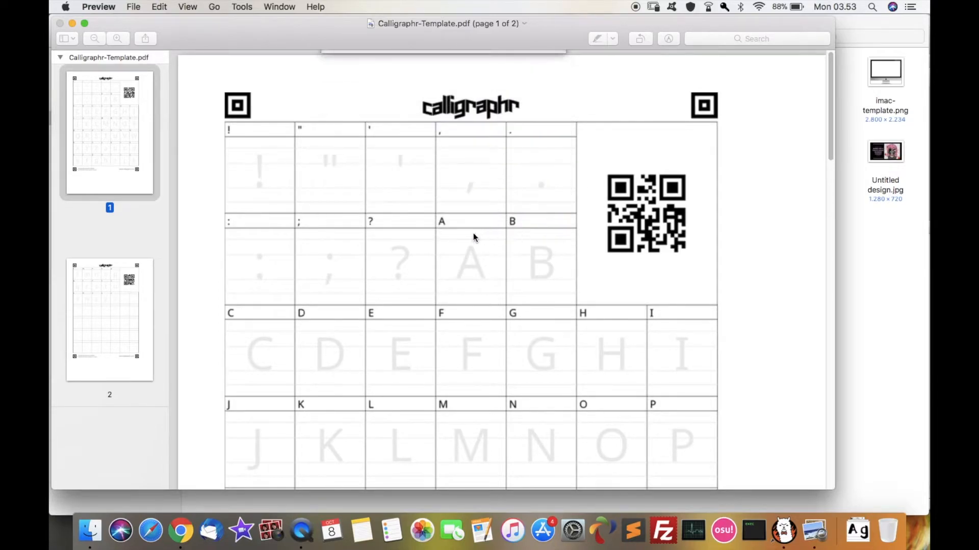
{"action": "right_click", "coordinate": [109, 318]}
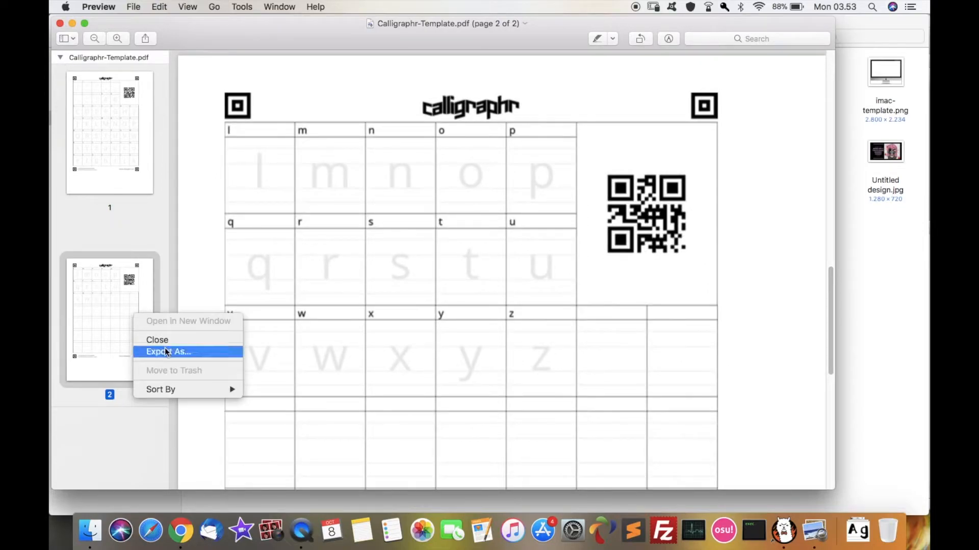
{"action": "left_click", "coordinate": [168, 352]}
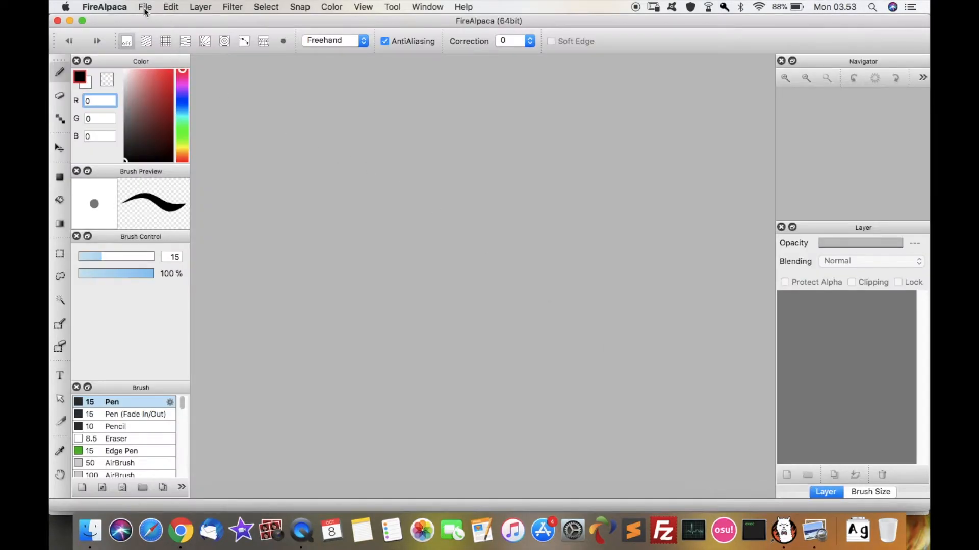
Open 1.jpg and 2.jpg in FireAlpaca, then return to the 1.jpg canvas.
{"action": "left_click", "coordinate": [145, 7]}
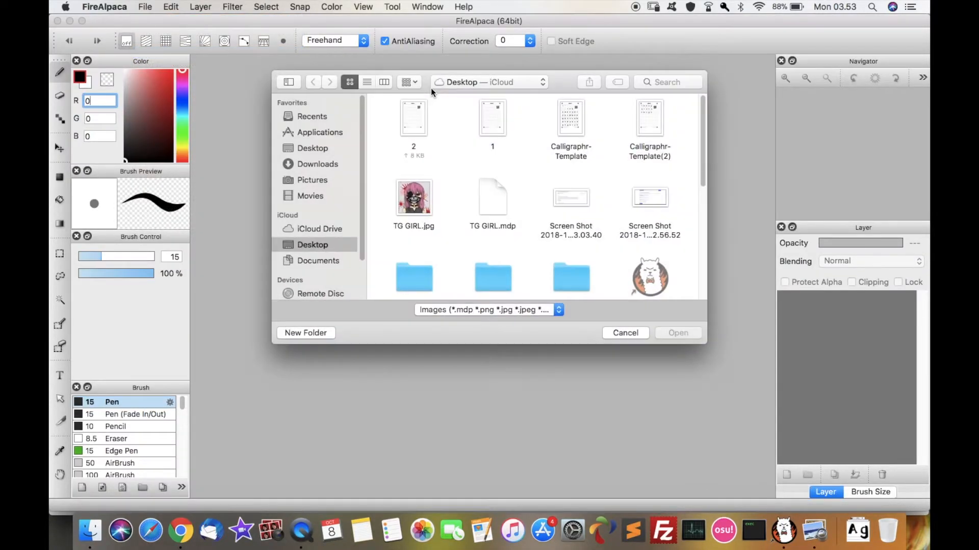
{"action": "left_click", "coordinate": [492, 117]}
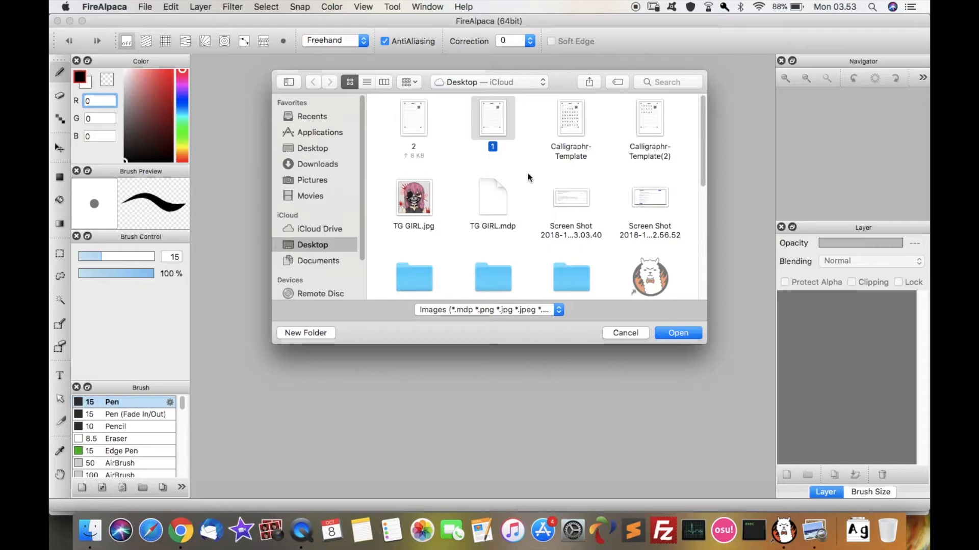
{"action": "mouse_move", "coordinate": [439, 120]}
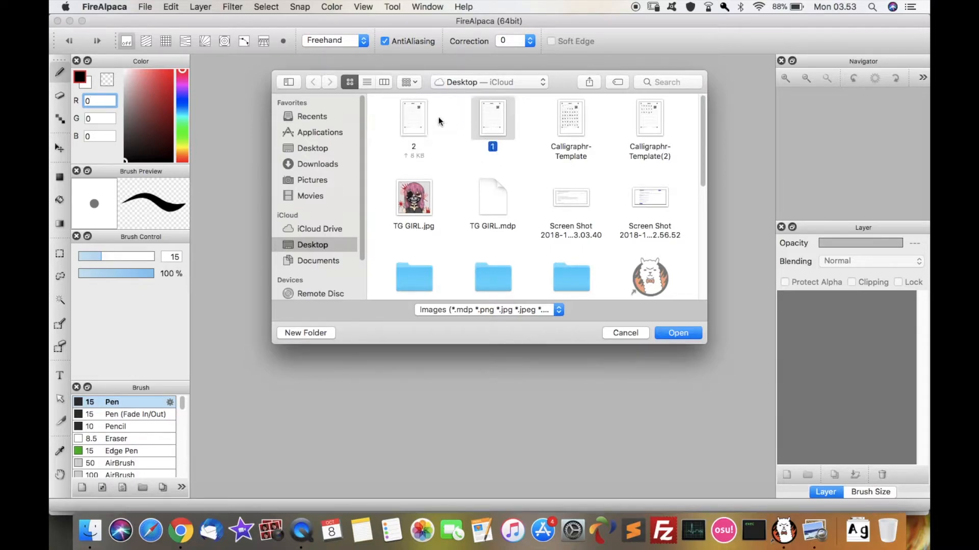
{"action": "mouse_move", "coordinate": [649, 323]}
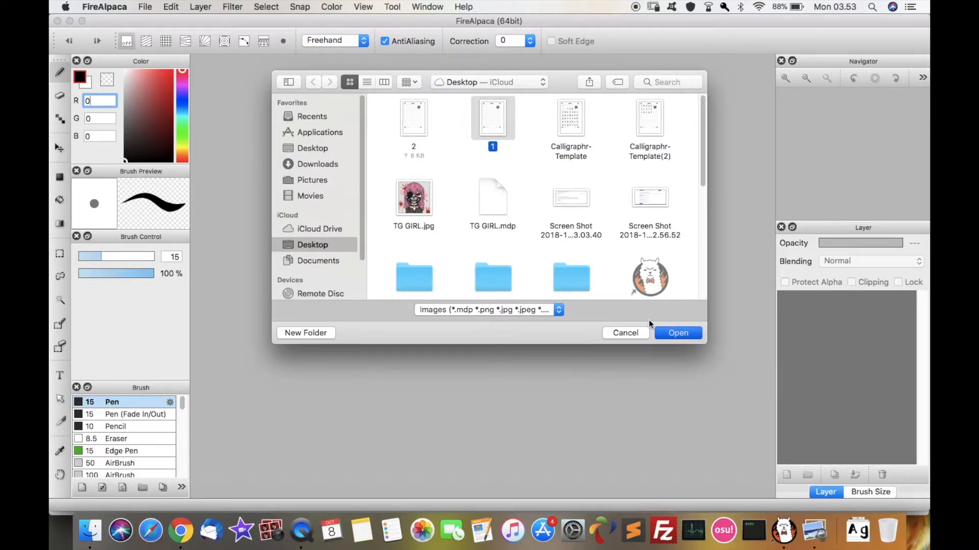
{"action": "left_click", "coordinate": [145, 6]}
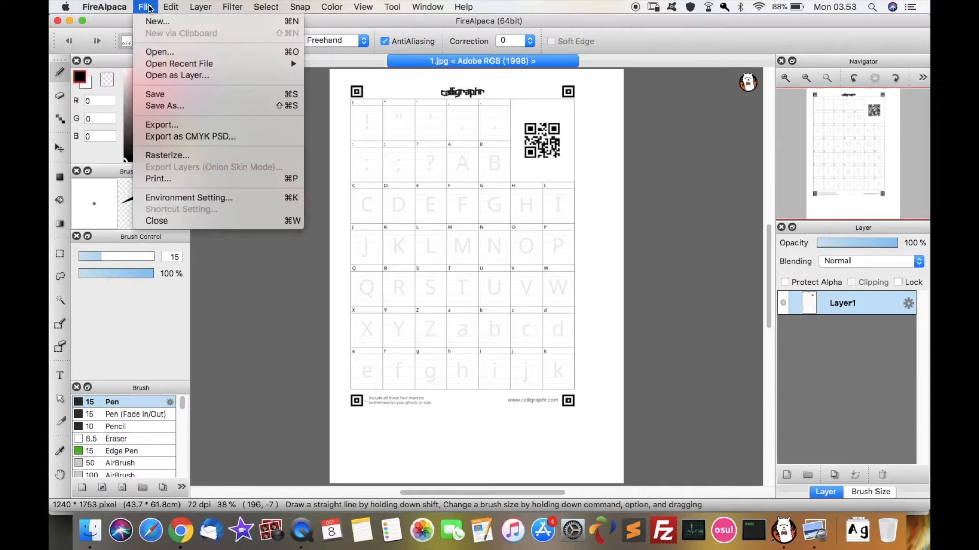
{"action": "left_click", "coordinate": [159, 52]}
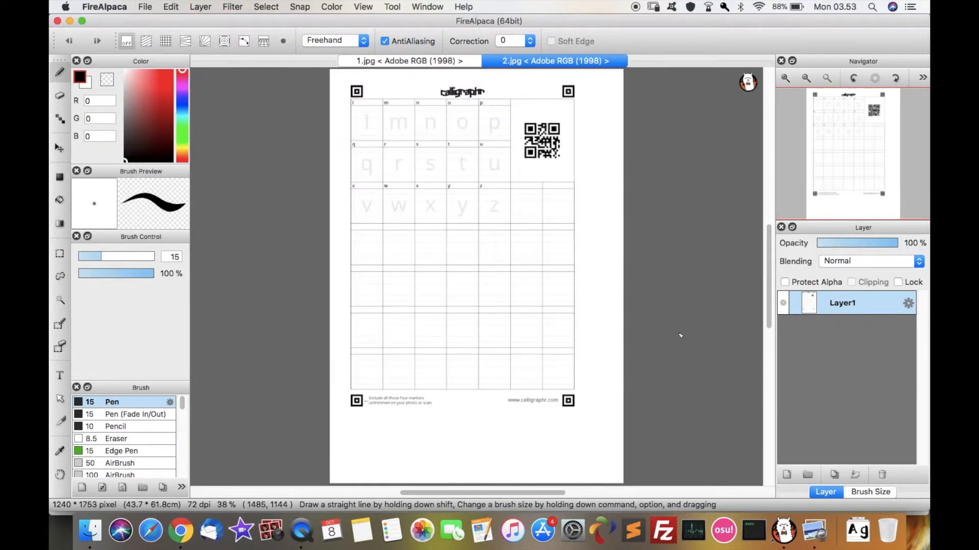
{"action": "left_click", "coordinate": [406, 61]}
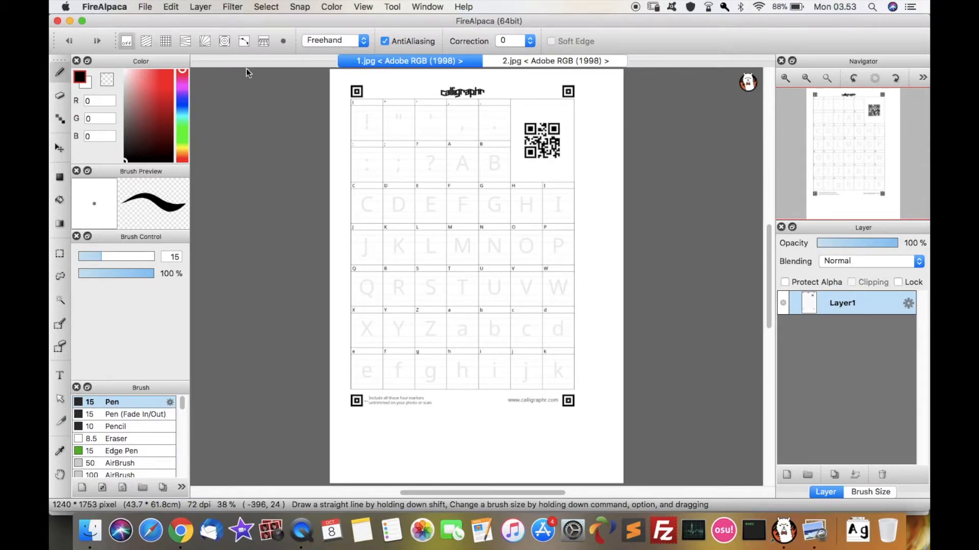
{"action": "mouse_move", "coordinate": [430, 141]}
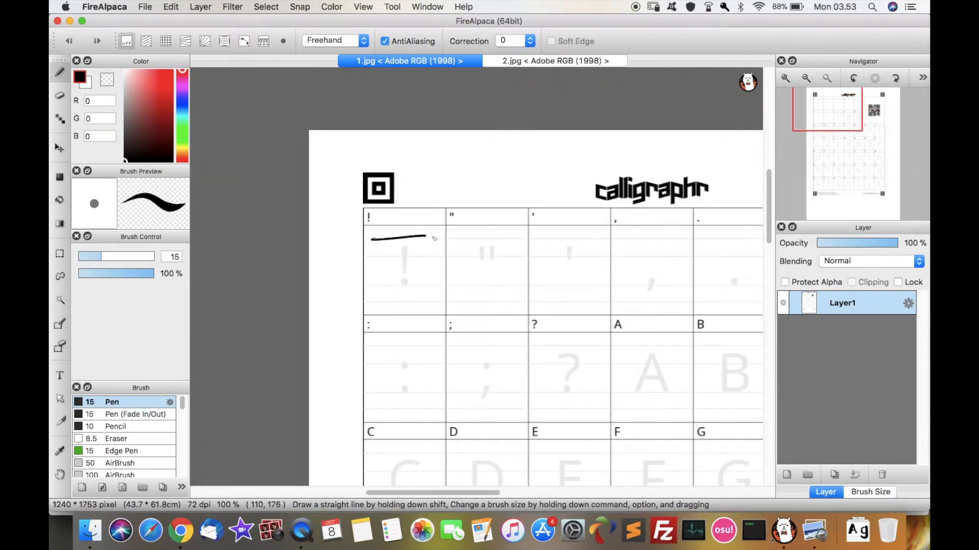
After a test stroke, add a handwriting layer on 1.jpg and draw the exclamation mark.
{"action": "left_click_drag", "start_coordinate": [374, 257], "coordinate": [427, 300]}
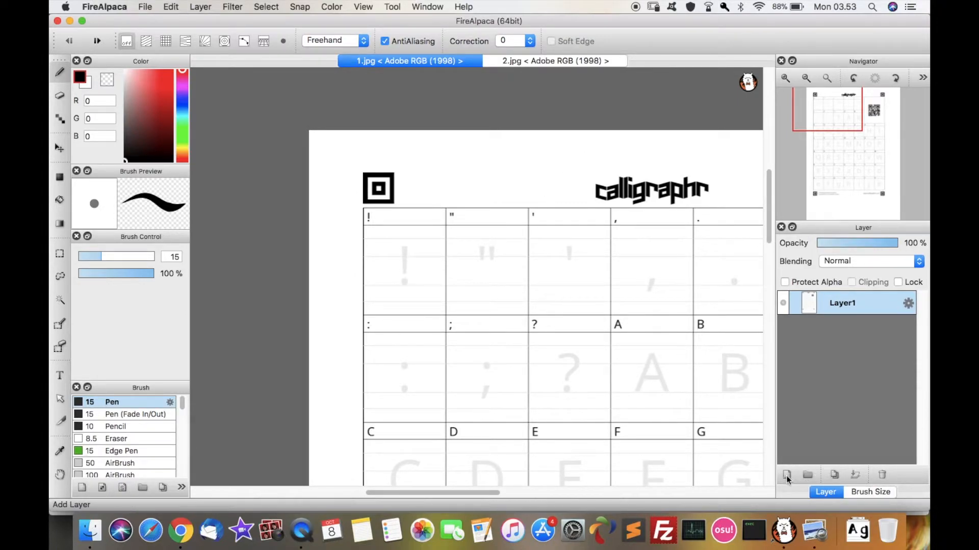
{"action": "left_click", "coordinate": [786, 475]}
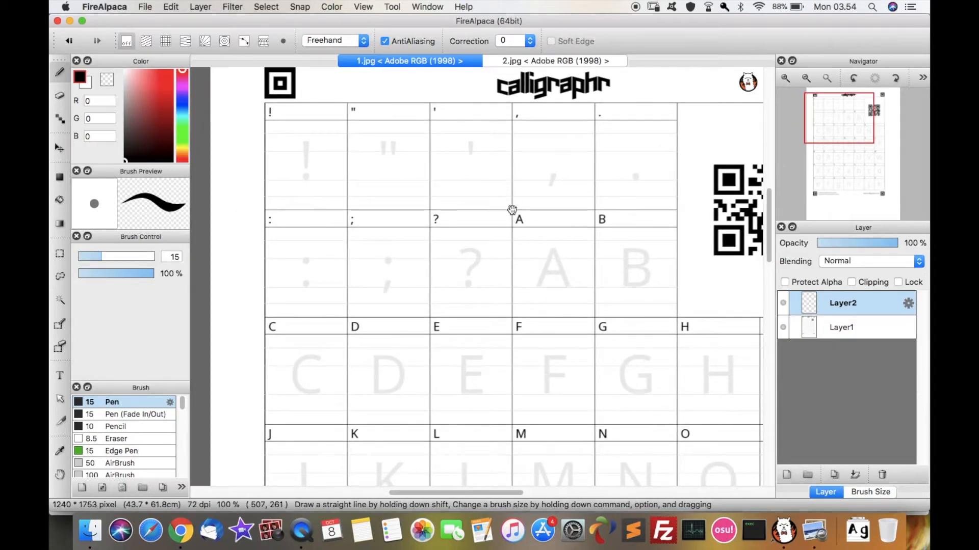
{"action": "left_click_drag", "start_coordinate": [305, 136], "coordinate": [306, 178]}
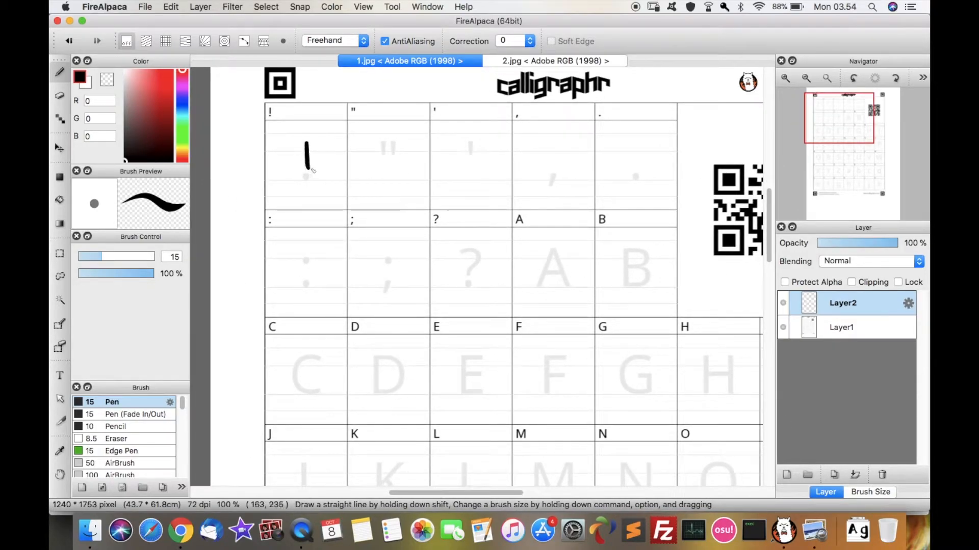
{"action": "left_click_drag", "start_coordinate": [378, 140], "coordinate": [387, 156]}
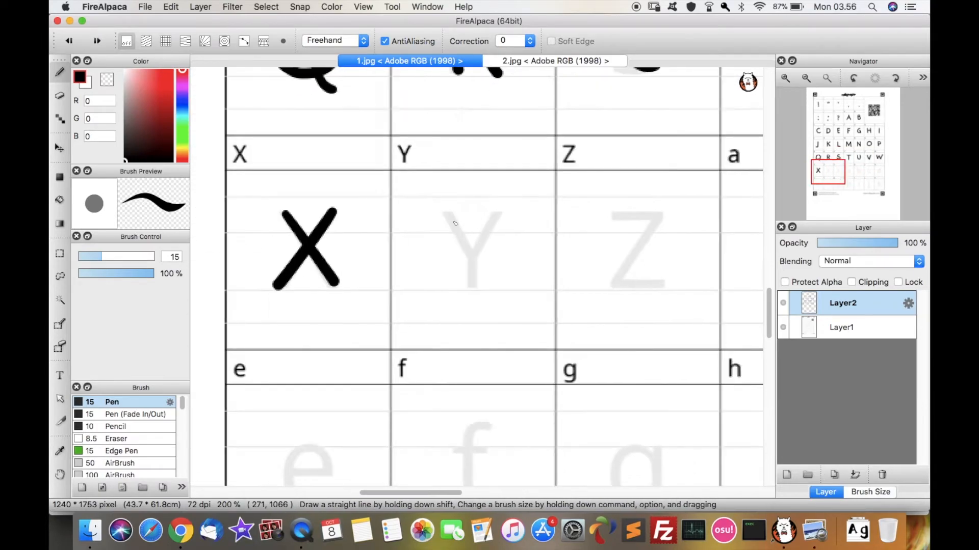
Show page 2.jpg with lowercase l–z, then cancel a Save As dialog.
{"action": "left_click", "coordinate": [553, 61]}
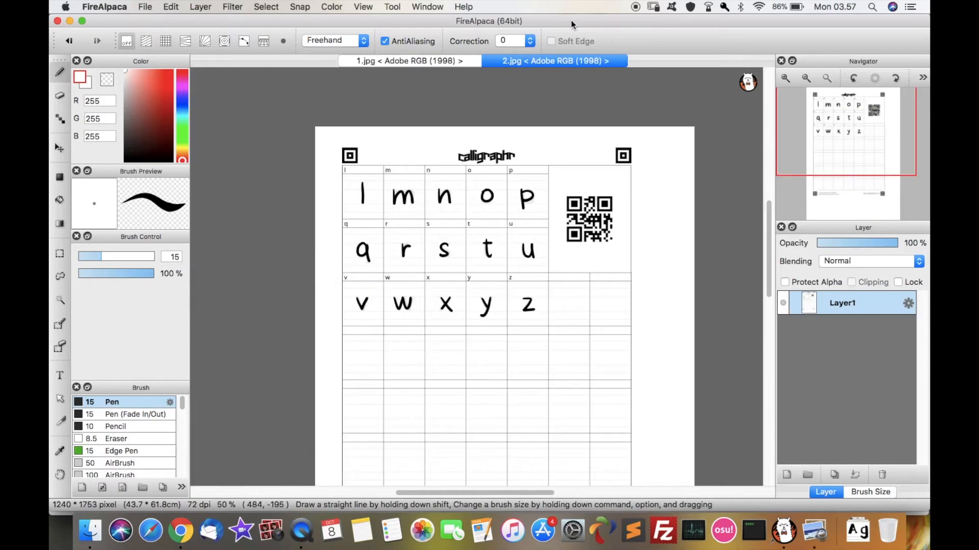
{"action": "left_click", "coordinate": [145, 6]}
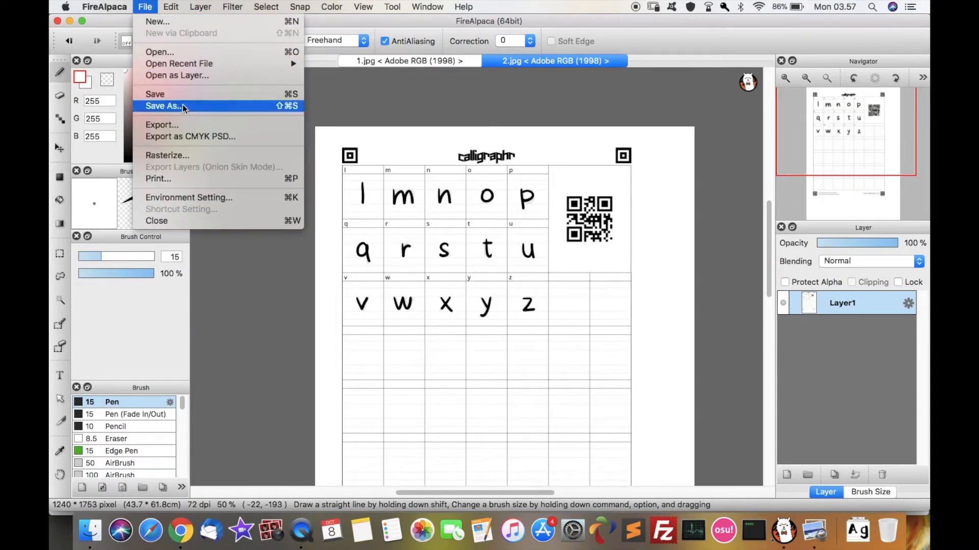
{"action": "left_click", "coordinate": [165, 106]}
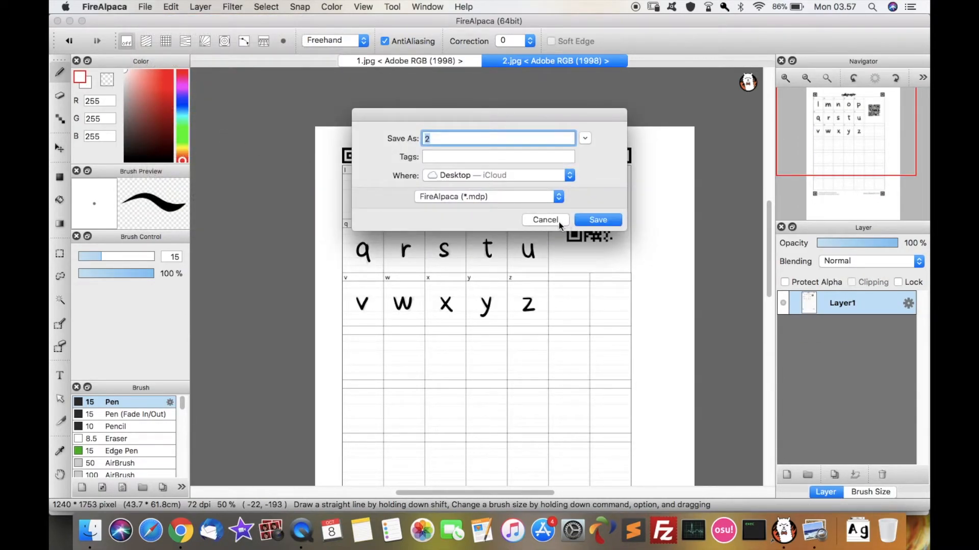
{"action": "left_click", "coordinate": [544, 220]}
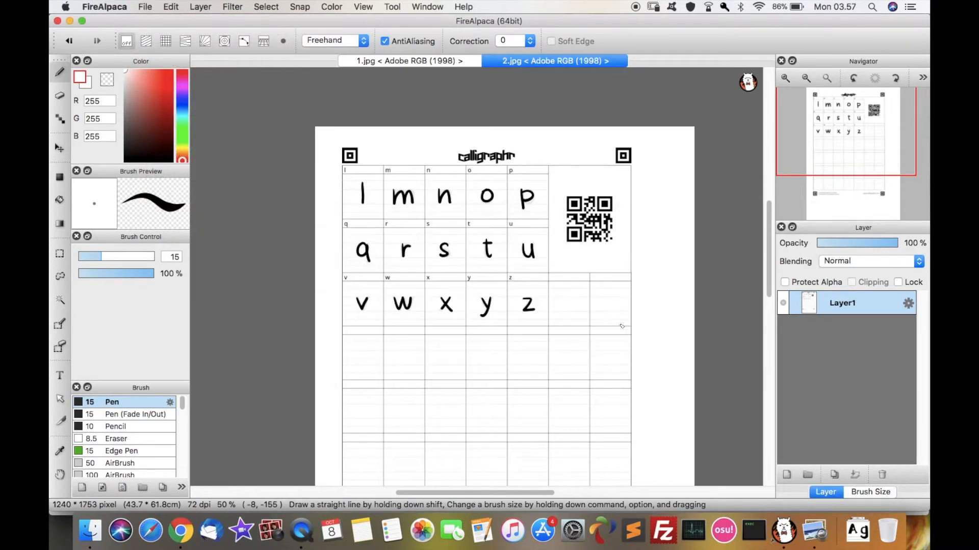
{"action": "mouse_move", "coordinate": [556, 181]}
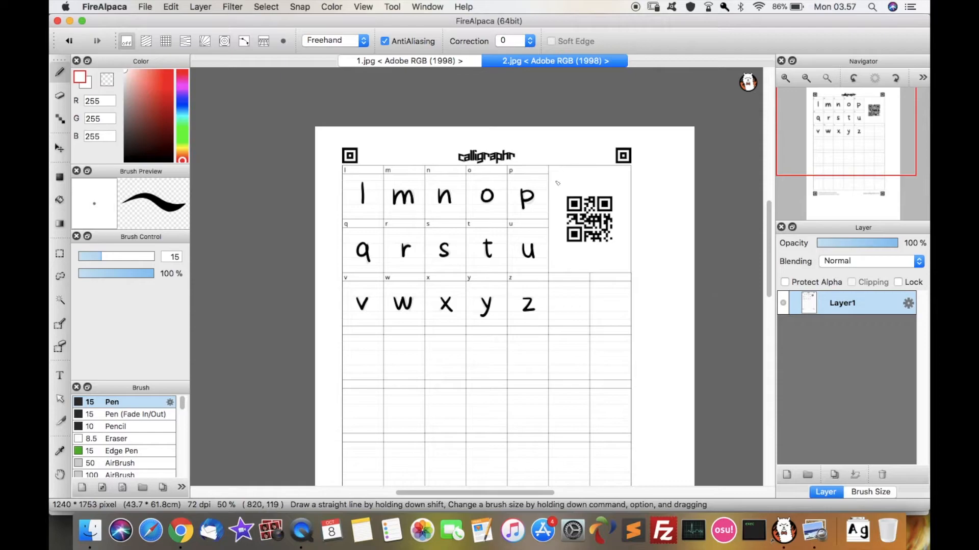
{"action": "mouse_move", "coordinate": [290, 505]}
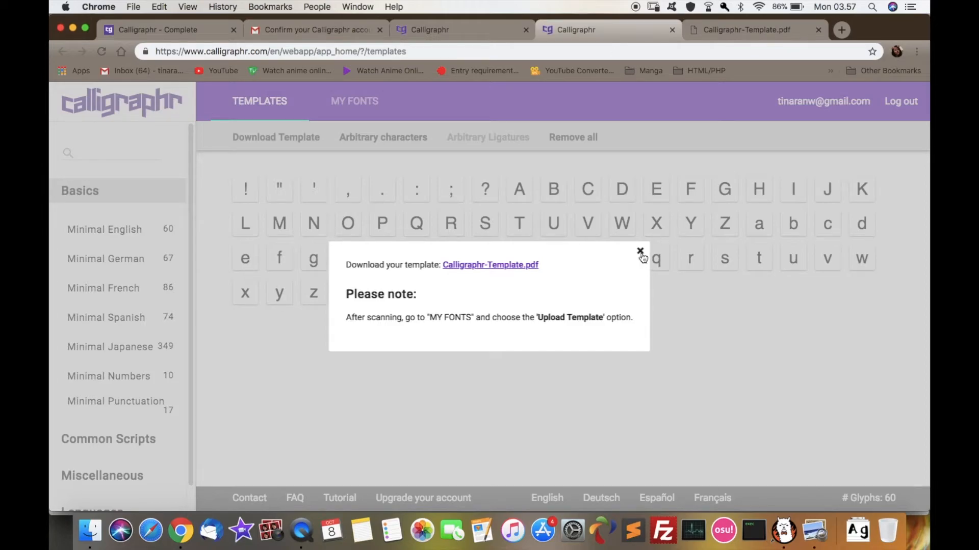
Dismiss the template download notice and its options.
{"action": "left_click", "coordinate": [640, 250]}
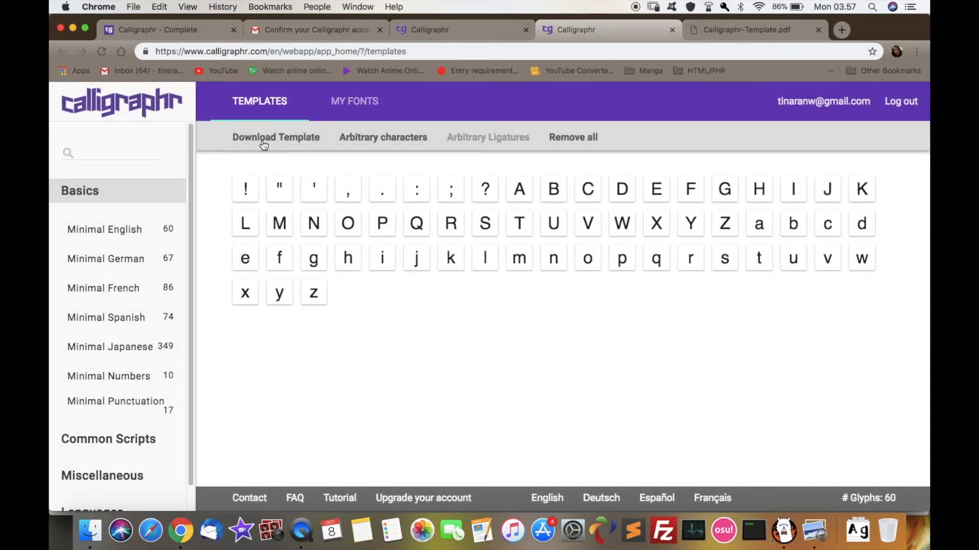
{"action": "left_click", "coordinate": [275, 137]}
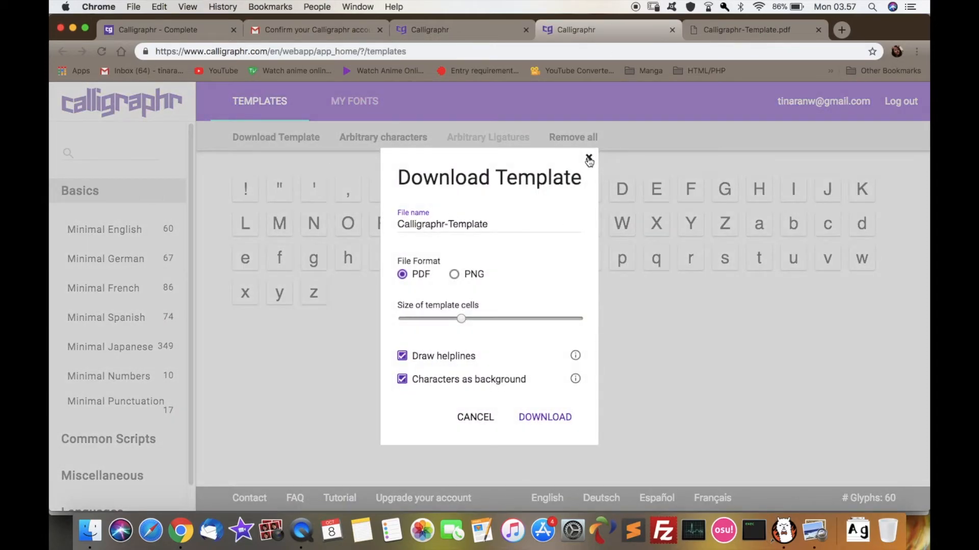
{"action": "left_click", "coordinate": [354, 100]}
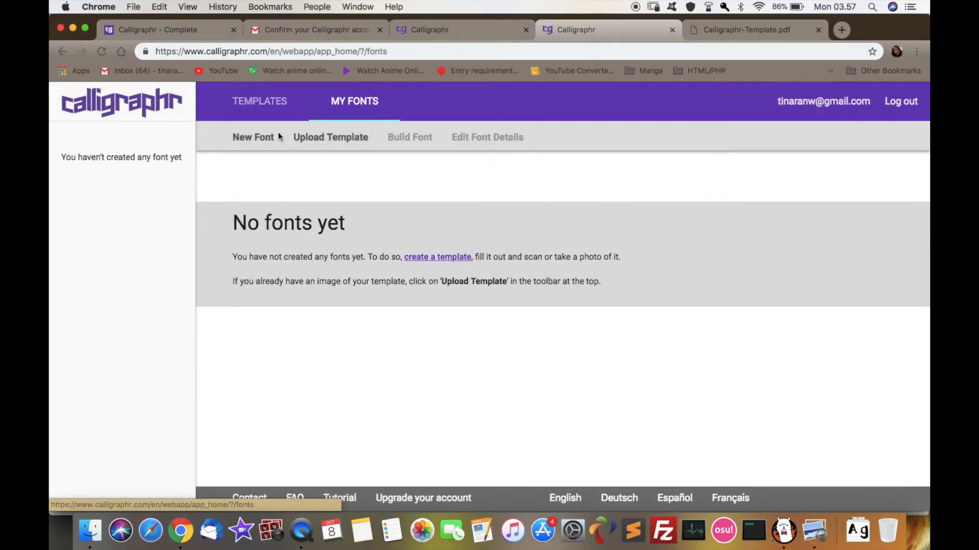
Create a new font named Kurooma's.
{"action": "left_click", "coordinate": [253, 137]}
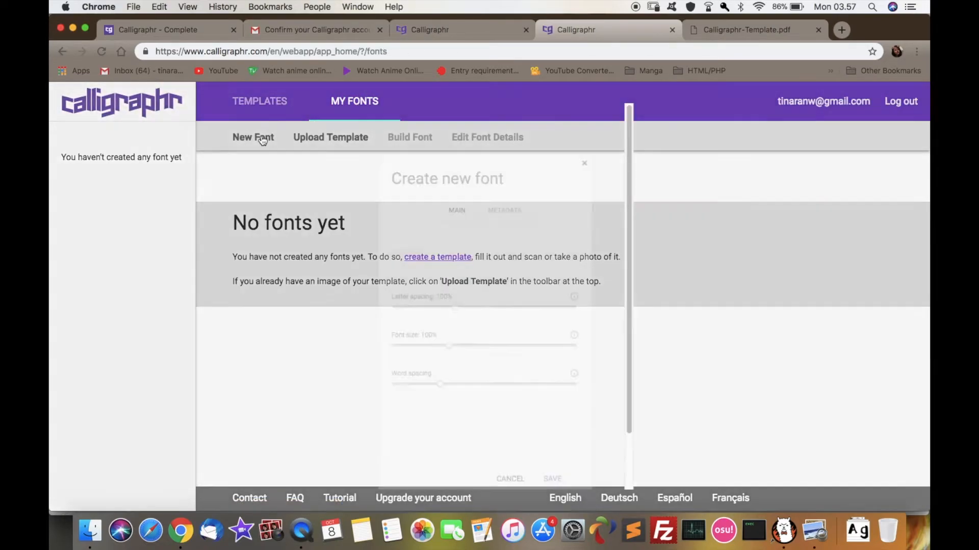
{"action": "left_click", "coordinate": [253, 137]}
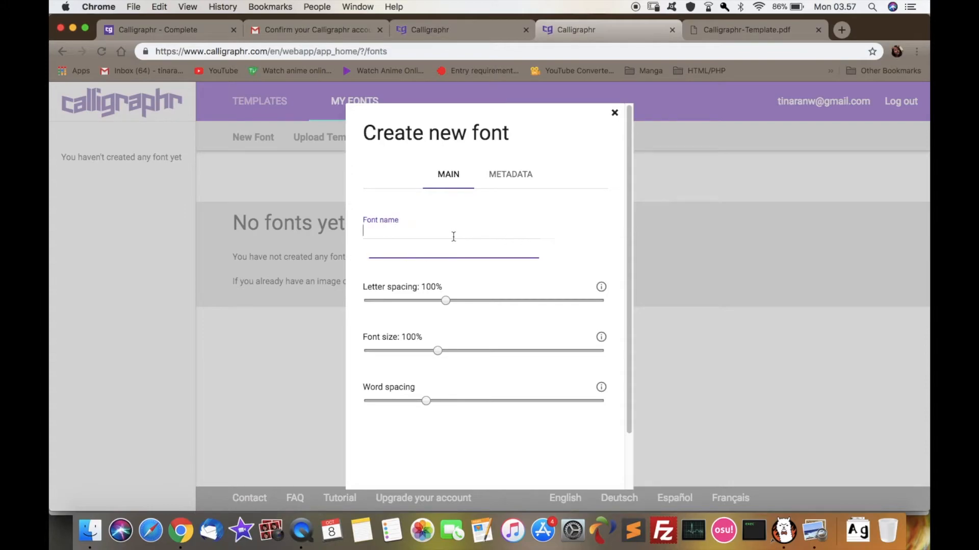
{"action": "type", "text": "K"}
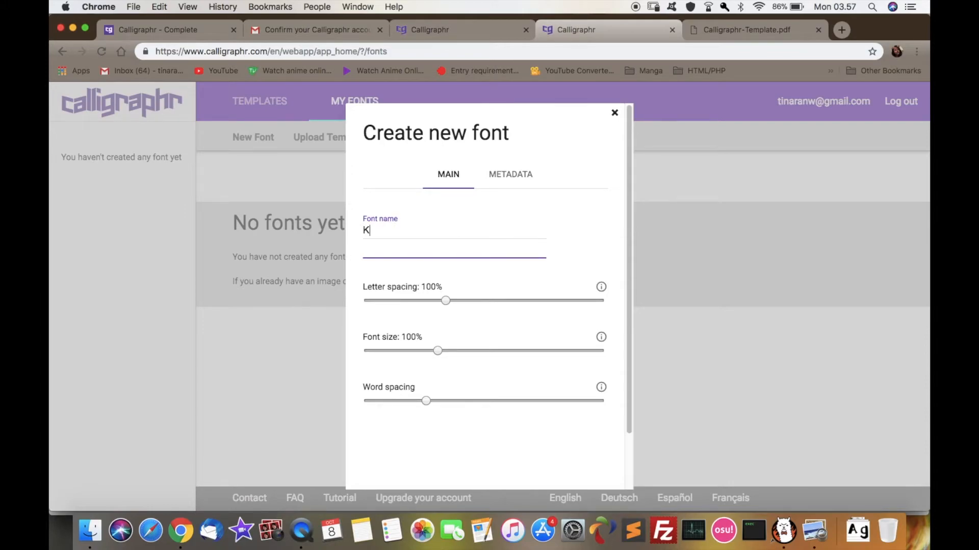
{"action": "type", "text": "urooma's"}
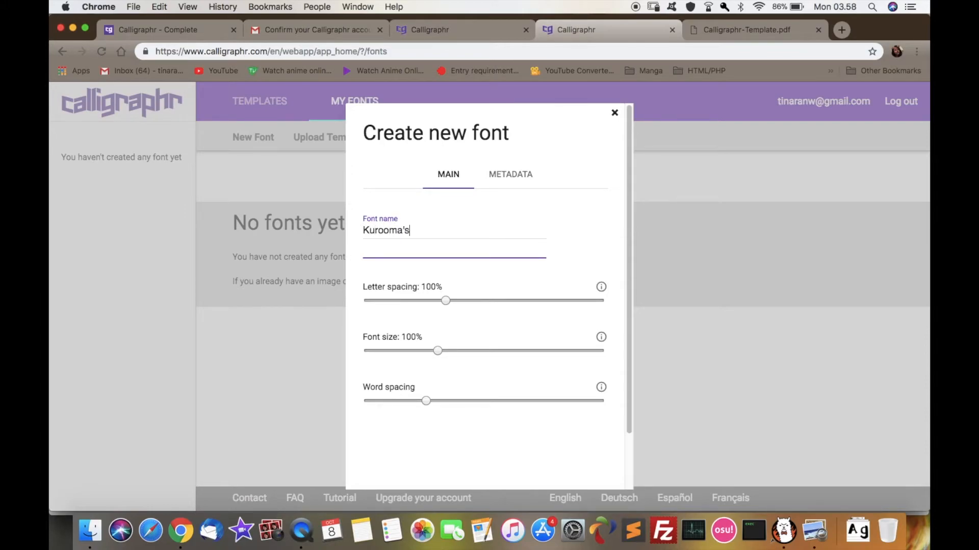
{"action": "left_click", "coordinate": [549, 461]}
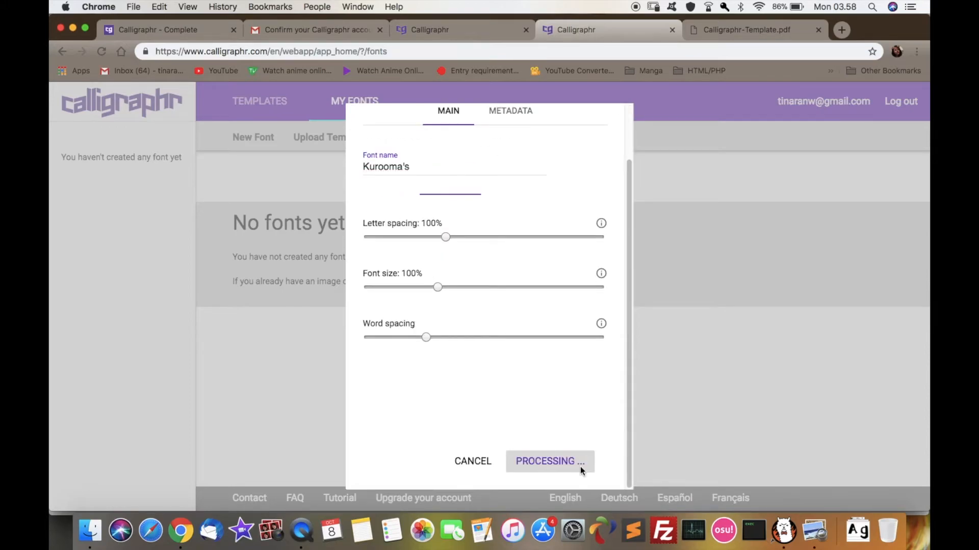
Upload template images 1.jpg and 2.jpg and review the resulting glyphs.
{"action": "left_click", "coordinate": [549, 461]}
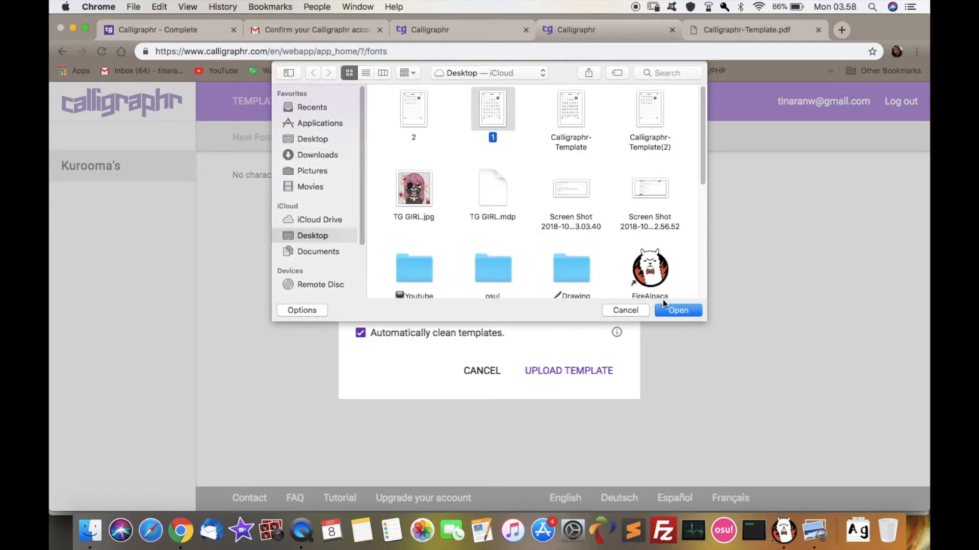
{"action": "left_click", "coordinate": [678, 310]}
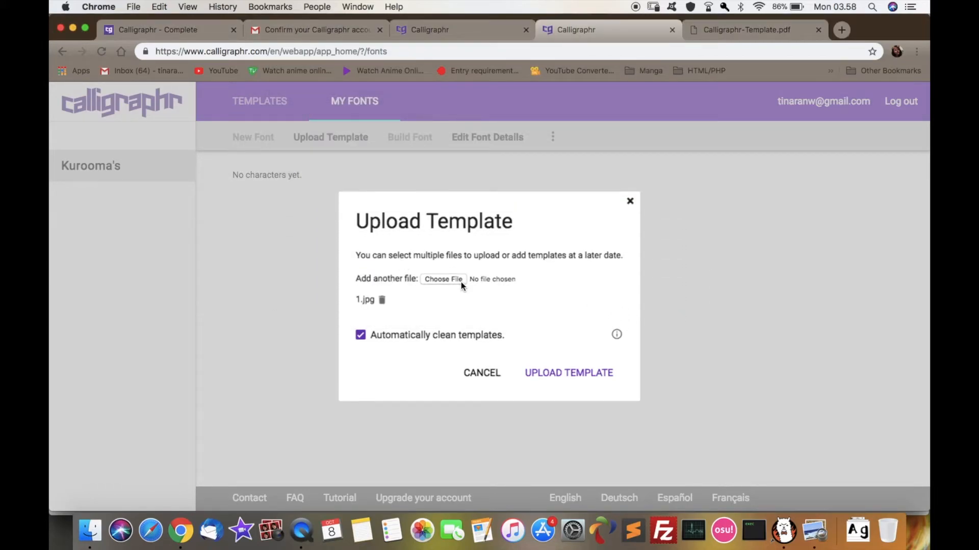
{"action": "left_click", "coordinate": [443, 278]}
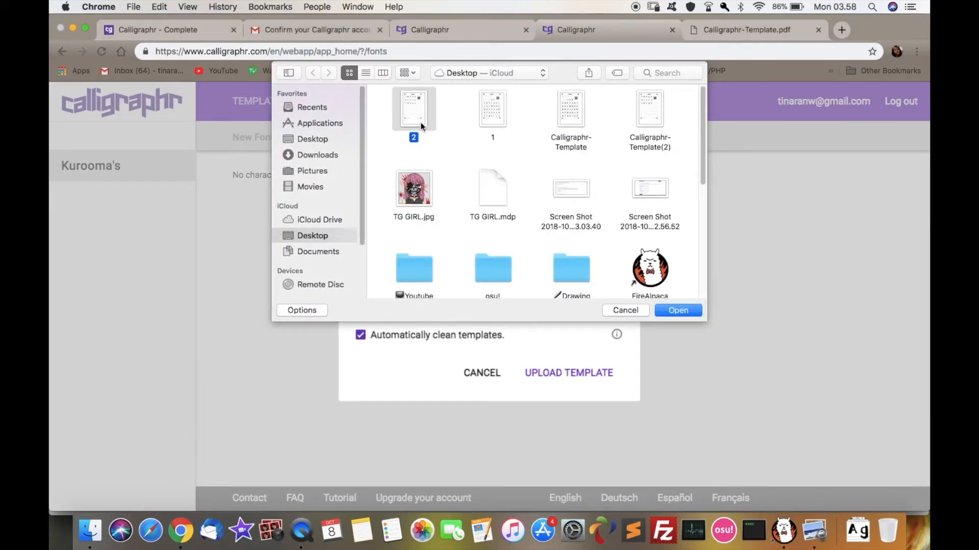
{"action": "left_click", "coordinate": [678, 310]}
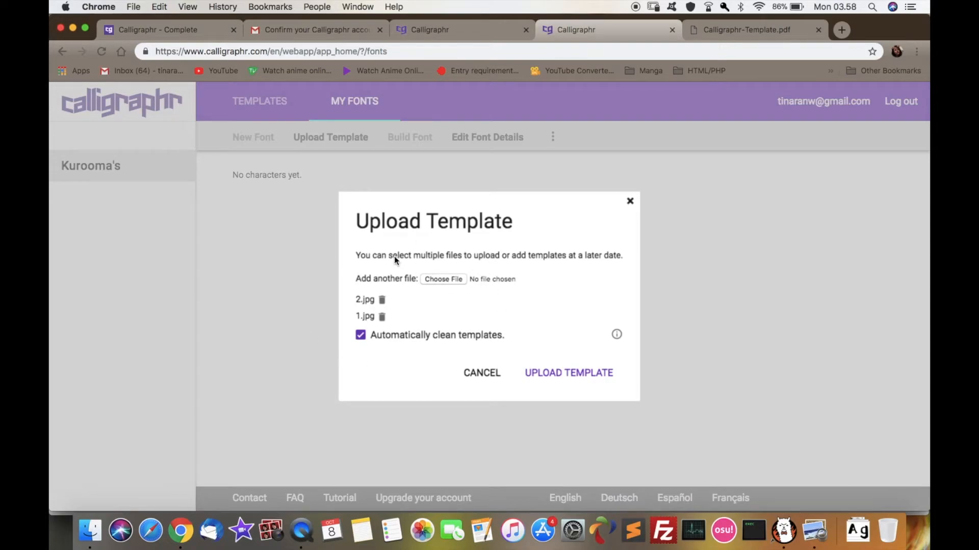
{"action": "left_click", "coordinate": [568, 372]}
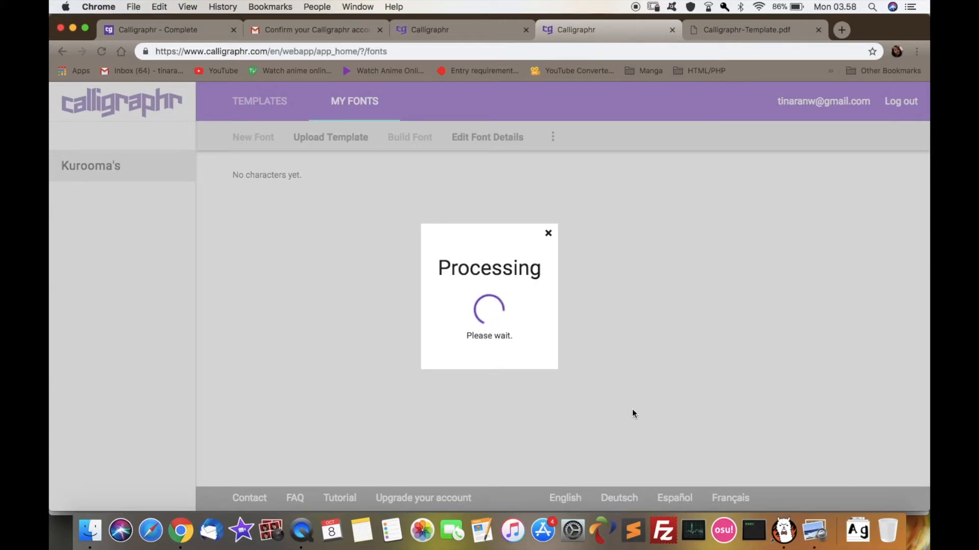
{"action": "mouse_move", "coordinate": [618, 387]}
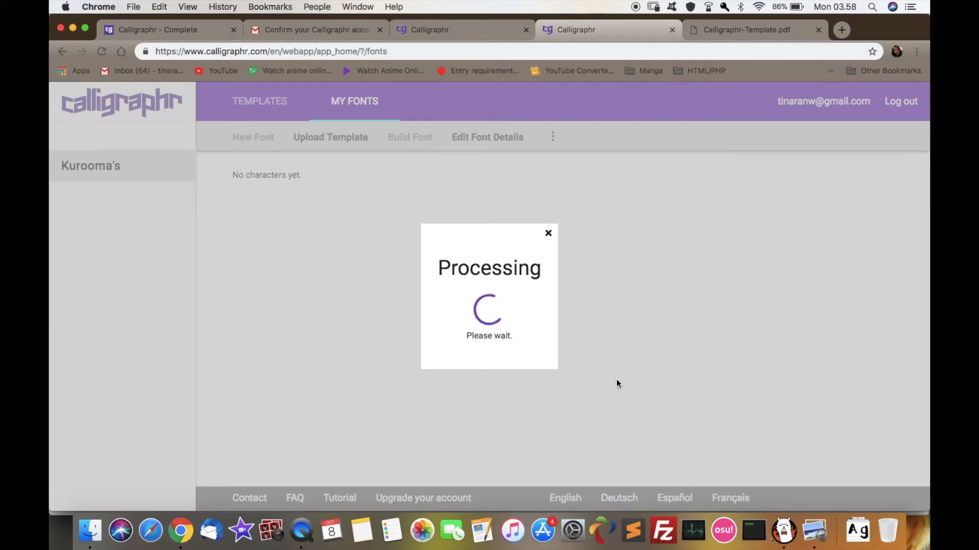
{"action": "mouse_move", "coordinate": [604, 453]}
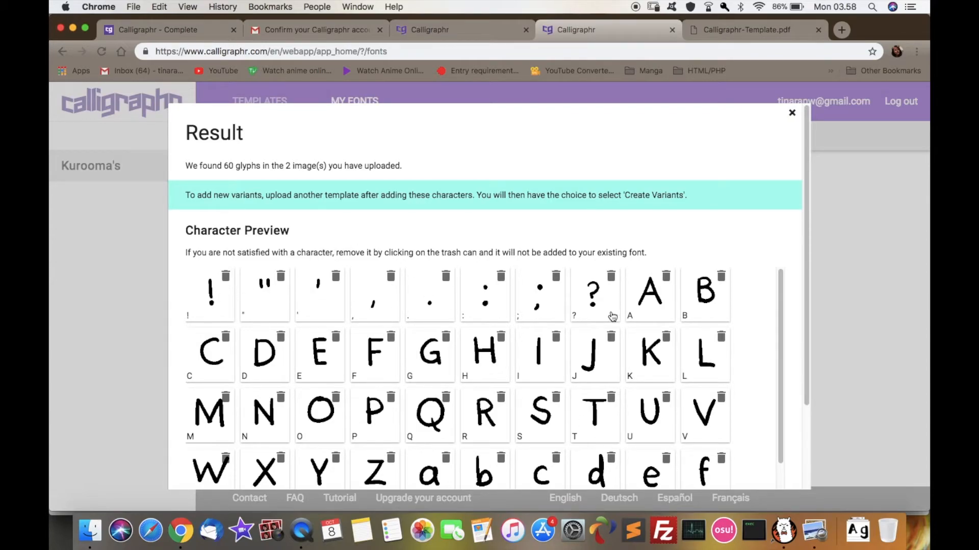
{"action": "scroll", "scroll_direction": "down", "scroll_amount": 3}
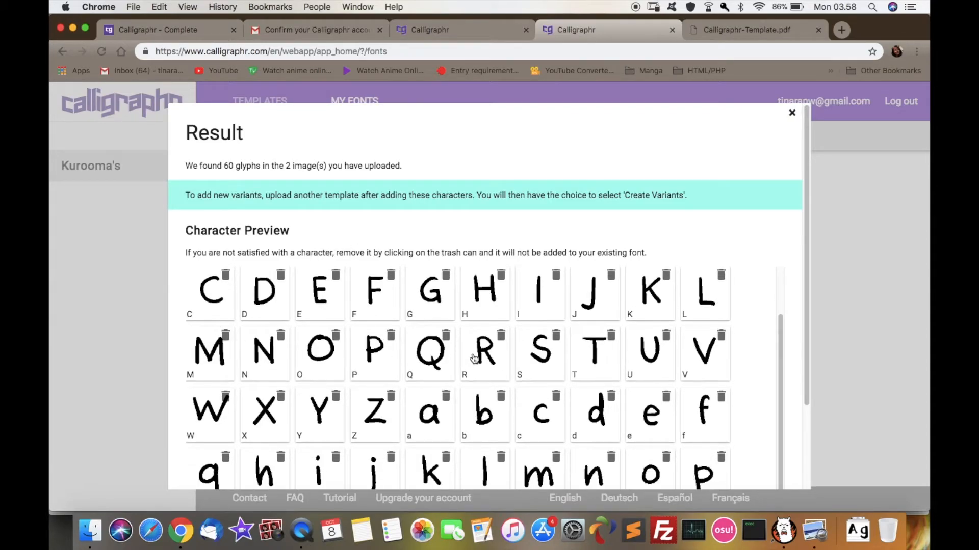
{"action": "scroll", "scroll_direction": "down", "scroll_amount": 3}
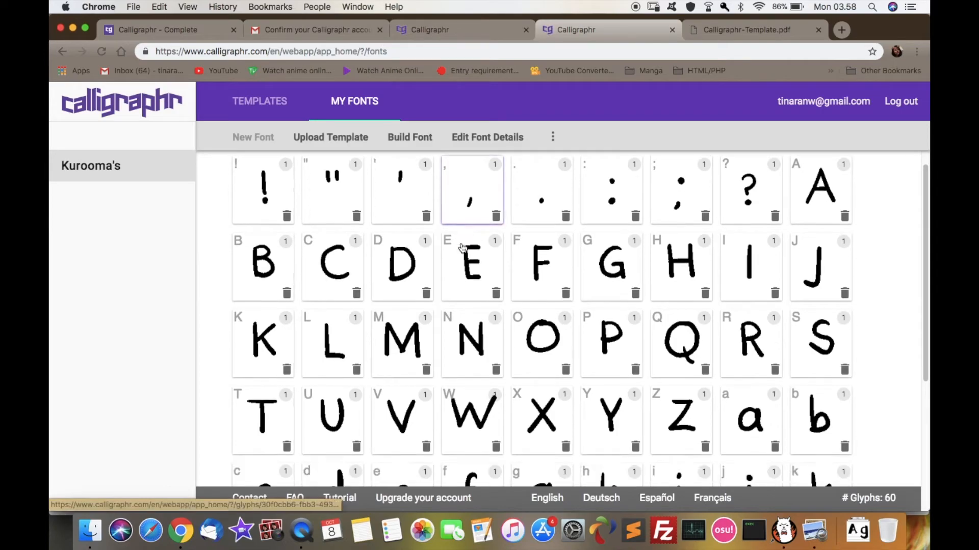
Scroll through the 60 glyphs and bring up the Build Font form for Kurooma's.
{"action": "scroll", "scroll_direction": "down", "scroll_amount": 3}
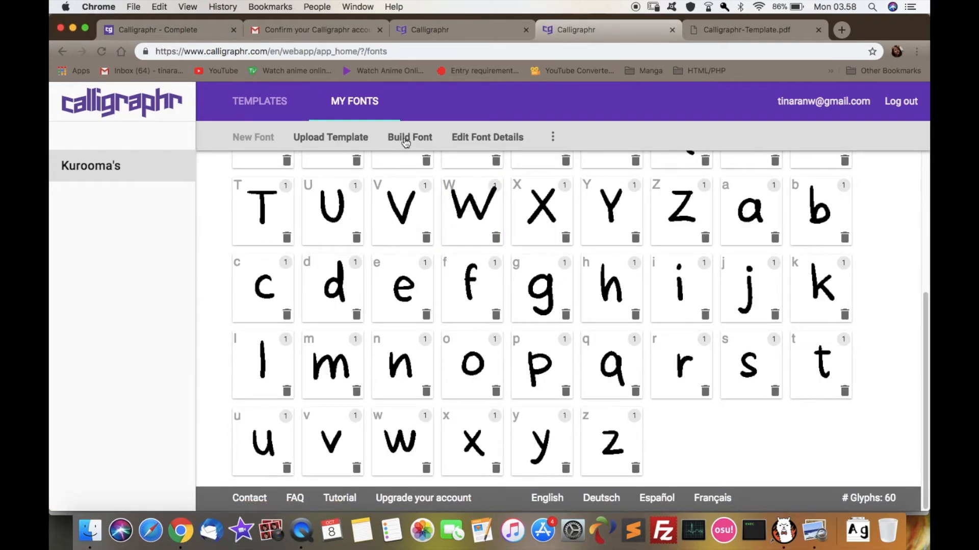
{"action": "mouse_move", "coordinate": [487, 136]}
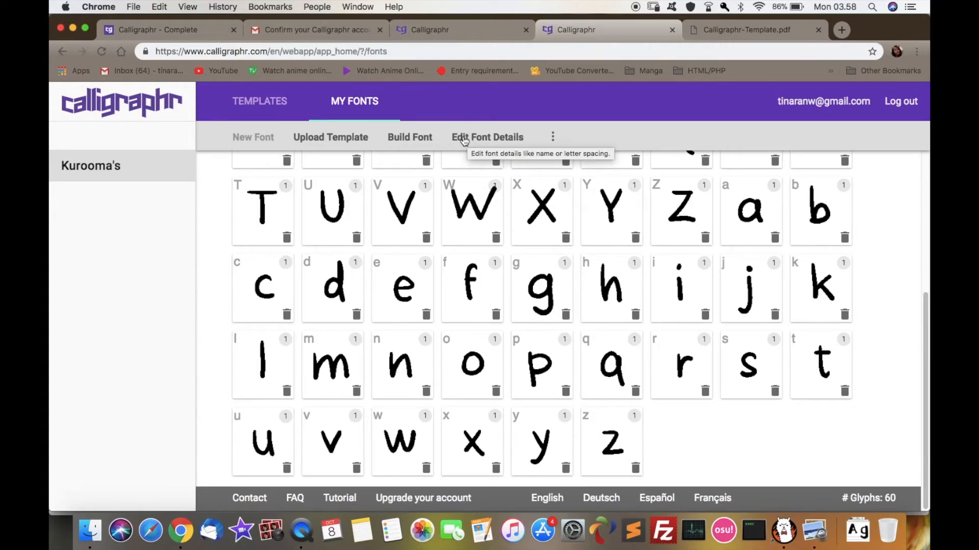
{"action": "left_click", "coordinate": [487, 136]}
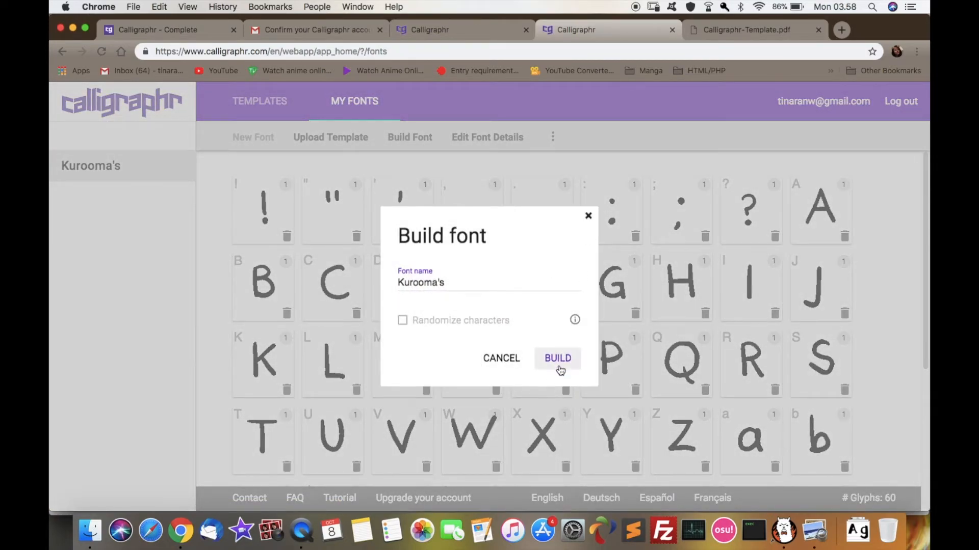
Build the Kuroomas TTF and OTF files and try text in the preview box.
{"action": "left_click", "coordinate": [556, 357]}
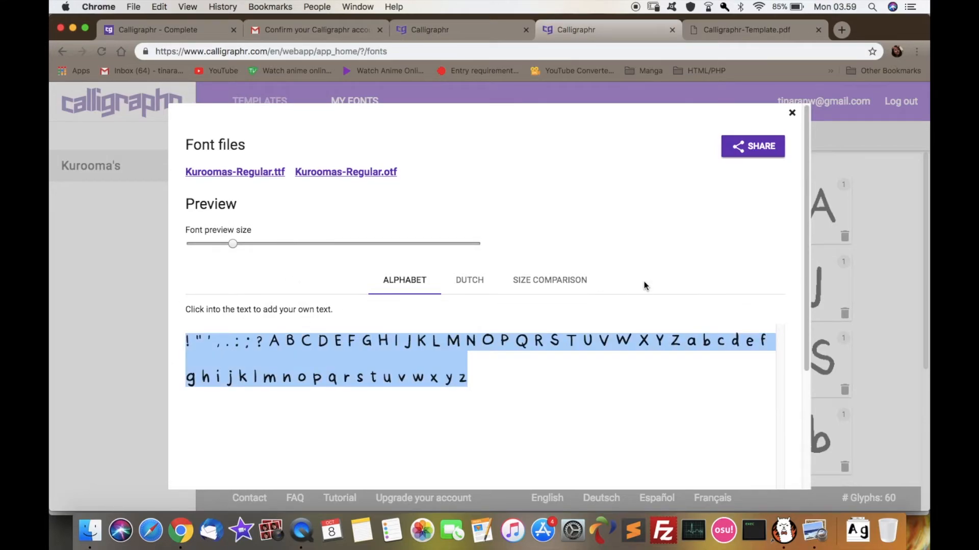
{"action": "type", "text": "HE"}
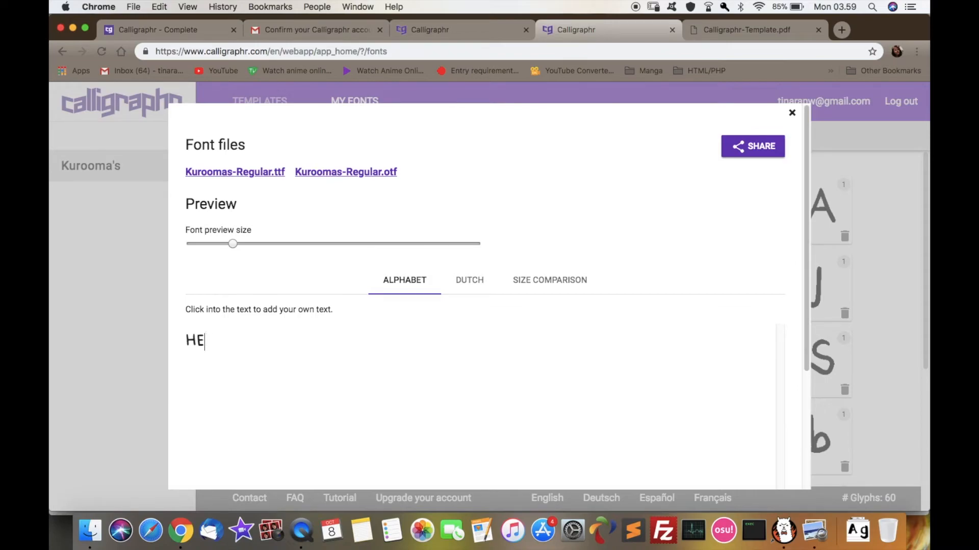
{"action": "type", "text": "LLP"}
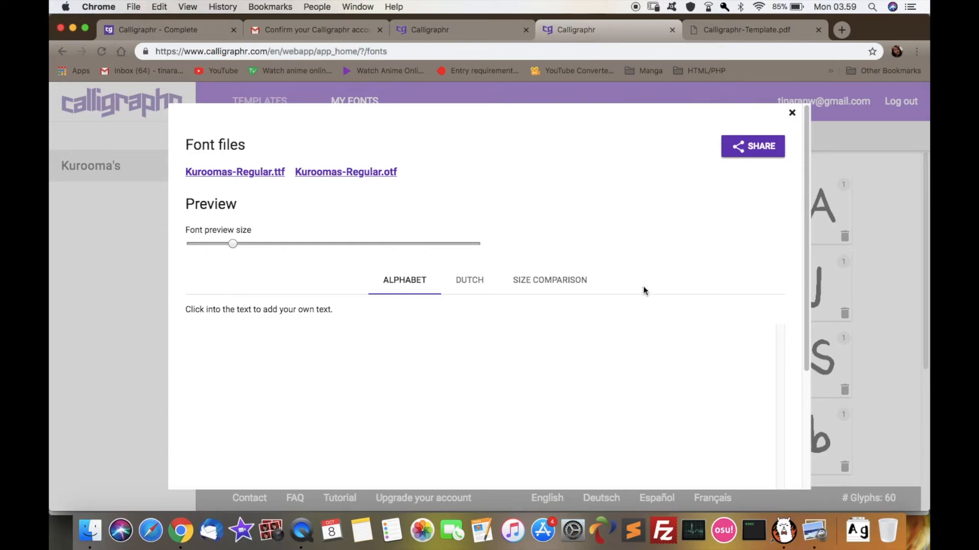
Download Kuroomas-Regular.ttf and open it from Downloads to install.
{"action": "right_click", "coordinate": [235, 172]}
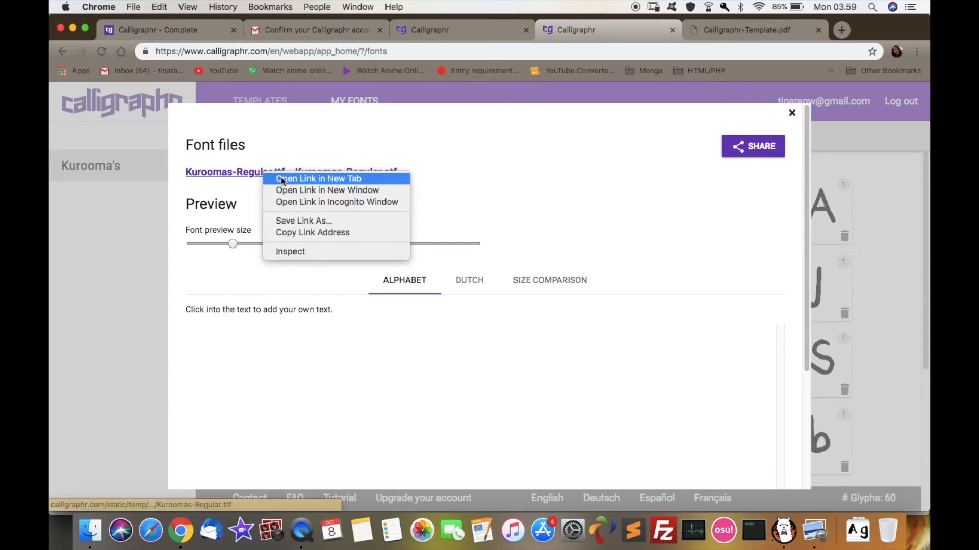
{"action": "left_click", "coordinate": [318, 178]}
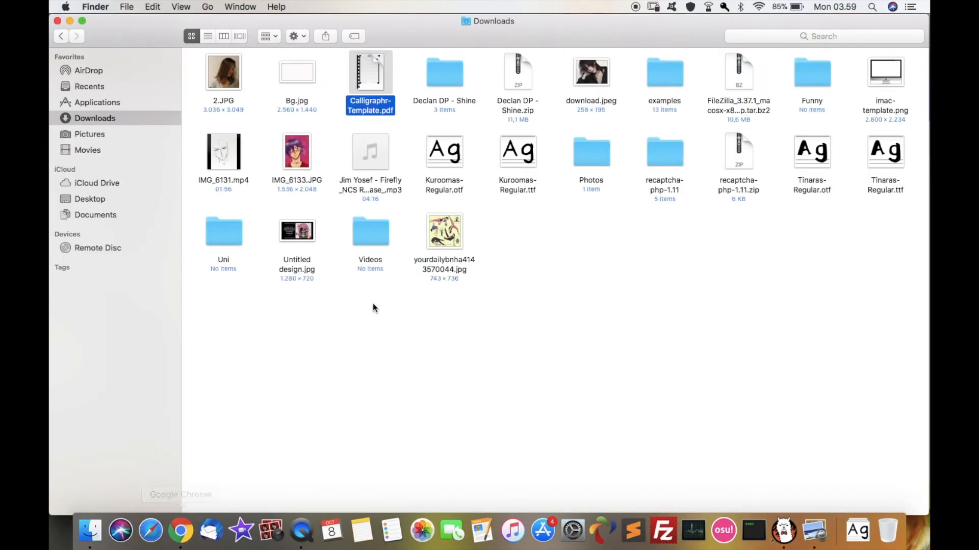
{"action": "mouse_move", "coordinate": [531, 151]}
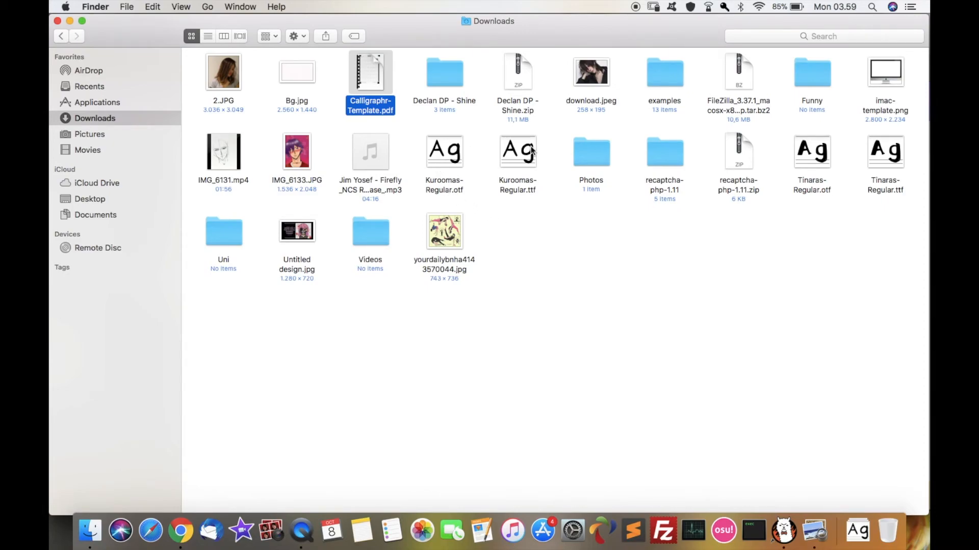
{"action": "double_click", "coordinate": [517, 150]}
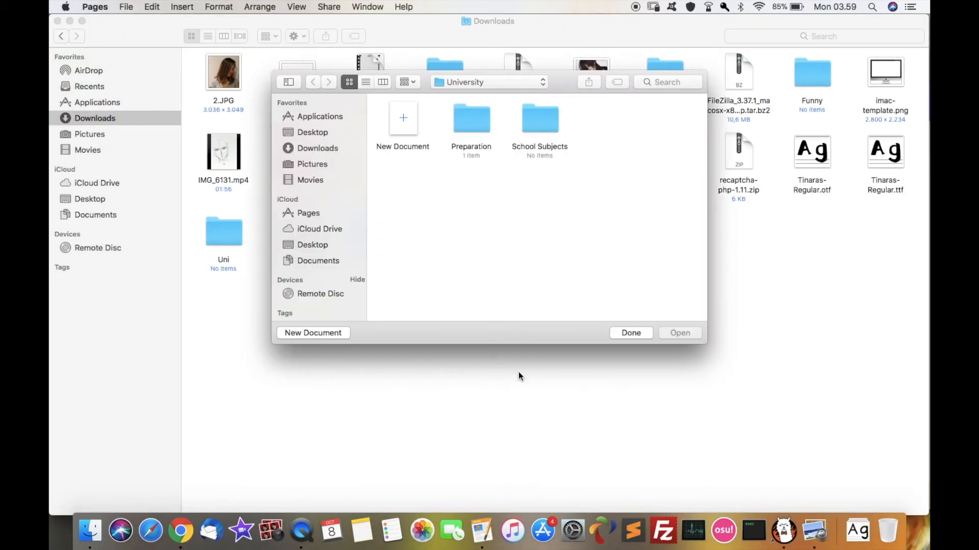
Create a blank Pages document and select the test text HELOO.
{"action": "left_click", "coordinate": [403, 117]}
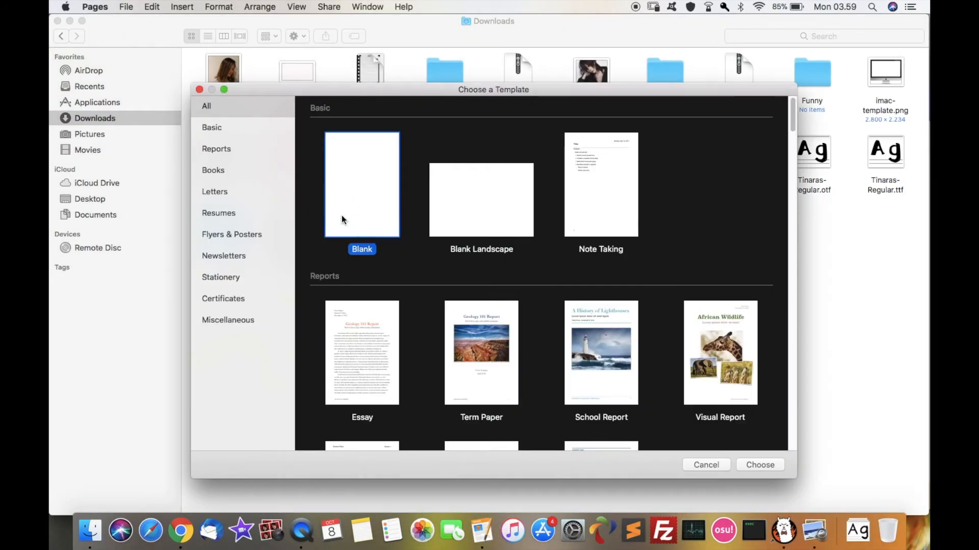
{"action": "left_click", "coordinate": [759, 464]}
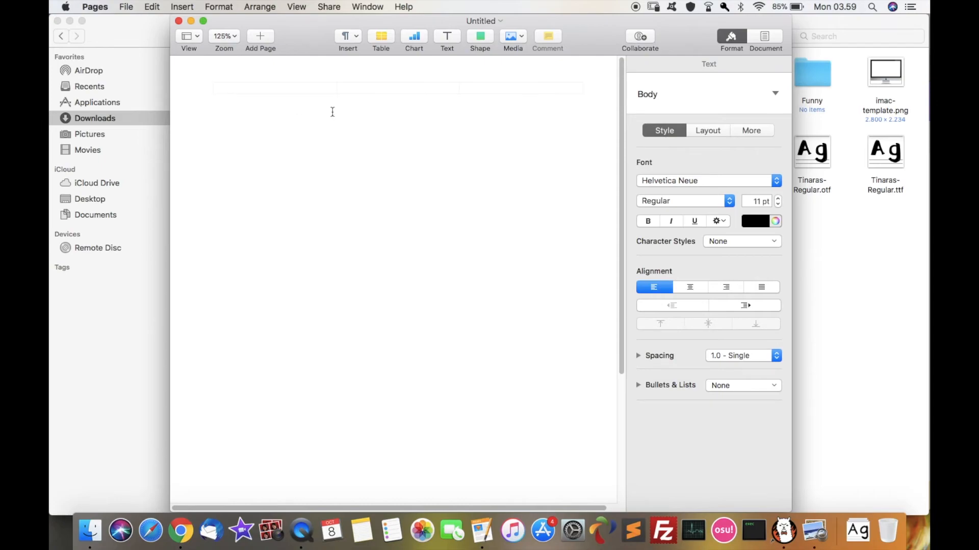
{"action": "type", "text": "HELOO"}
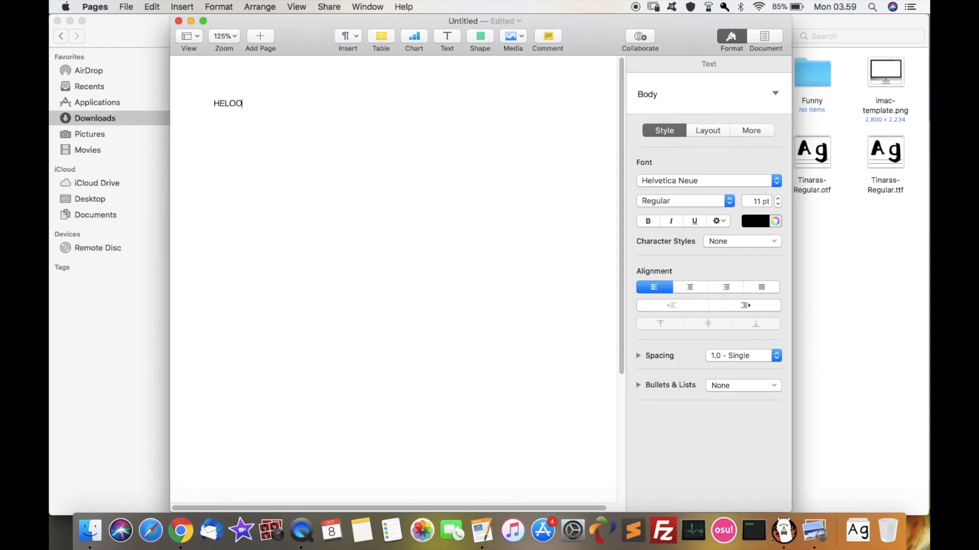
{"action": "key", "text": "cmd+a"}
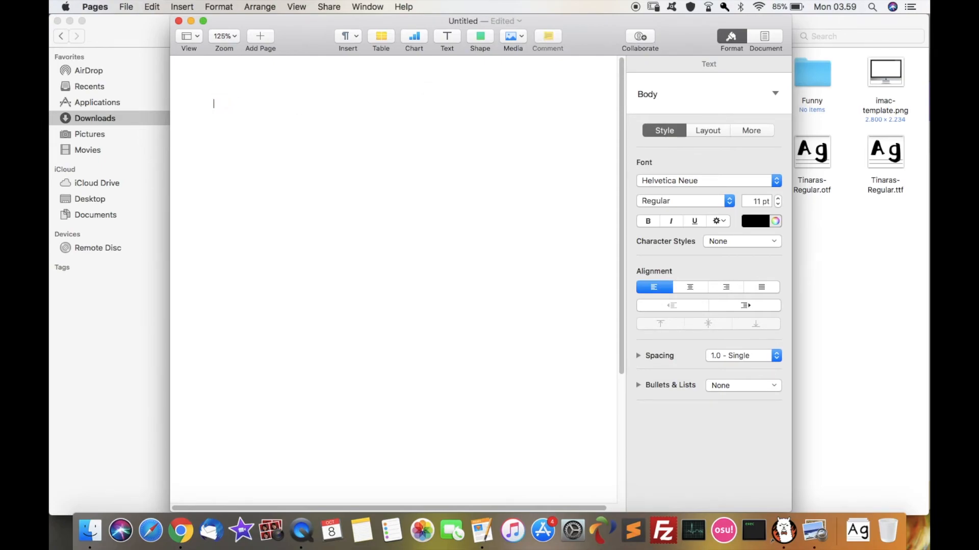
Type the line 'HELLO! THIS IS KUROOMA!' in Helvetica Neue.
{"action": "left_click", "coordinate": [705, 180]}
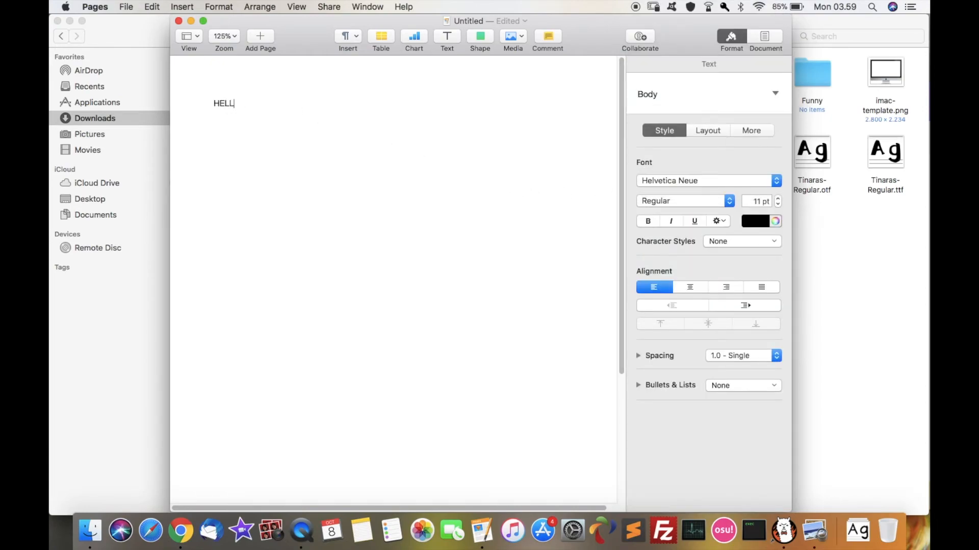
{"action": "type", "text": "O<"}
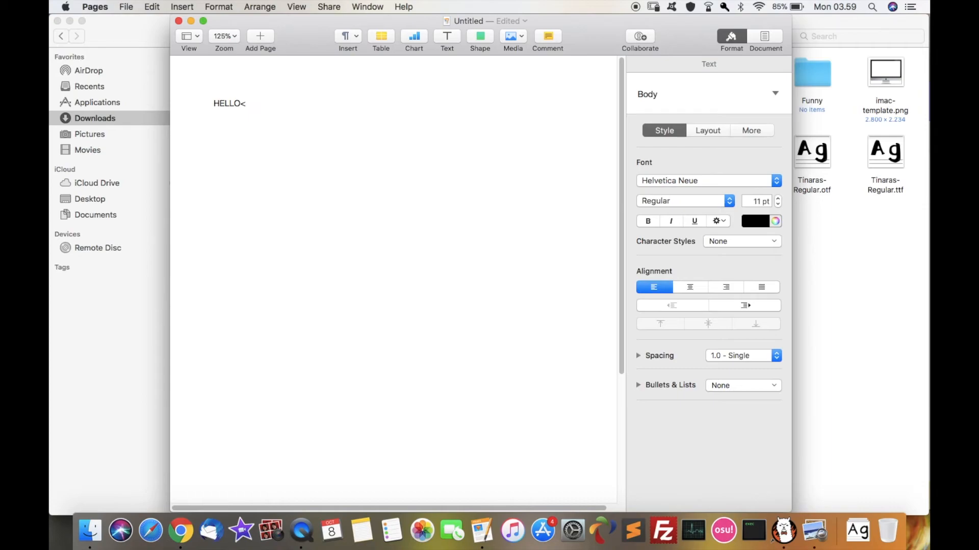
{"action": "type", "text": "1"}
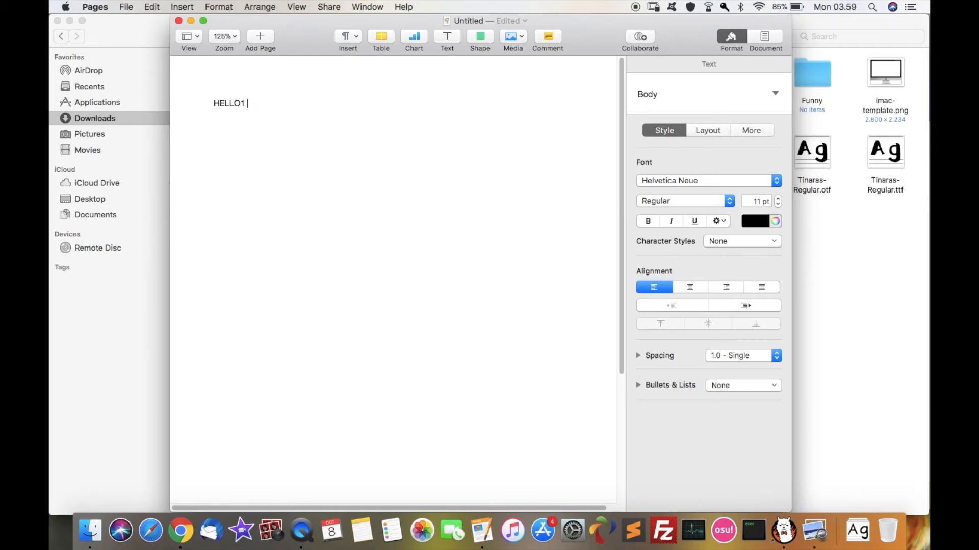
{"action": "key", "text": "backspace"}
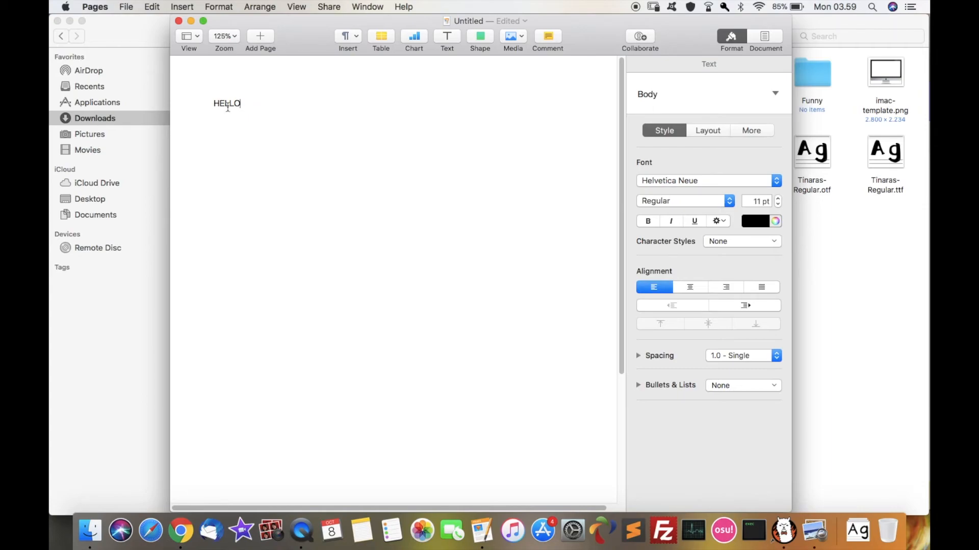
{"action": "type", "text": "! TH"}
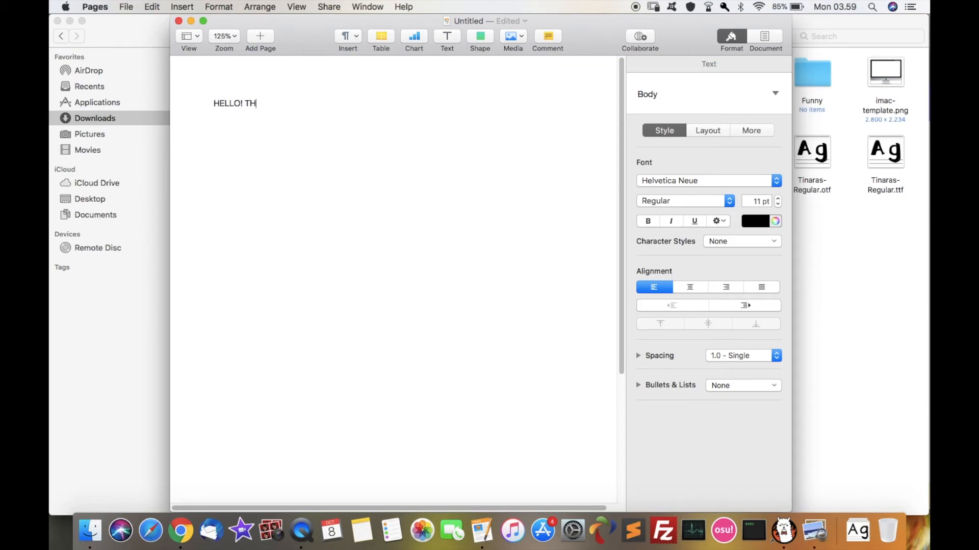
{"action": "type", "text": "IS IS KUROO"}
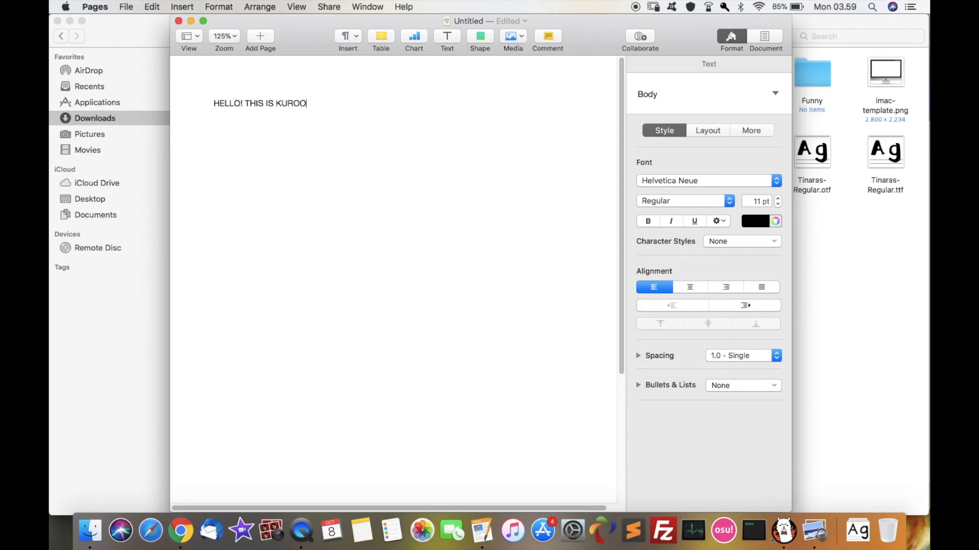
{"action": "type", "text": "MA!"}
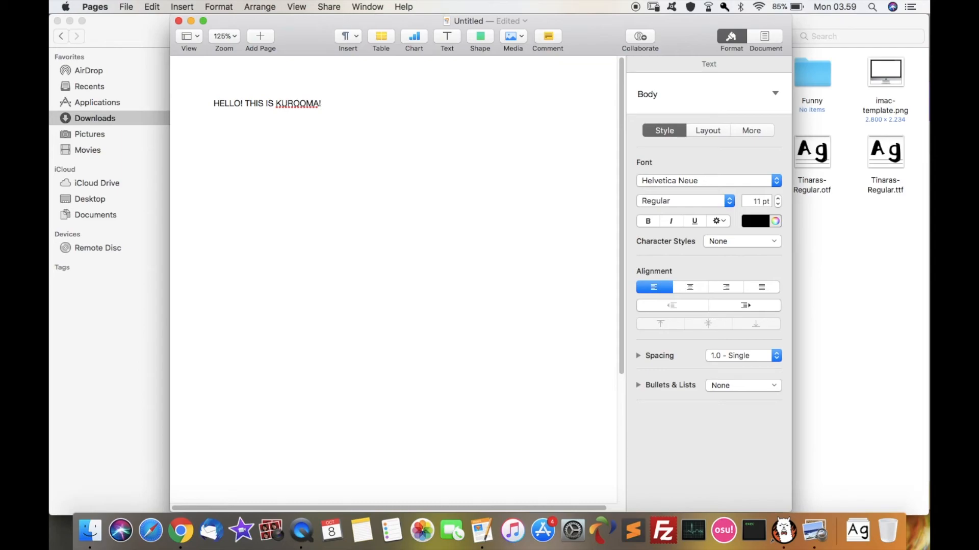
Type an extra HELLO line below and delete it again.
{"action": "left_click", "coordinate": [708, 180]}
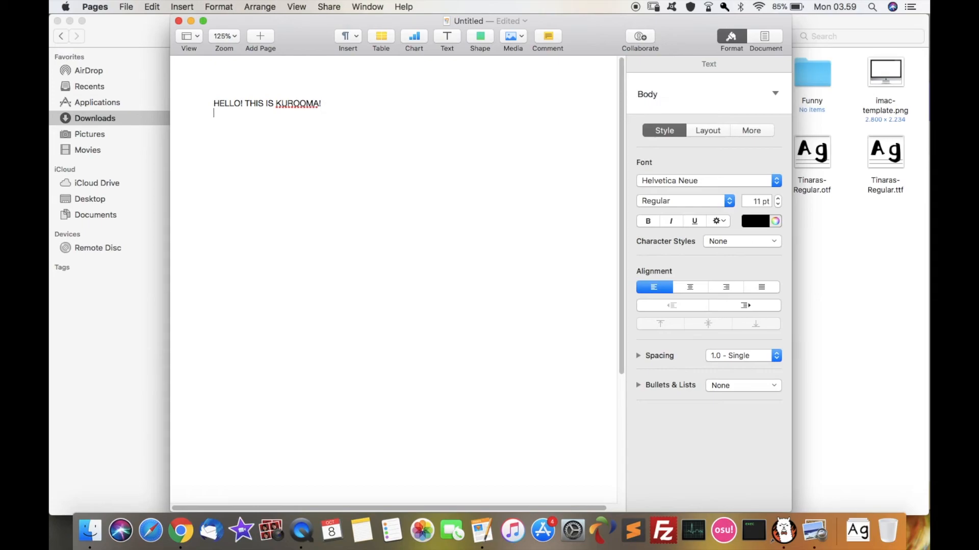
{"action": "type", "text": "he"}
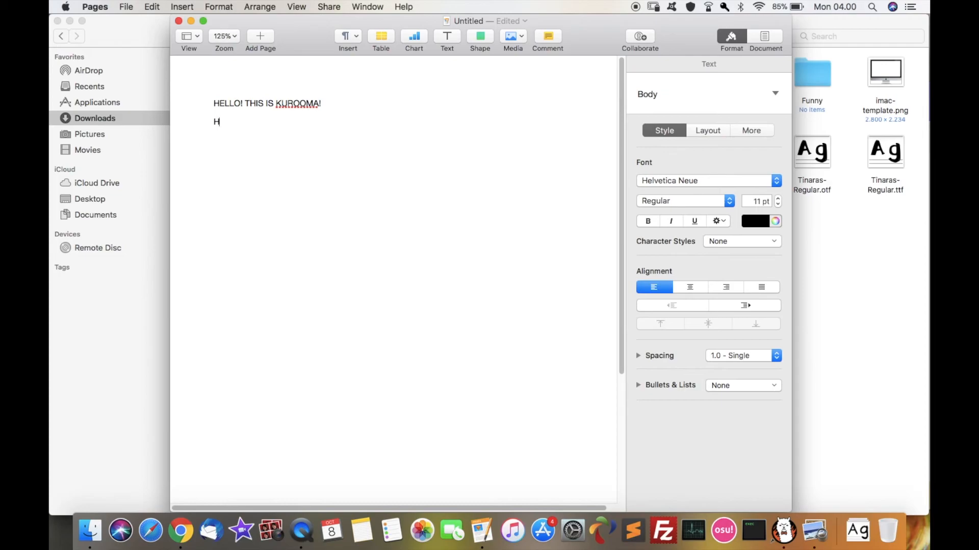
{"action": "type", "text": "ELLO"}
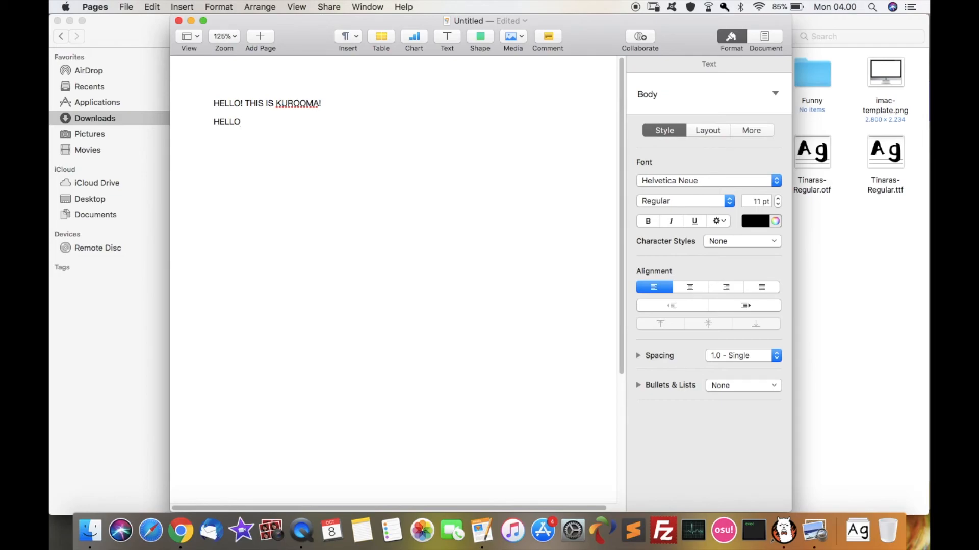
{"action": "key", "text": "backspace"}
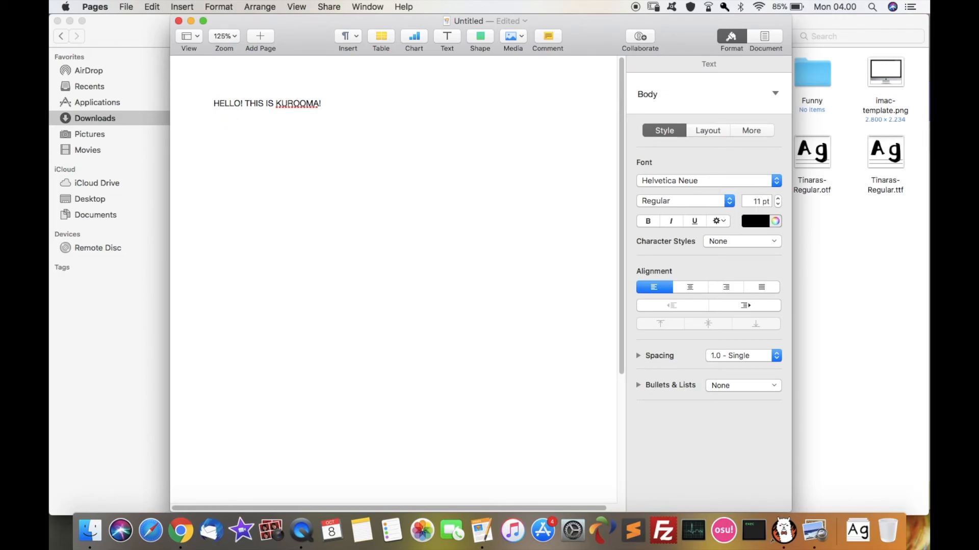
Switch to the Kuroomas font and type 'HELLO! THIS IS KUROOMA' on a new line.
{"action": "left_click", "coordinate": [706, 180]}
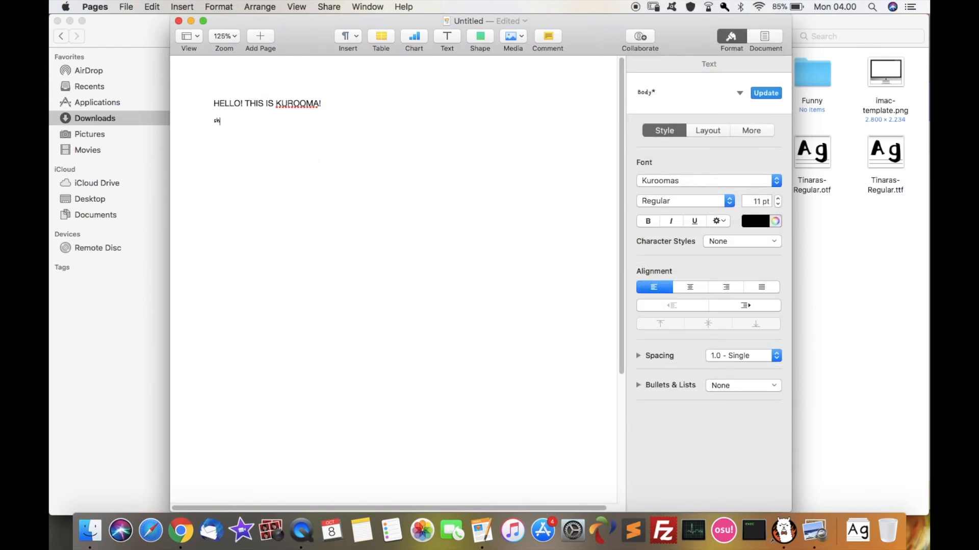
{"action": "key", "text": "backspace"}
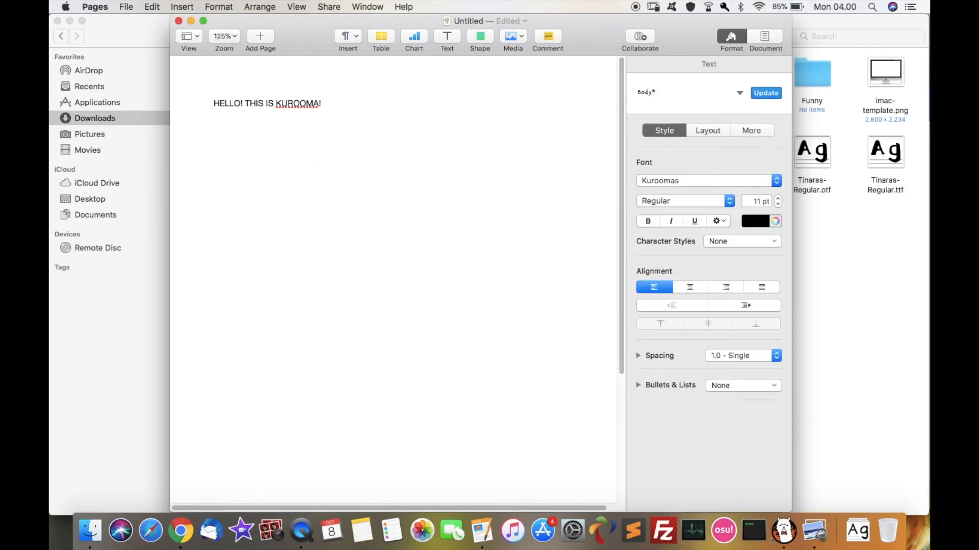
{"action": "type", "text": "HELLO"}
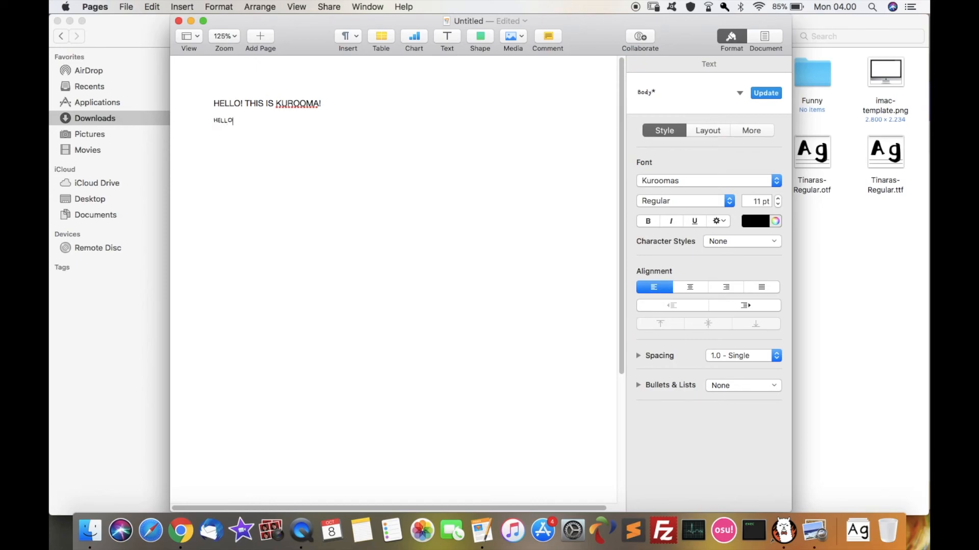
{"action": "type", "text": "!"}
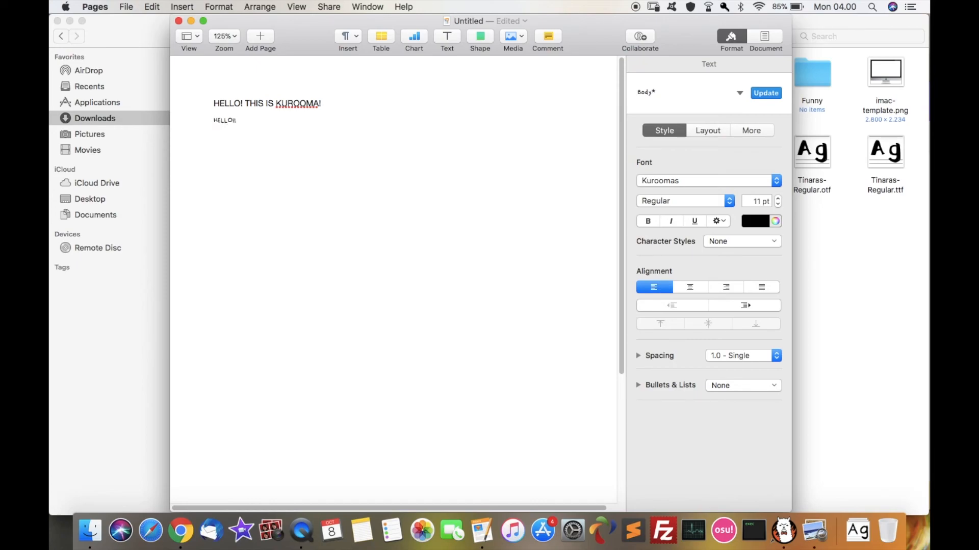
{"action": "type", "text": "THIS IS KUR"}
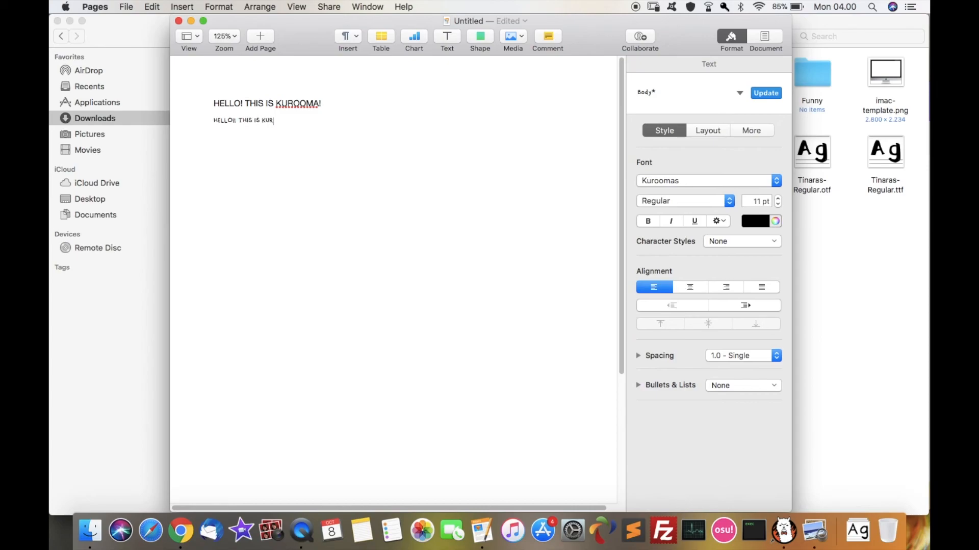
{"action": "type", "text": "OOMA!"}
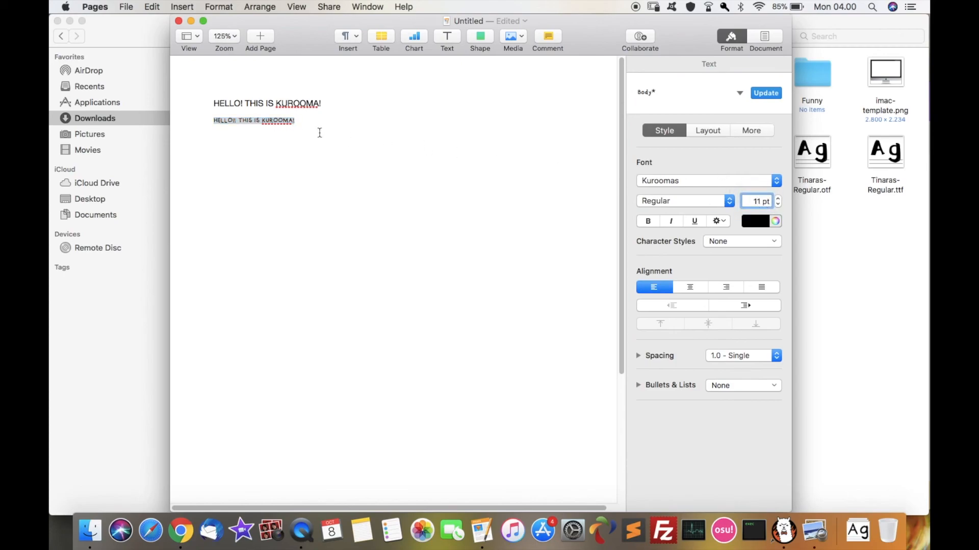
Enlarge the Kuroomas line to 90 pt, passing through 20 pt.
{"action": "type", "text": "2"}
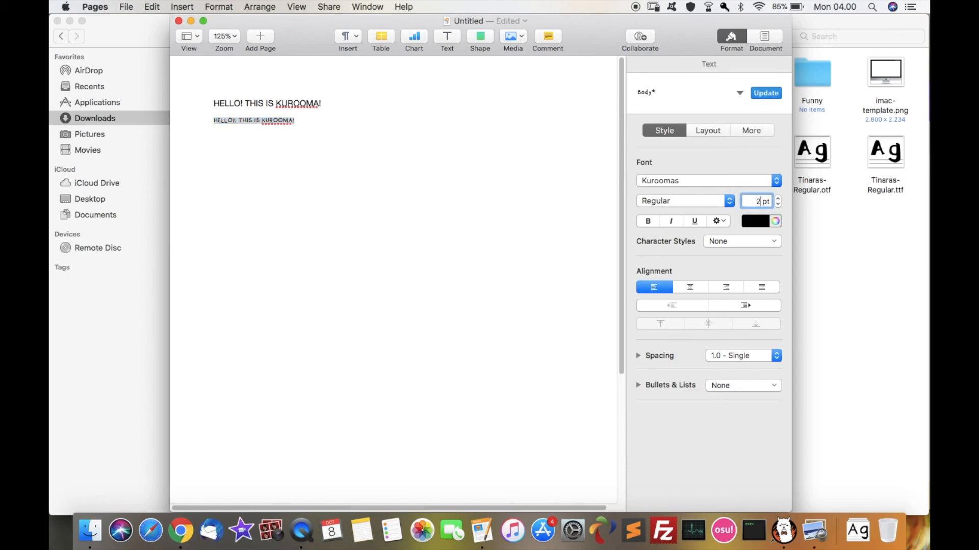
{"action": "type", "text": "20"}
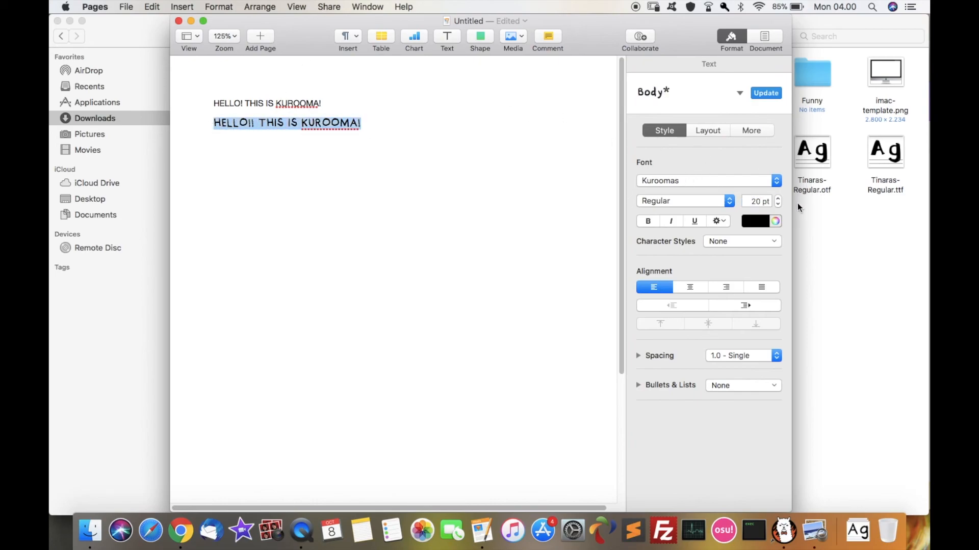
{"action": "left_click", "coordinate": [757, 201]}
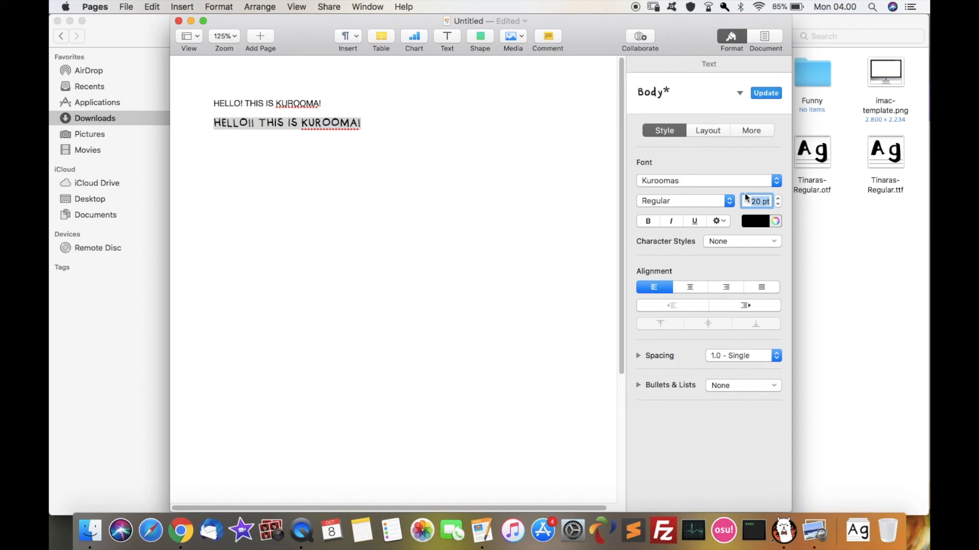
{"action": "type", "text": "90"}
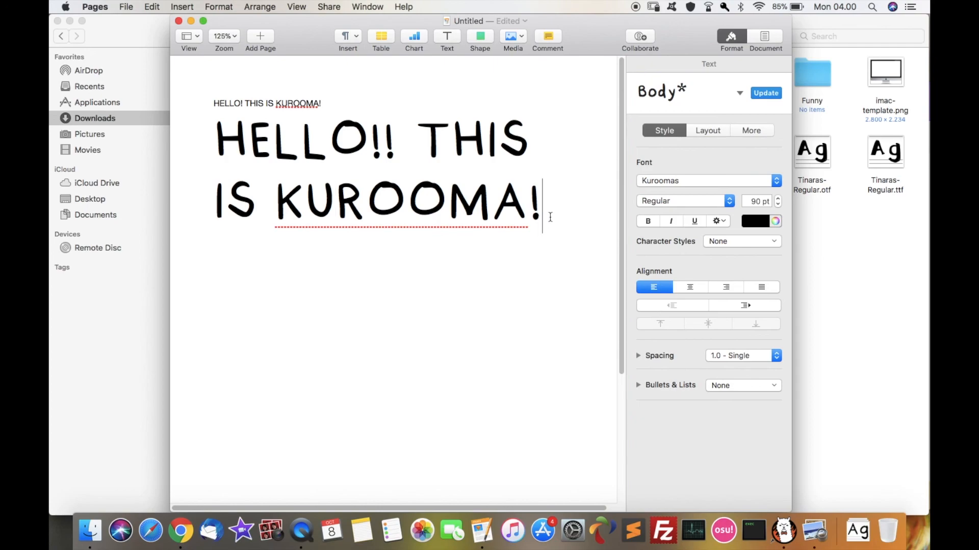
Type 'SEE YOU LATER!!!' below in the large Kuroomas handwriting.
{"action": "type", "text": "S"}
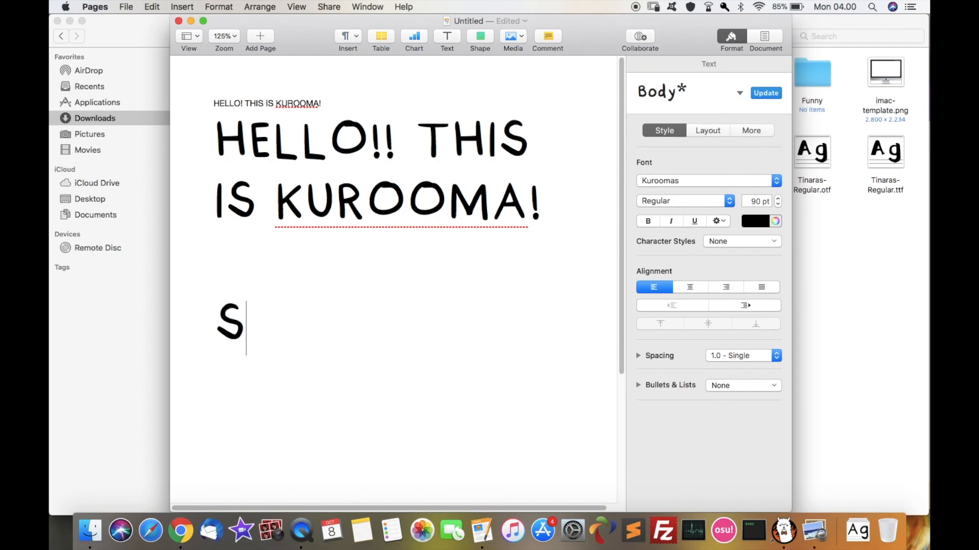
{"action": "type", "text": "EE YOU"}
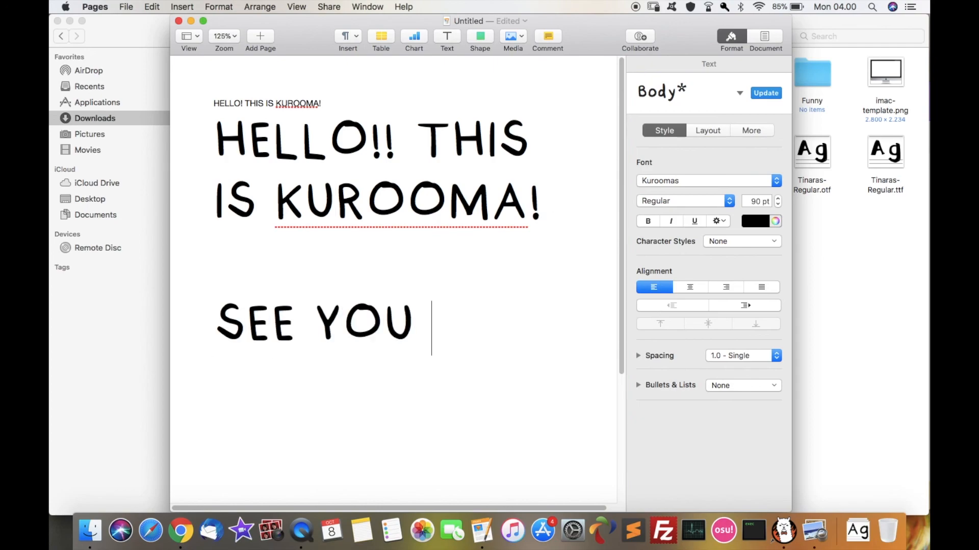
{"action": "type", "text": "LATER"}
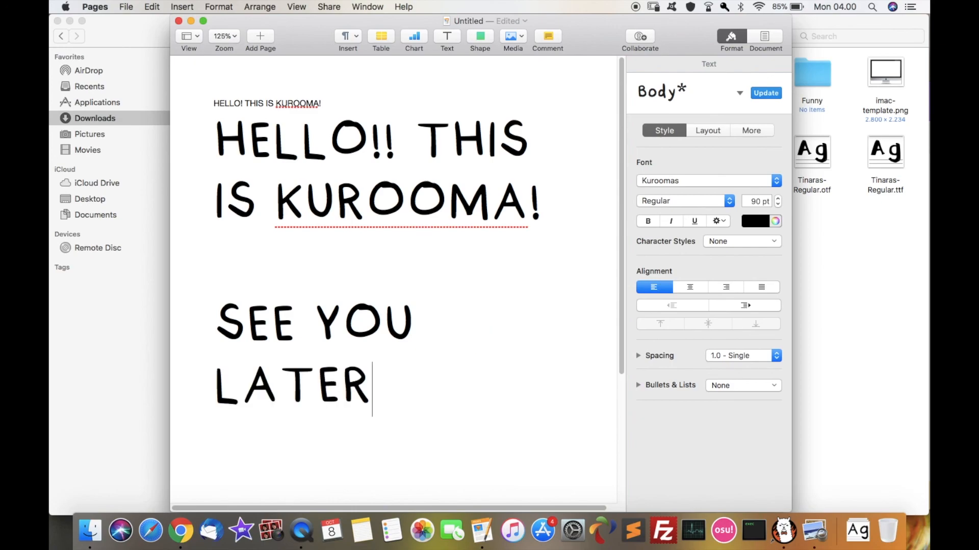
{"action": "type", "text": "!!!"}
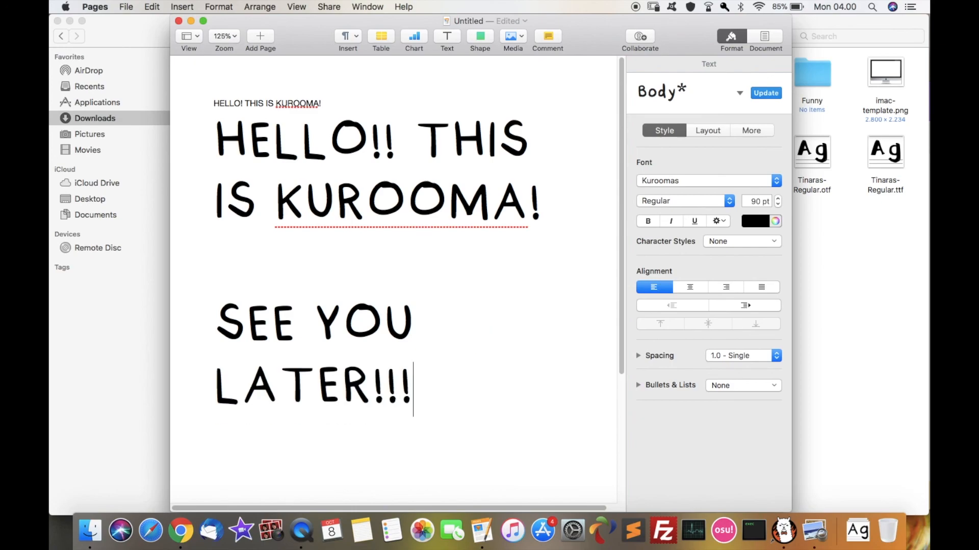